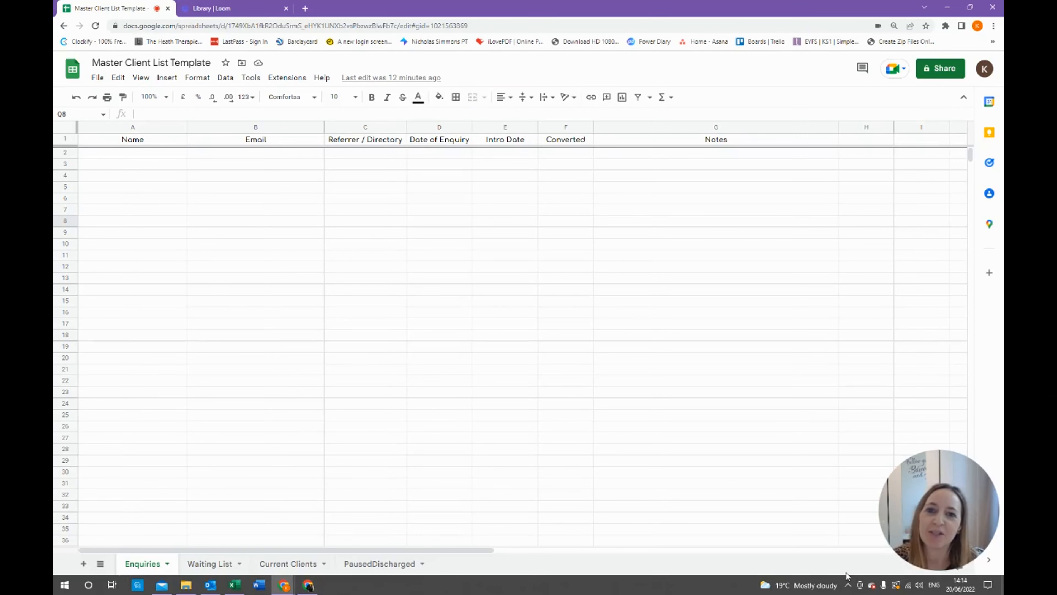
pyautogui.moveTo(733, 446)
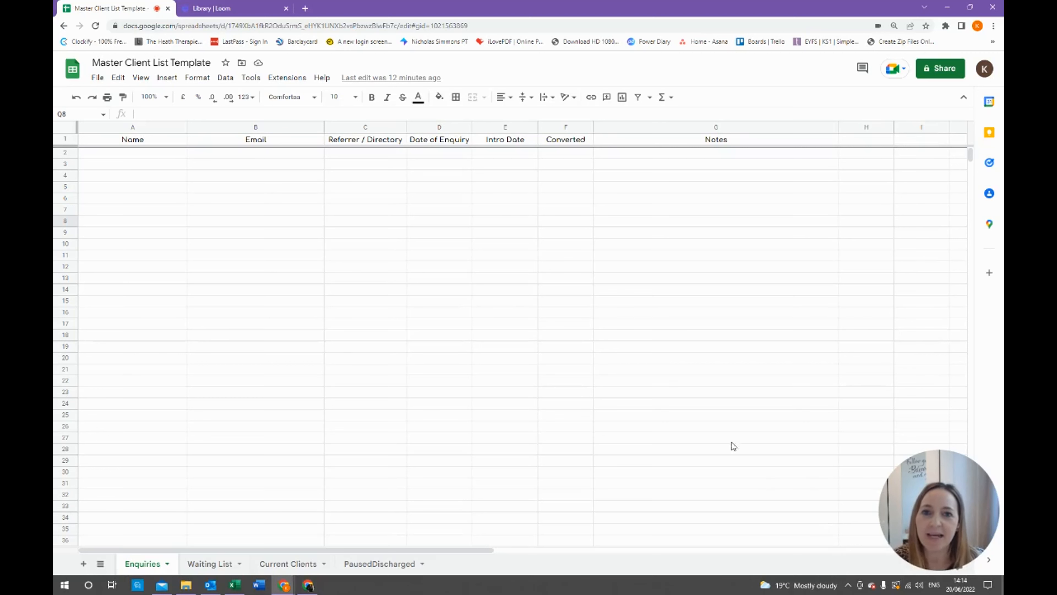
pyautogui.moveTo(545, 351)
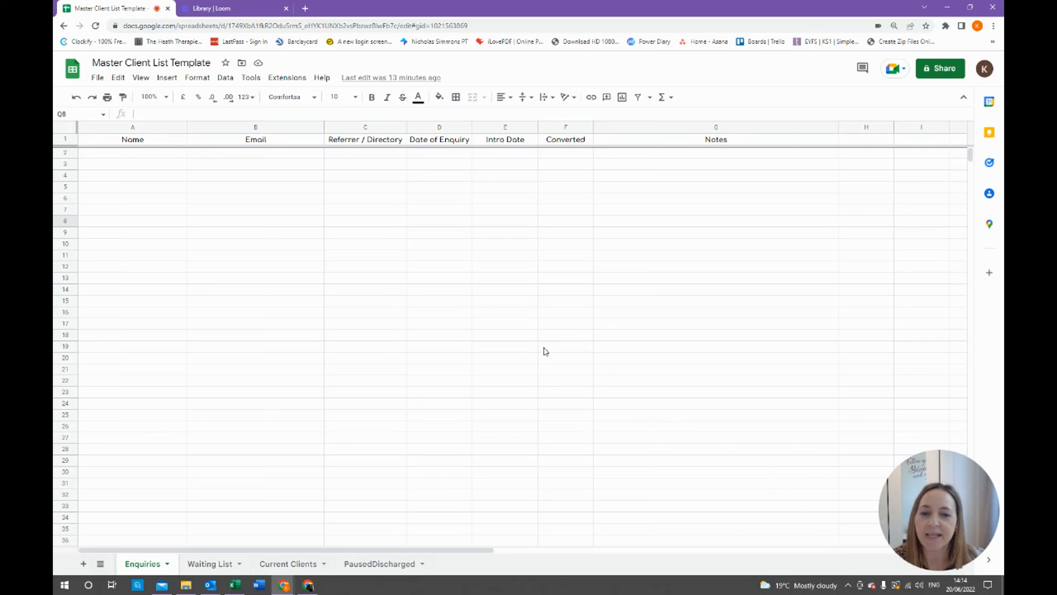
pyautogui.moveTo(562, 353)
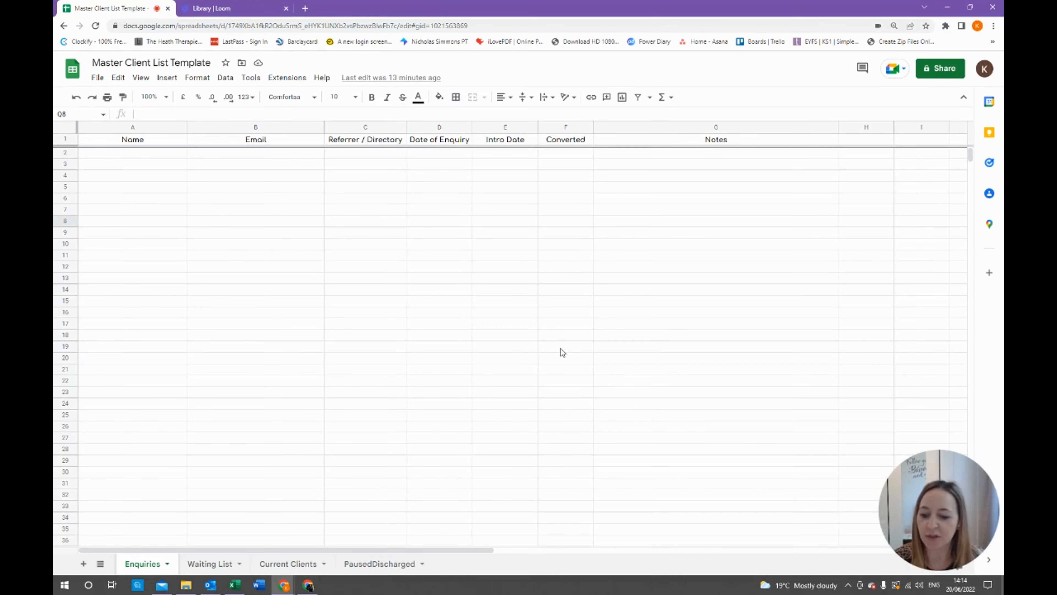
pyautogui.moveTo(262, 412)
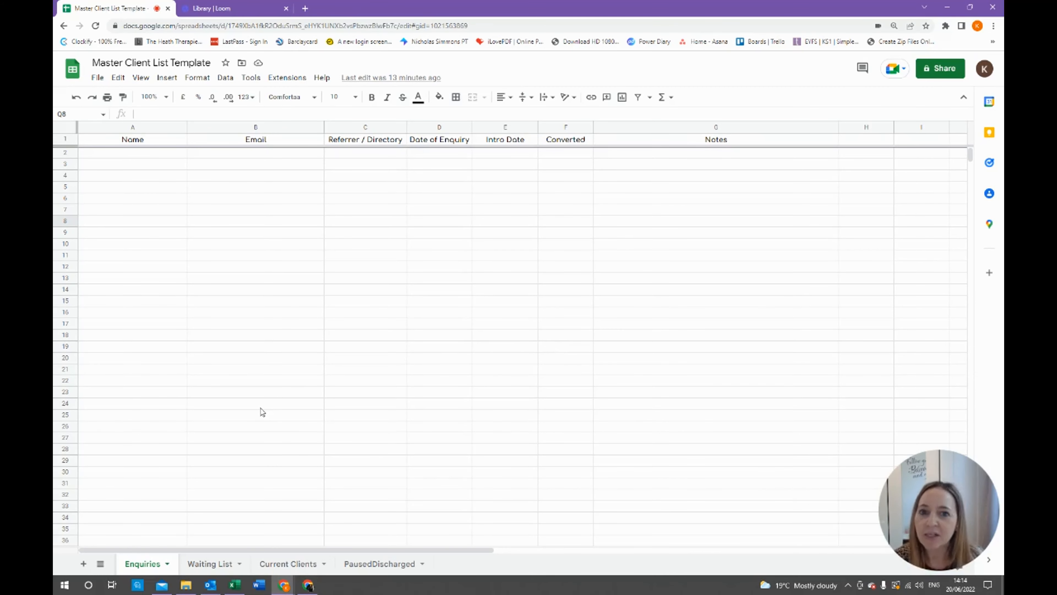
pyautogui.moveTo(279, 418)
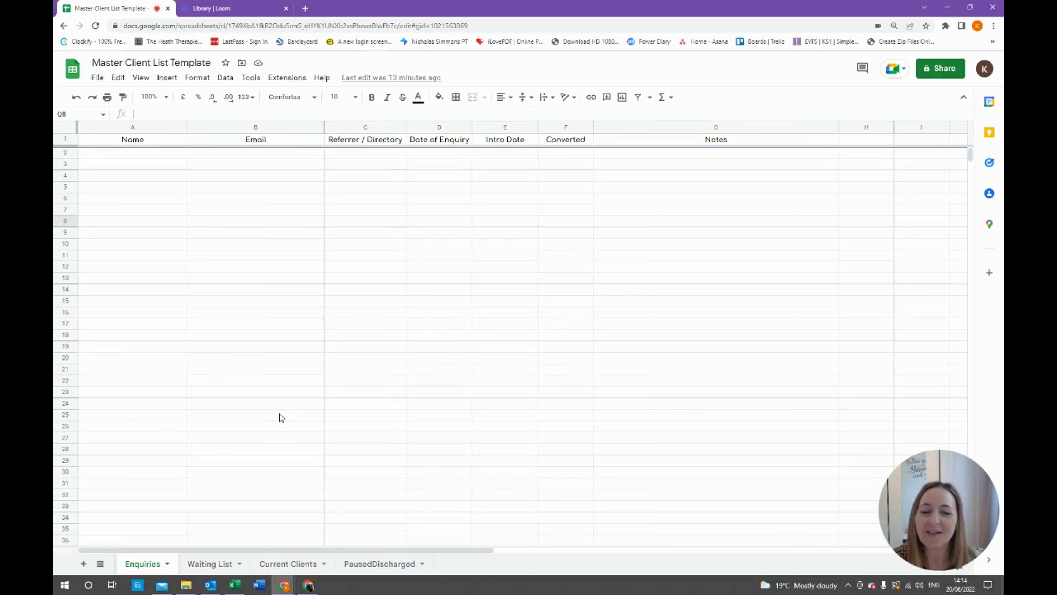
pyautogui.moveTo(304, 376)
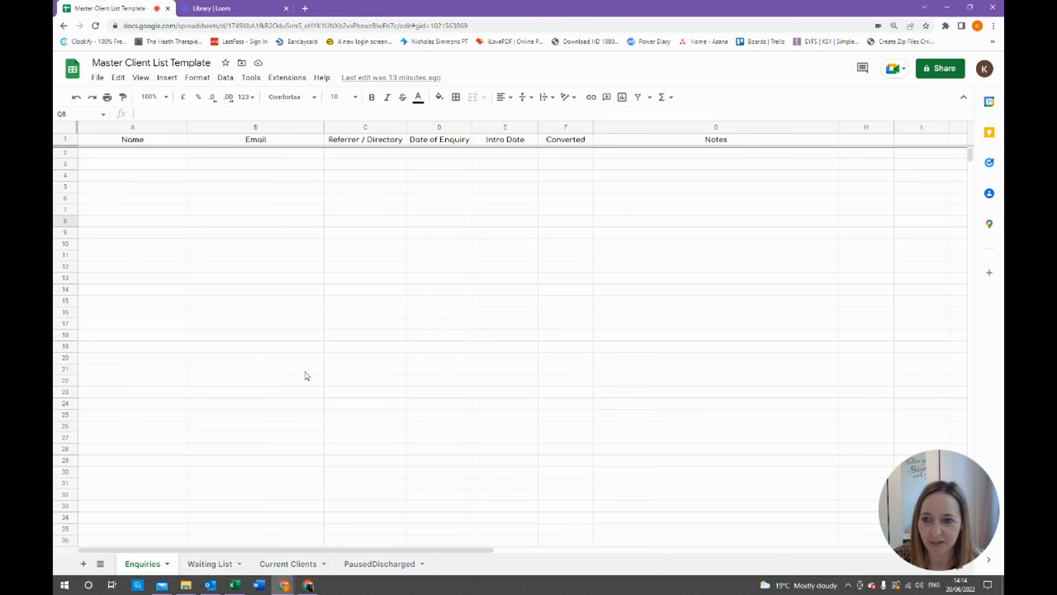
pyautogui.moveTo(241, 415)
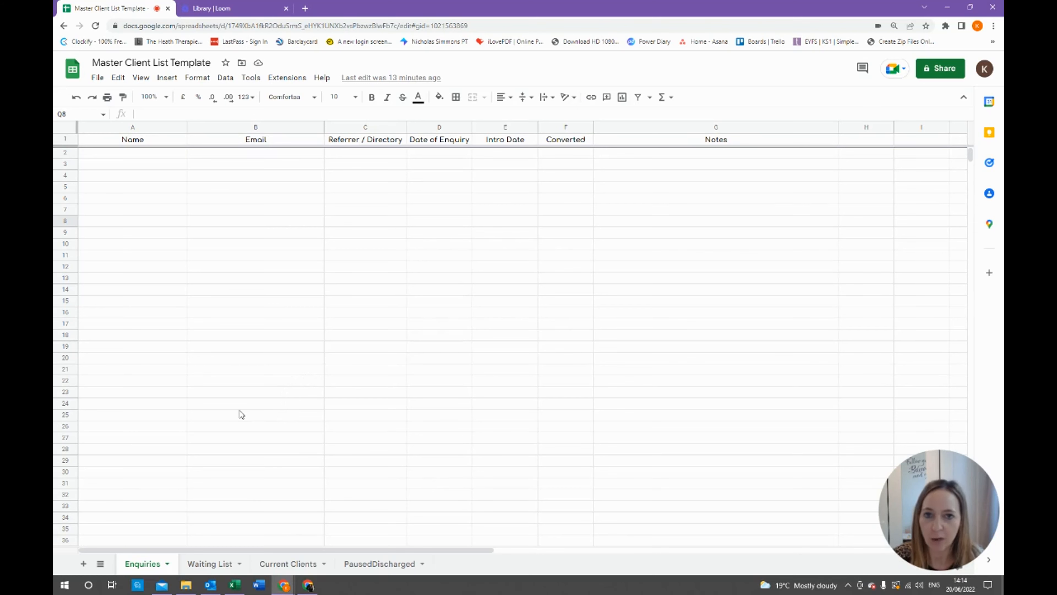
pyautogui.moveTo(177, 211)
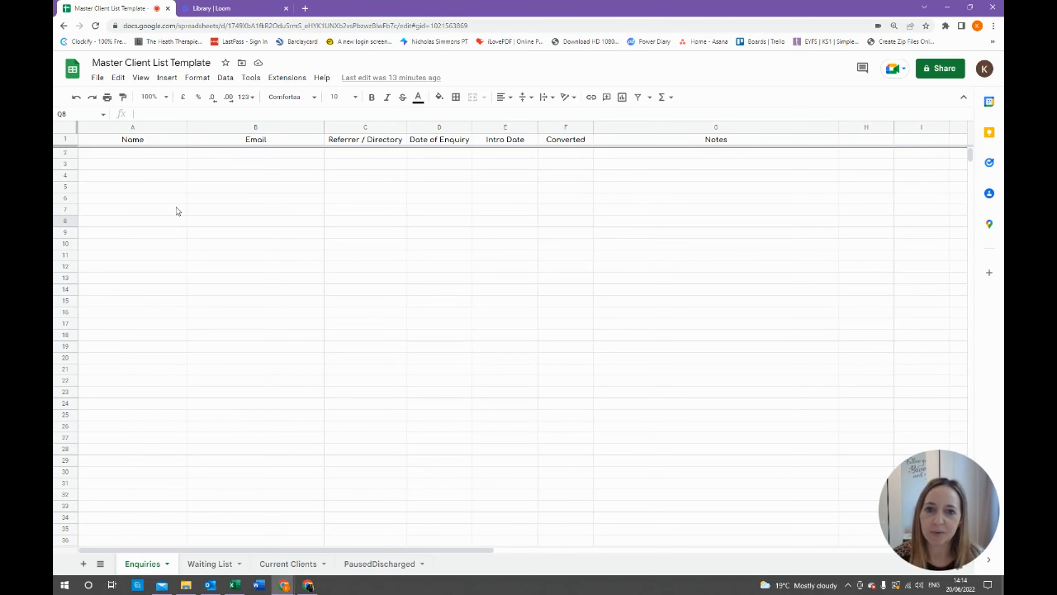
pyautogui.moveTo(180, 228)
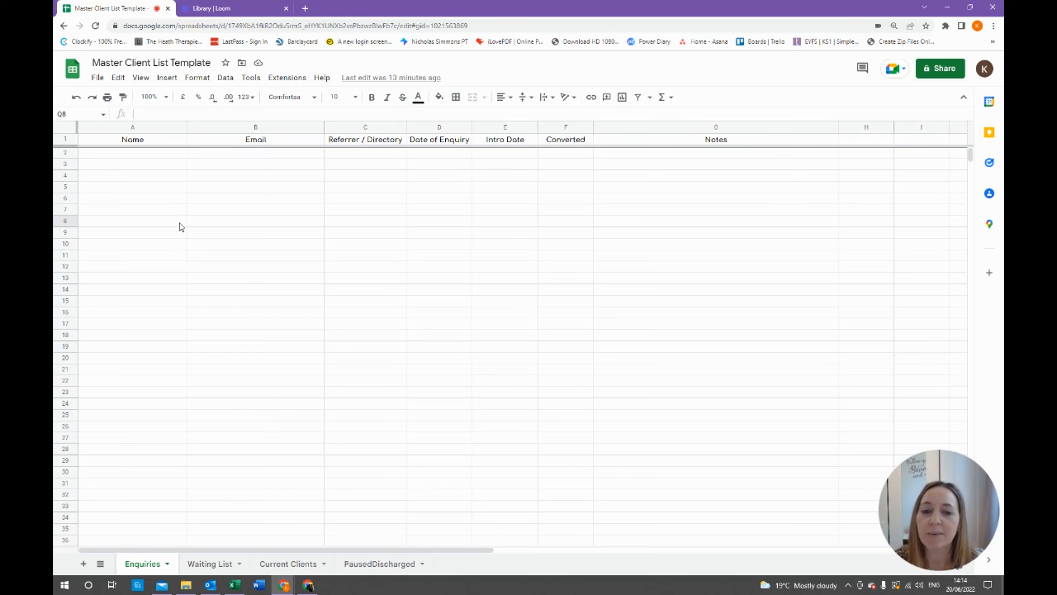
pyautogui.moveTo(184, 230)
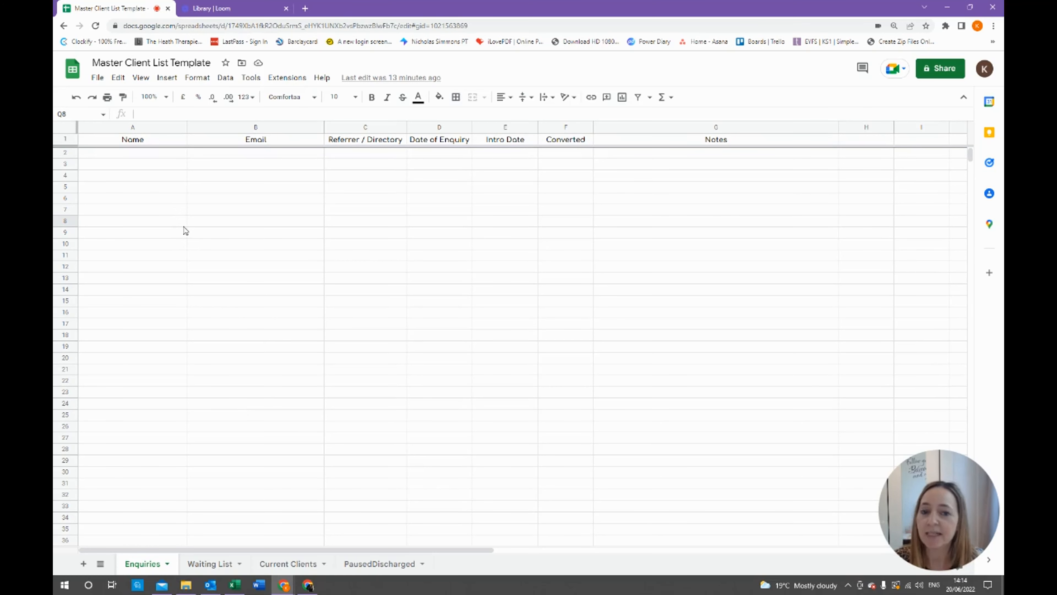
pyautogui.moveTo(210, 244)
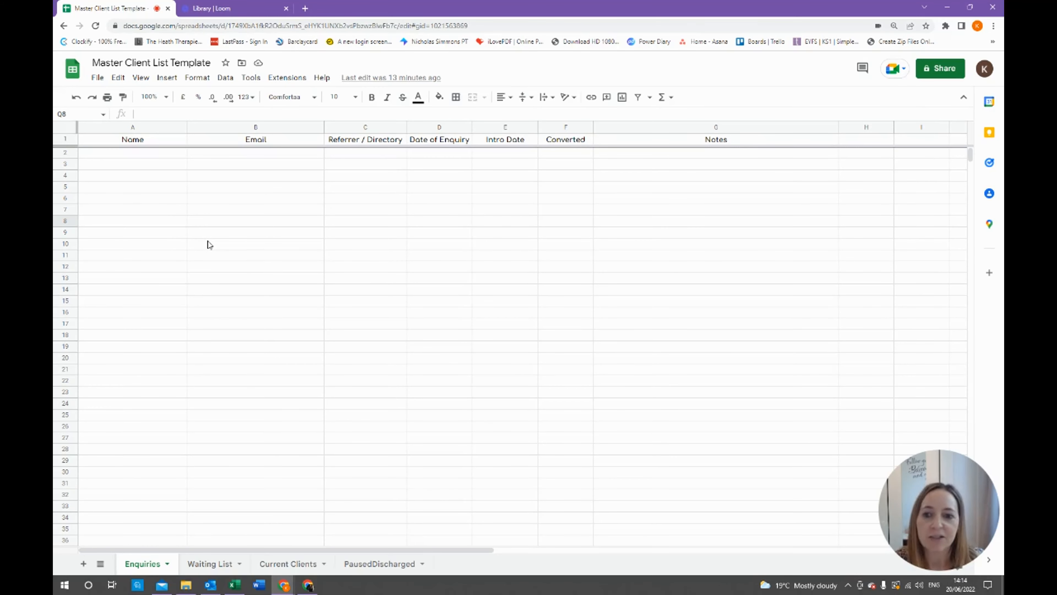
# Step: Review the Enquiries headings: Email, Referrer / Directory, Date of Enquiry, Intro Date and Notes
pyautogui.click(364, 127)
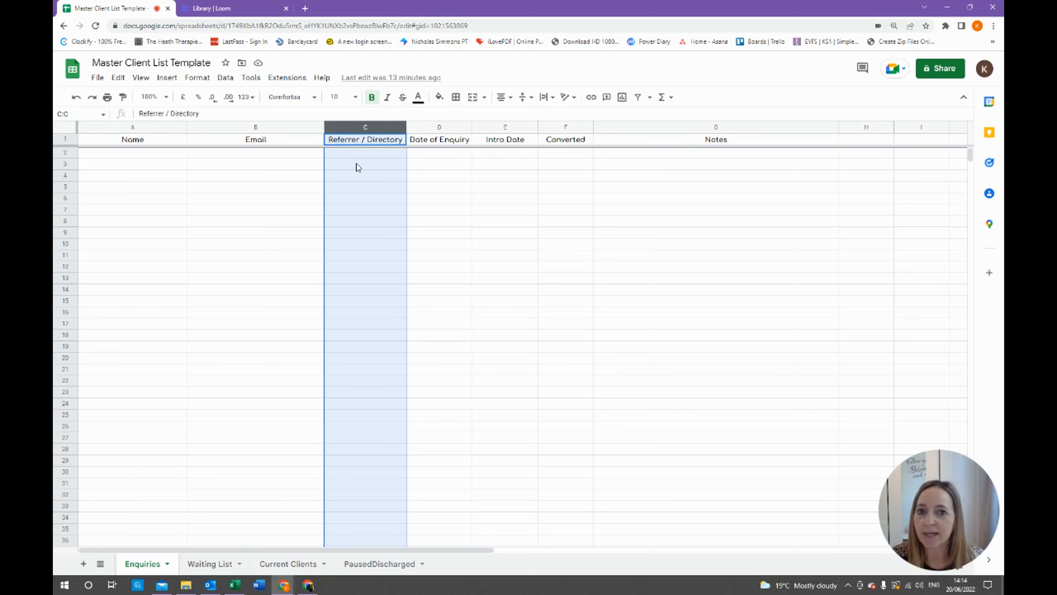
pyautogui.moveTo(231, 178)
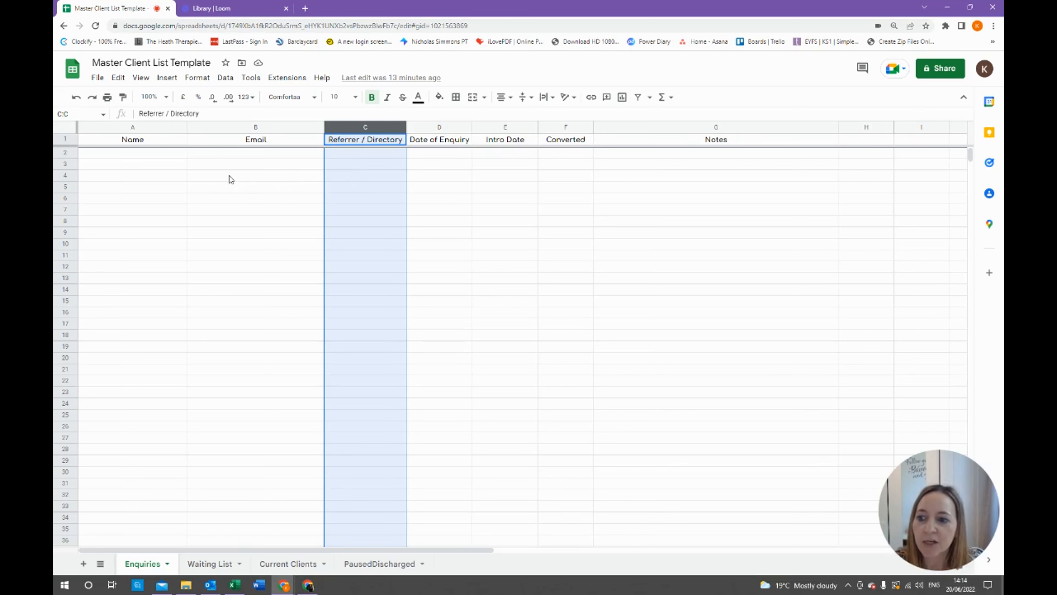
pyautogui.moveTo(156, 159)
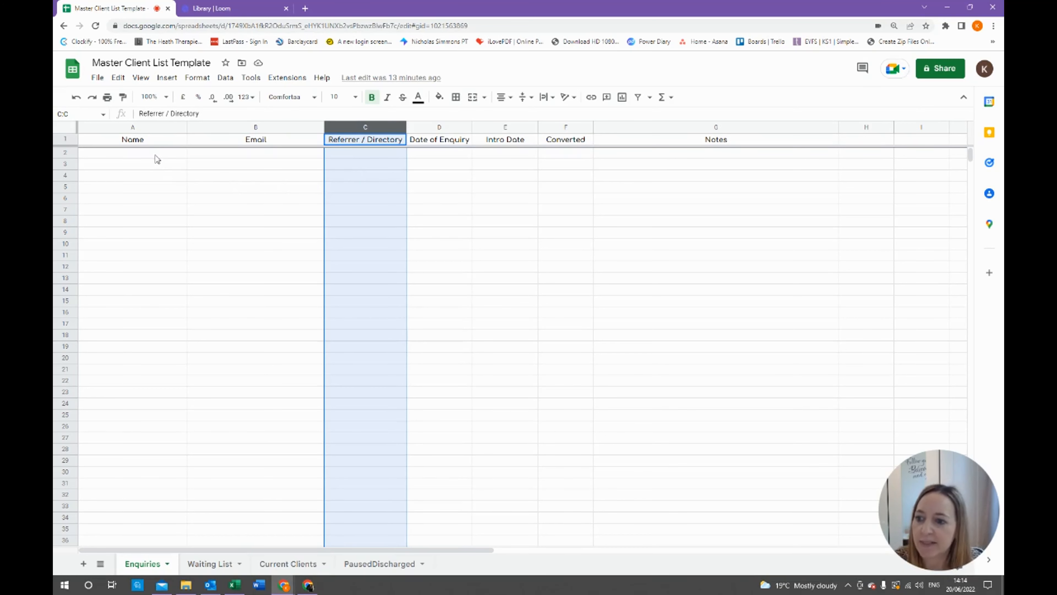
pyautogui.click(256, 138)
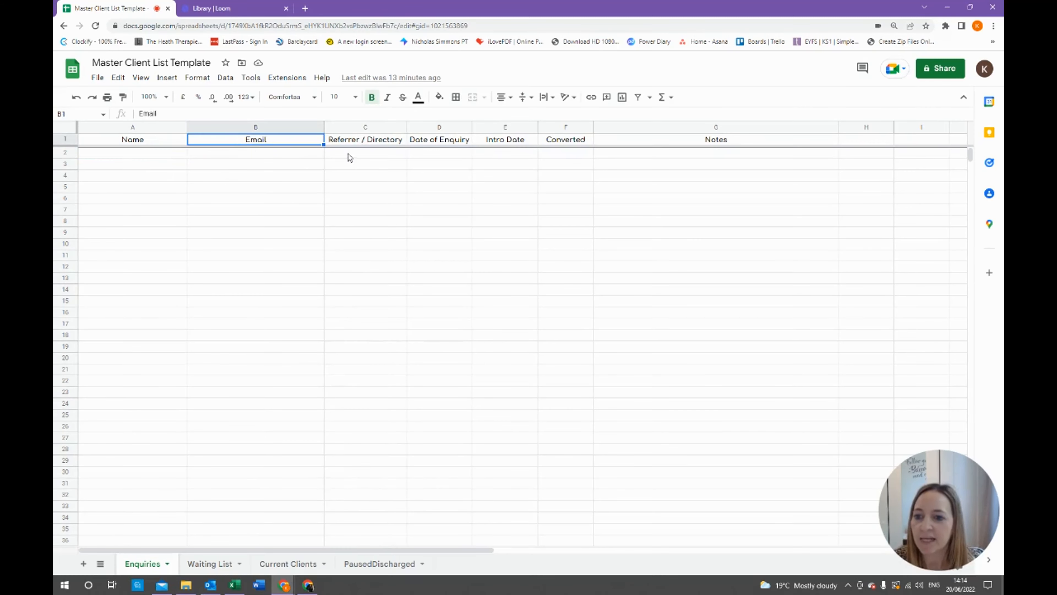
pyautogui.click(365, 139)
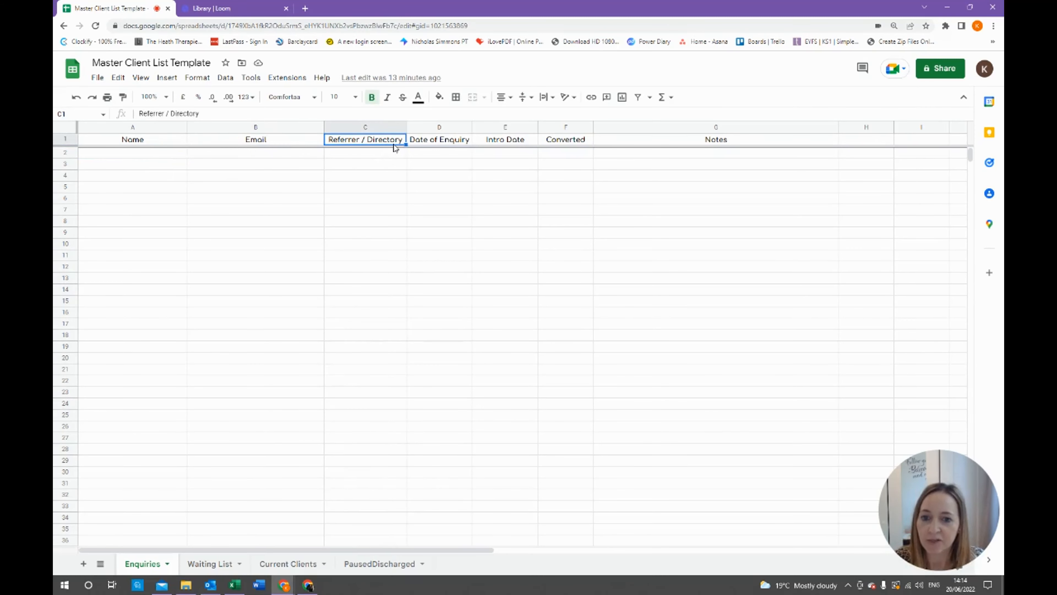
pyautogui.click(439, 139)
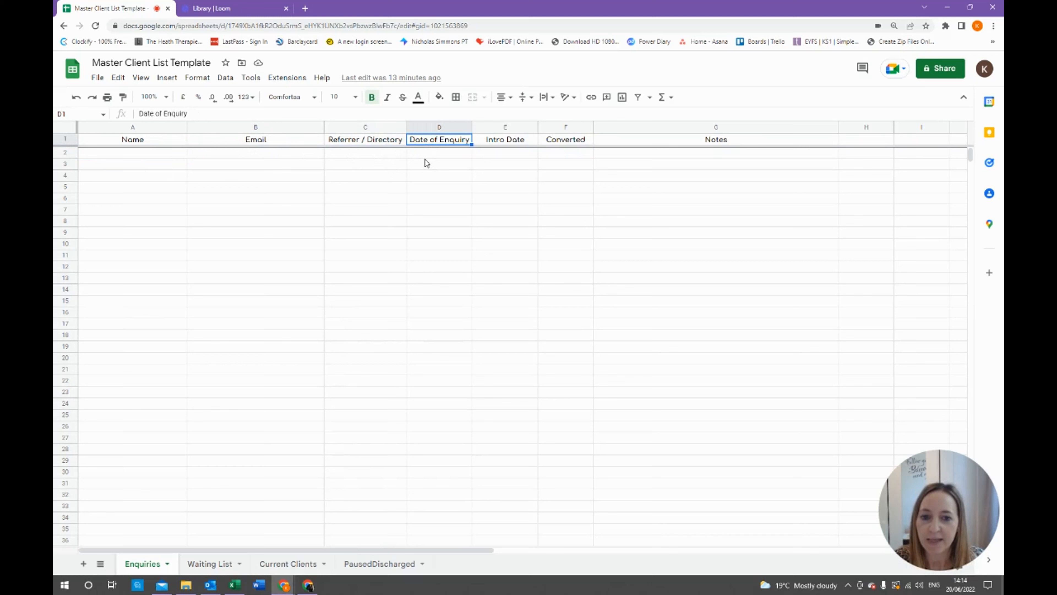
pyautogui.click(505, 139)
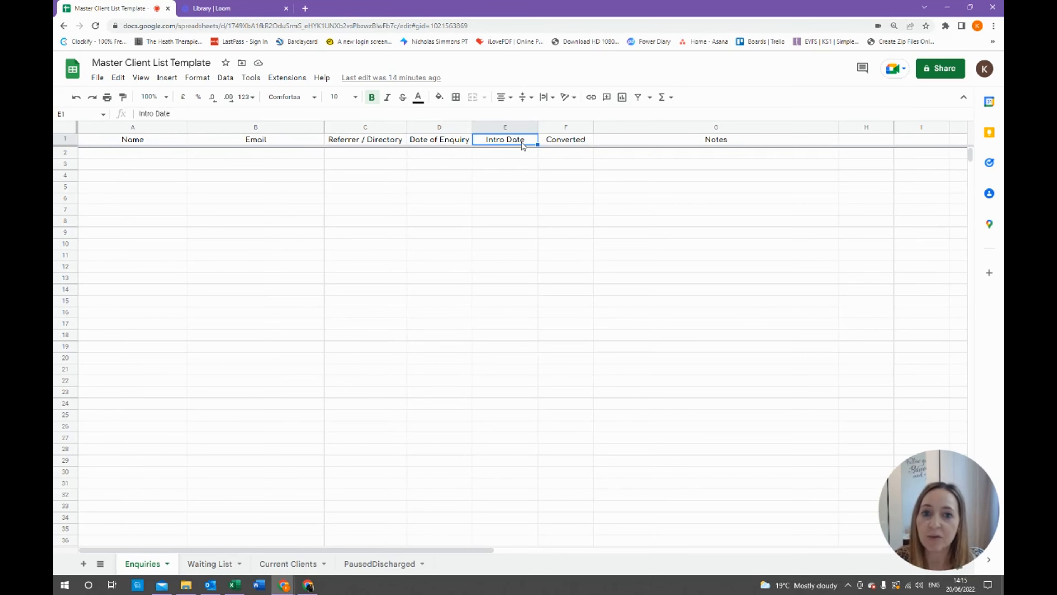
pyautogui.click(565, 139)
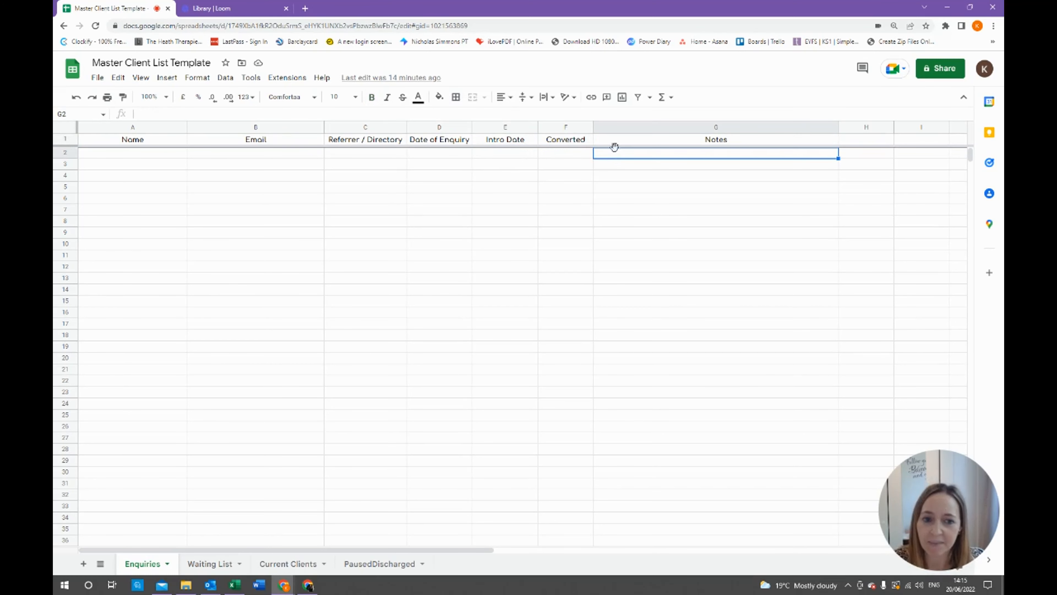
pyautogui.click(715, 138)
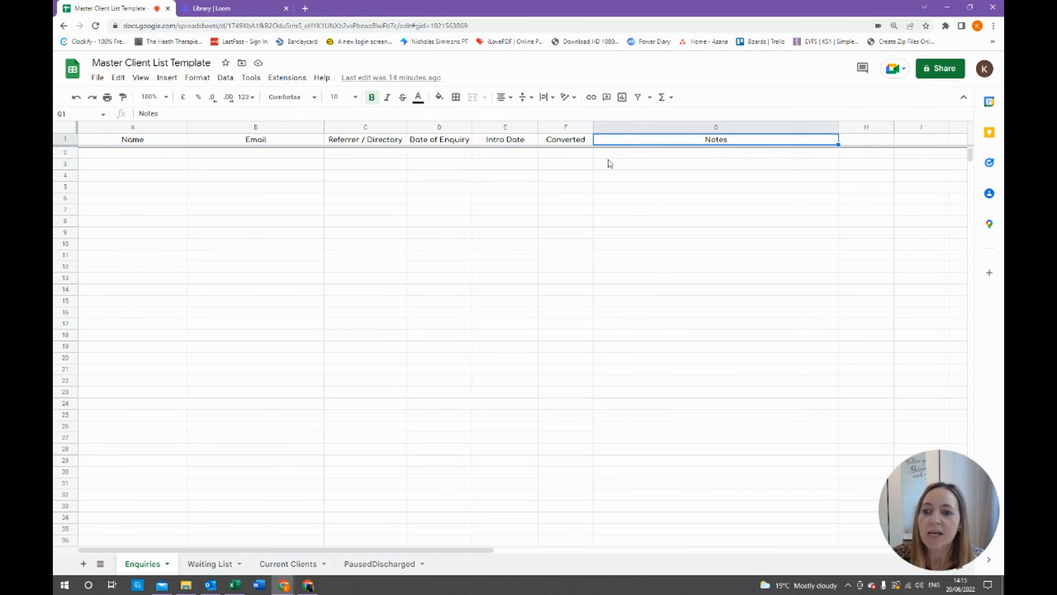
pyautogui.moveTo(357, 192)
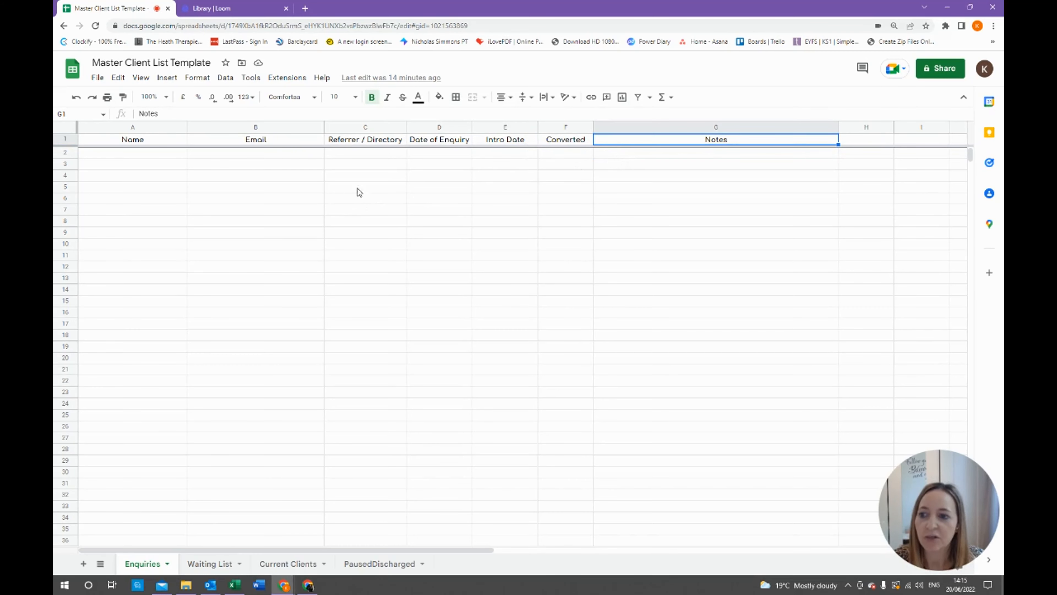
pyautogui.moveTo(408, 201)
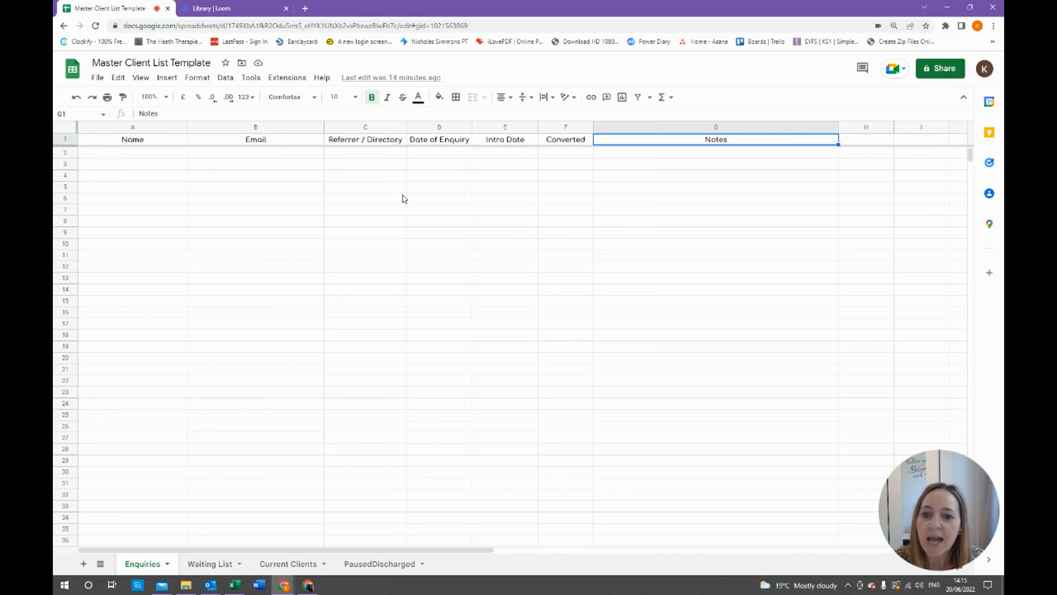
pyautogui.click(366, 139)
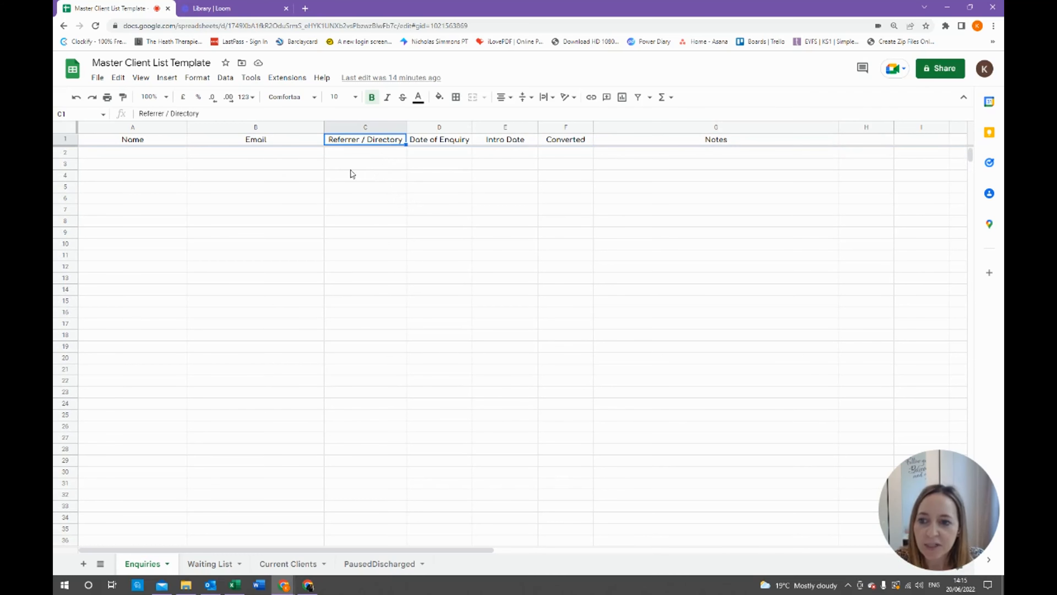
# Step: Turn on a filter for the Enquiries heading row and check the cells beneath it
pyautogui.click(226, 77)
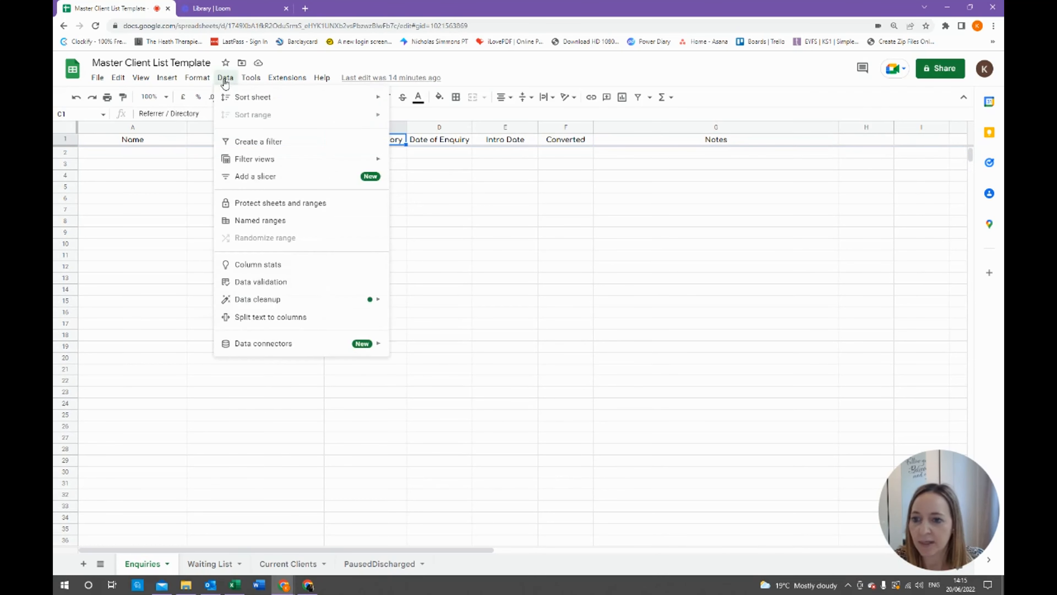
pyautogui.click(258, 142)
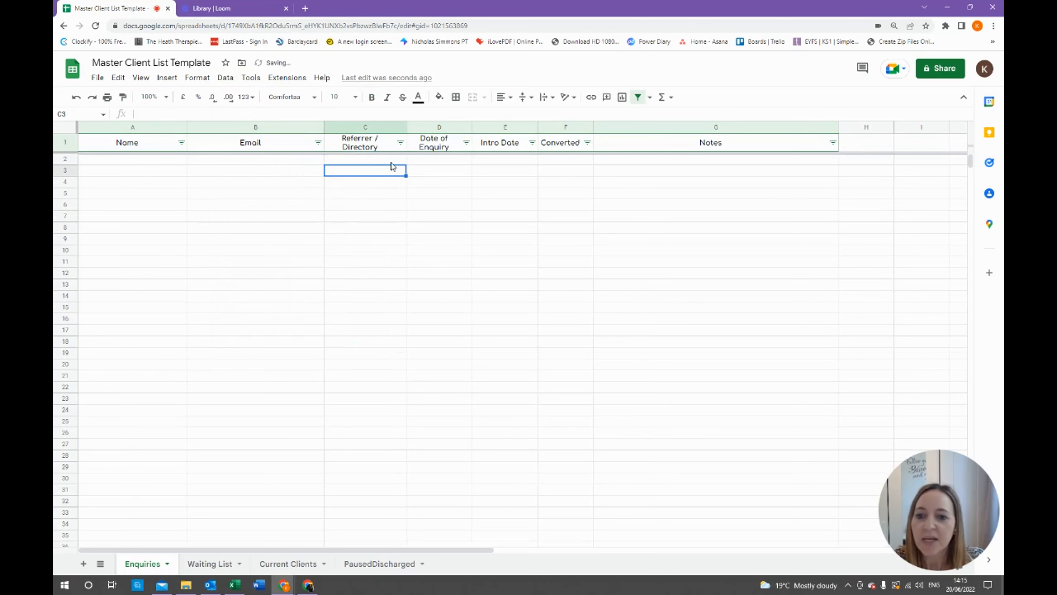
pyautogui.moveTo(364, 166); pyautogui.dragTo(365, 295)
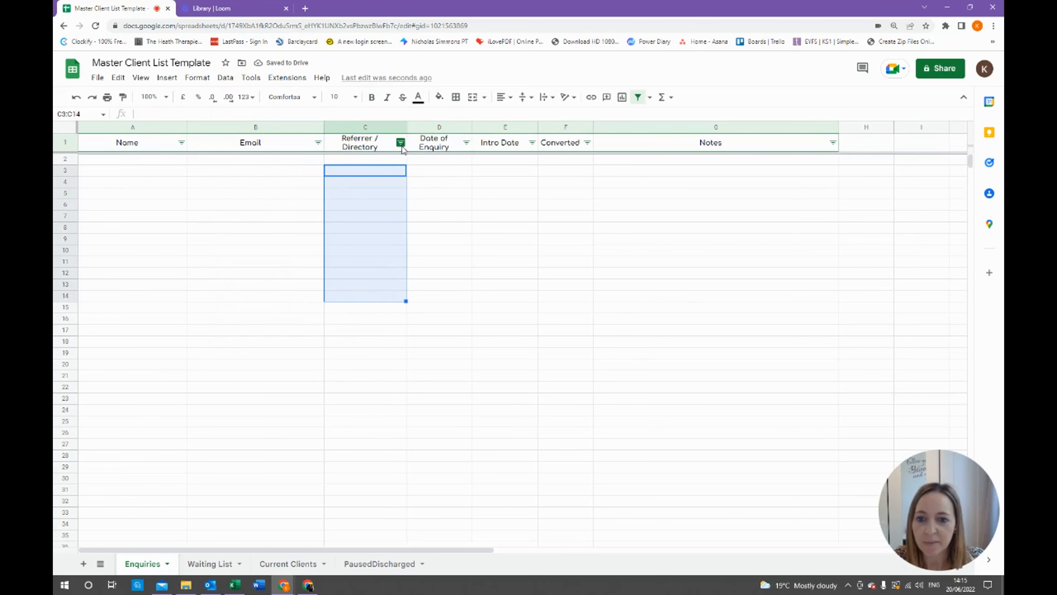
pyautogui.click(439, 181)
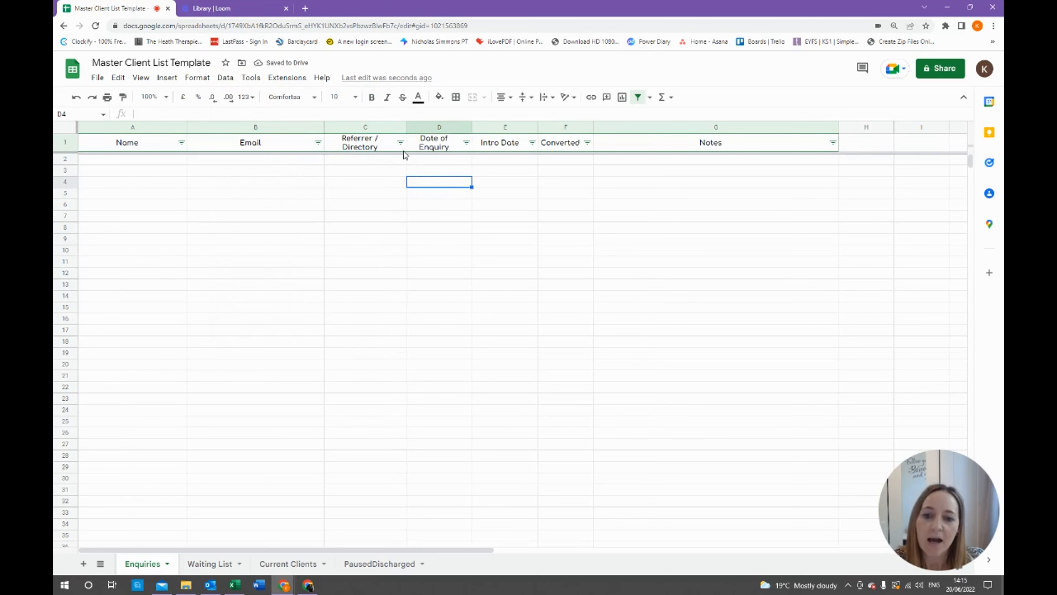
pyautogui.click(466, 142)
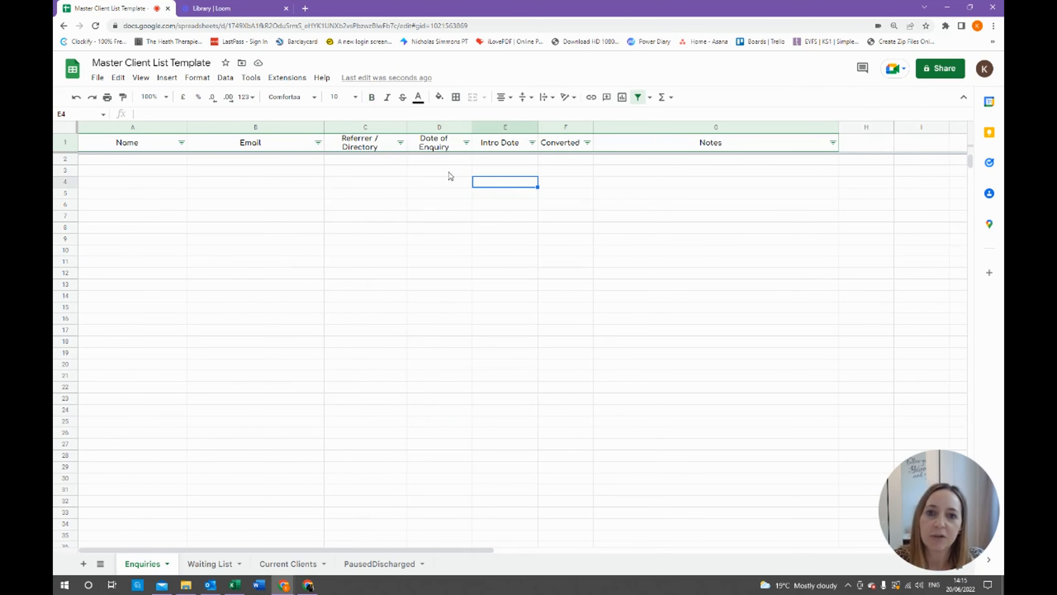
pyautogui.moveTo(450, 189)
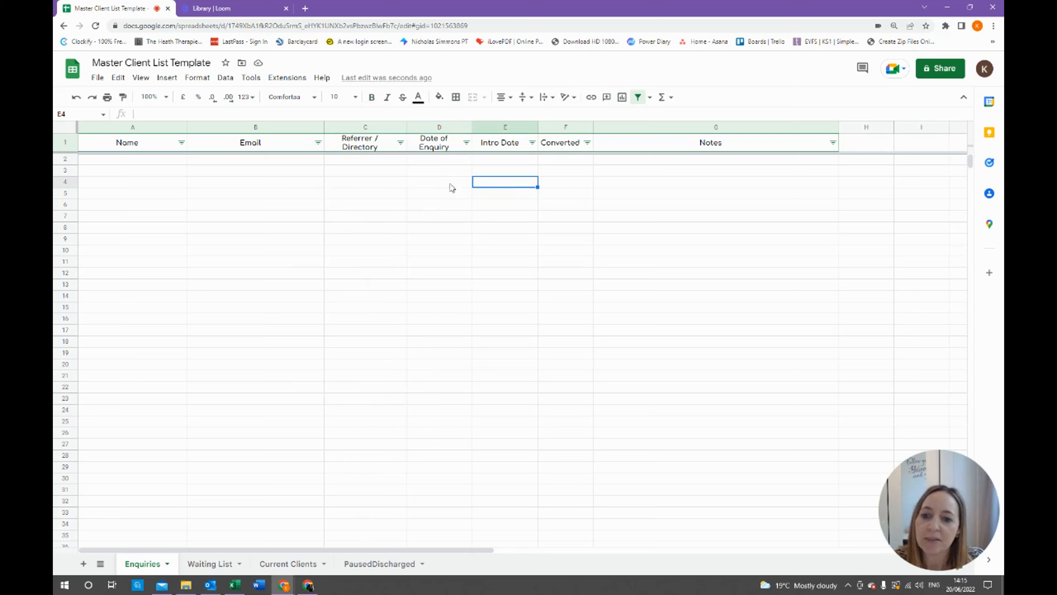
pyautogui.moveTo(390, 147)
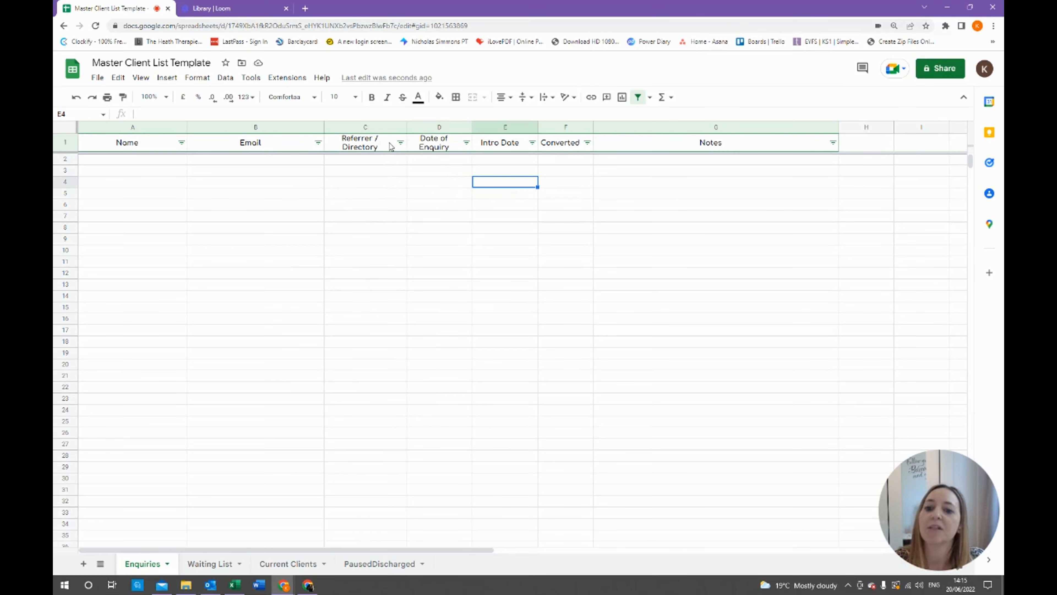
pyautogui.moveTo(388, 173)
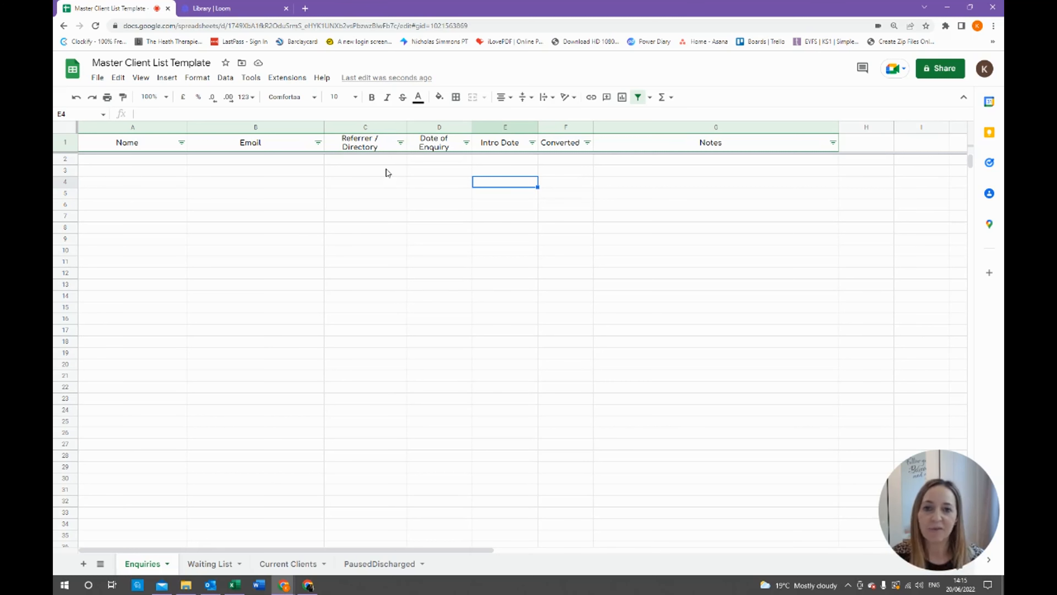
pyautogui.moveTo(388, 179)
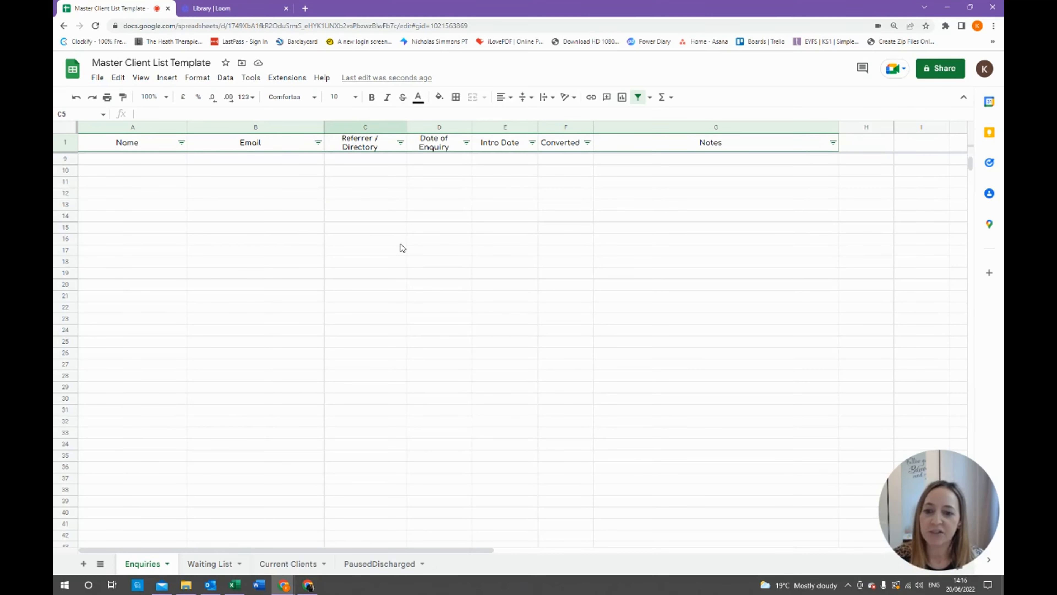
# Step: Clear the sample client details from row 2 of the Enquiries sheet
pyautogui.scroll(-3)
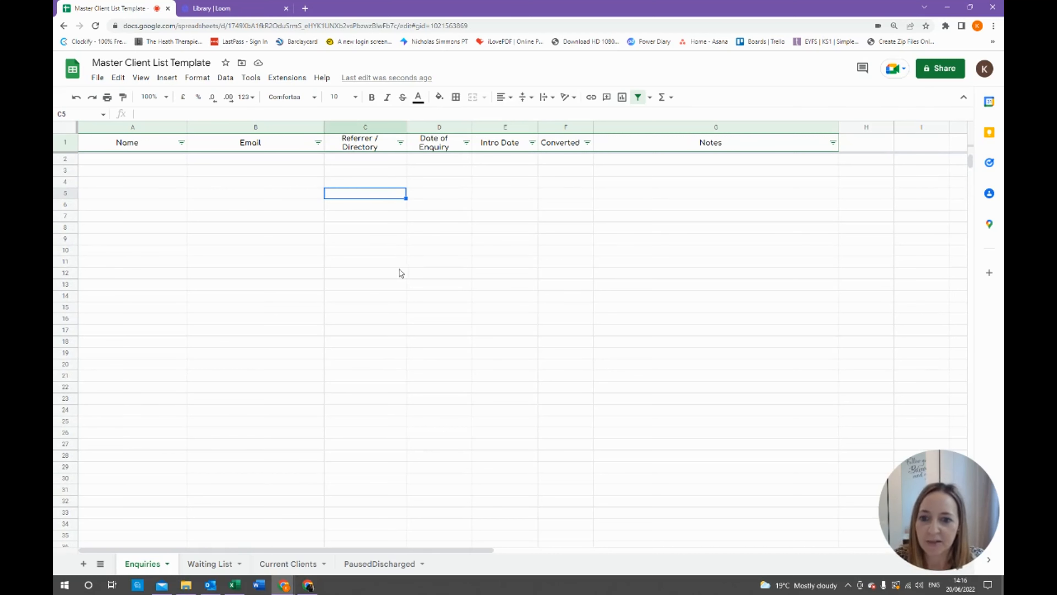
pyautogui.click(132, 159)
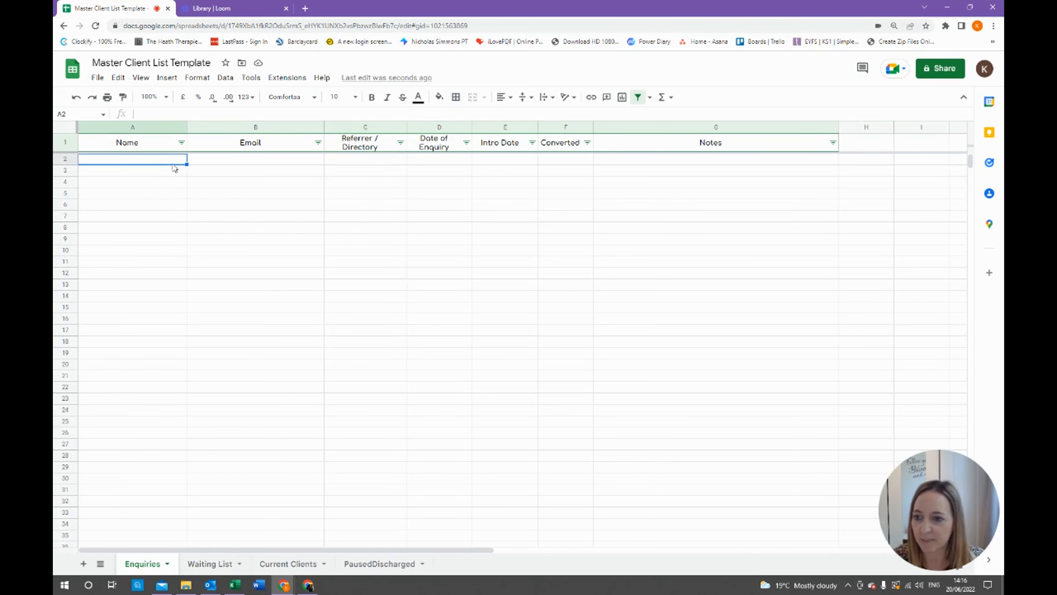
pyautogui.moveTo(195, 198)
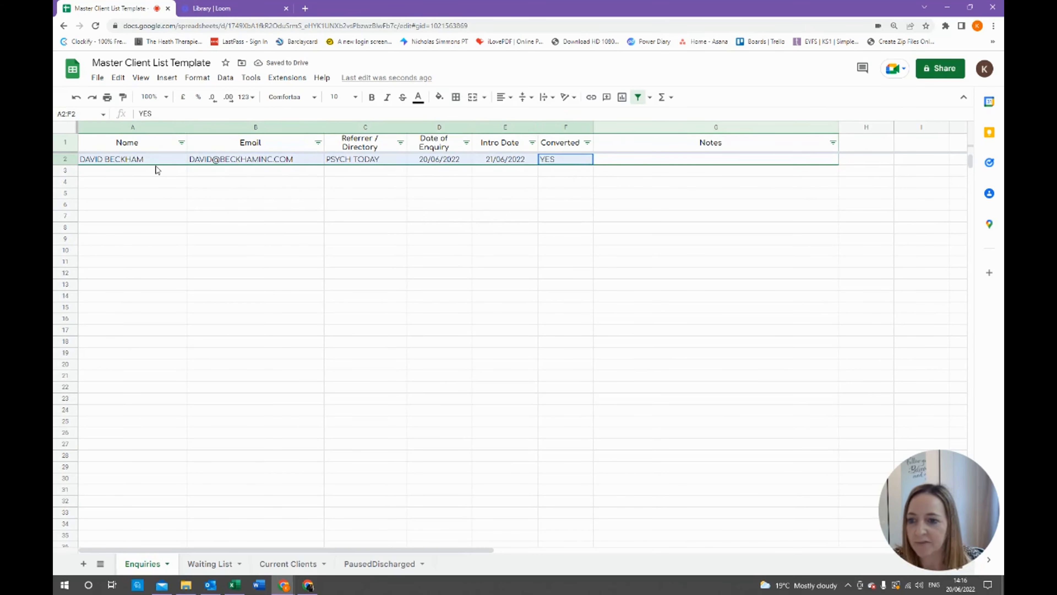
pyautogui.press('Delete')
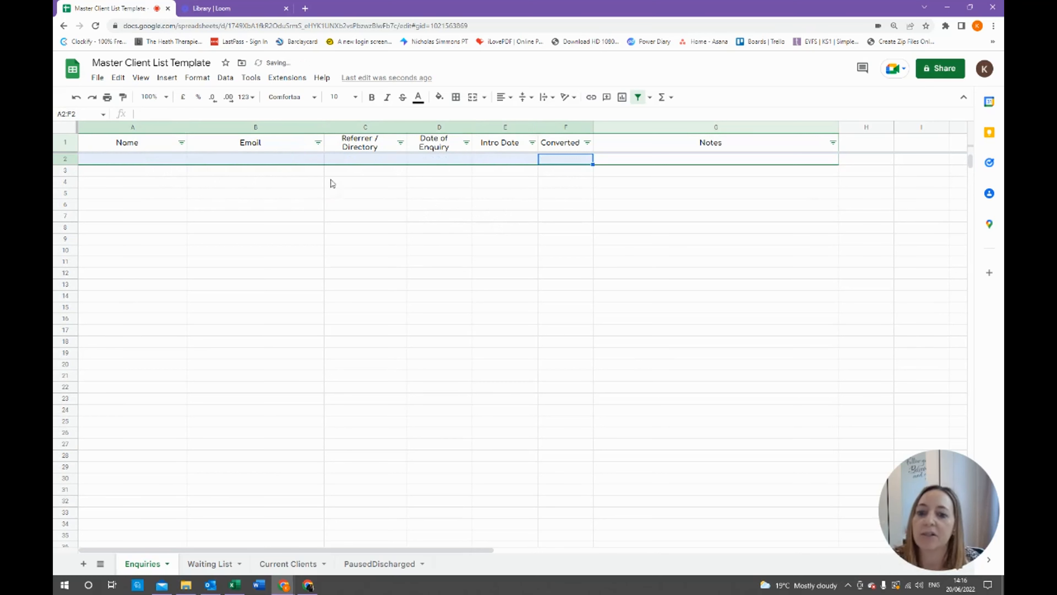
pyautogui.click(364, 182)
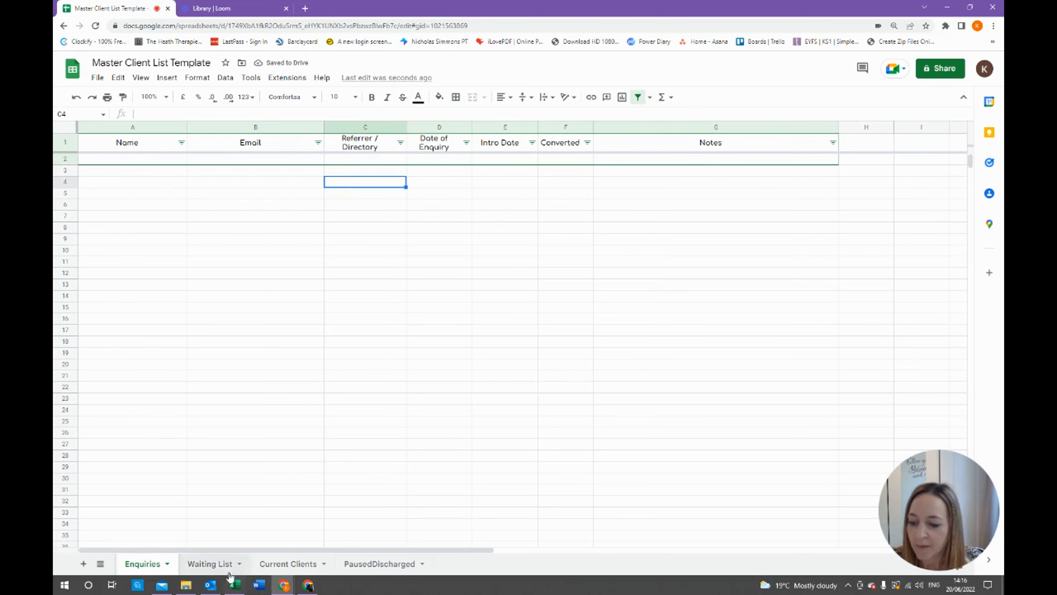
# Step: Switch to the Waiting List sheet, briefly comparing it against Enquiries
pyautogui.click(210, 563)
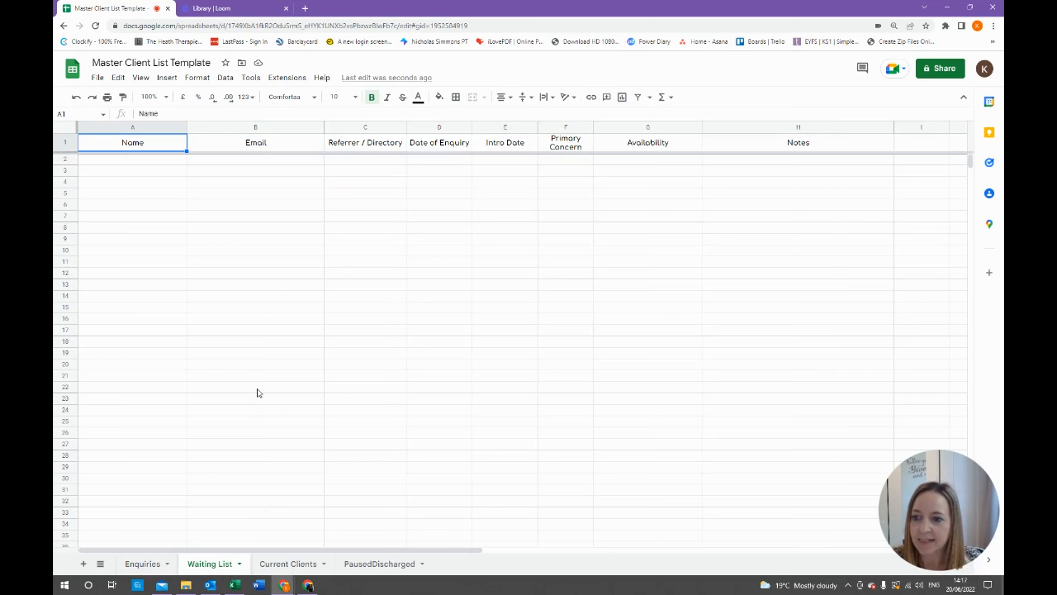
pyautogui.click(132, 170)
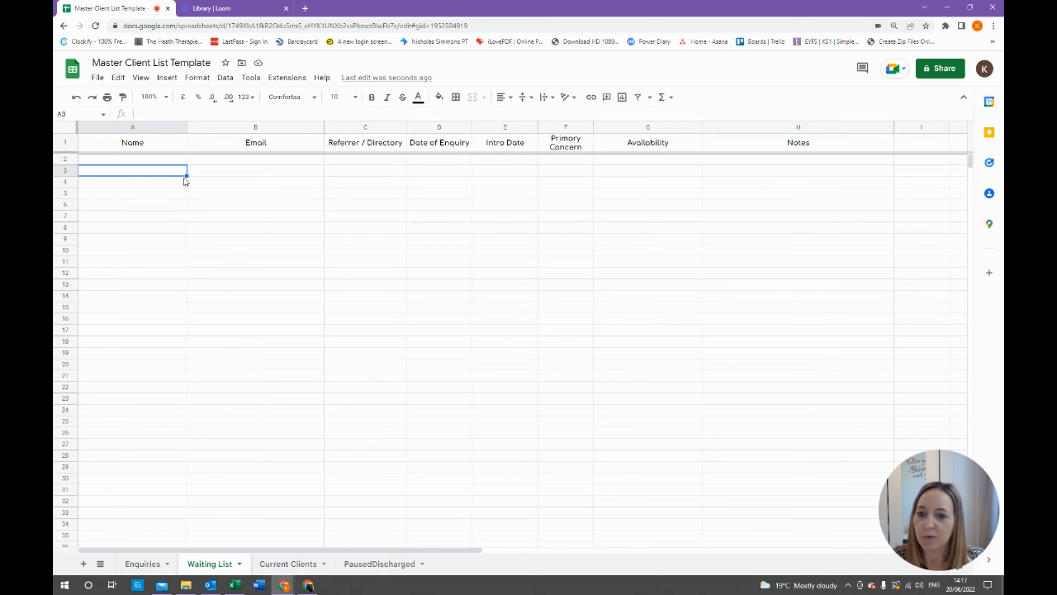
pyautogui.moveTo(244, 197)
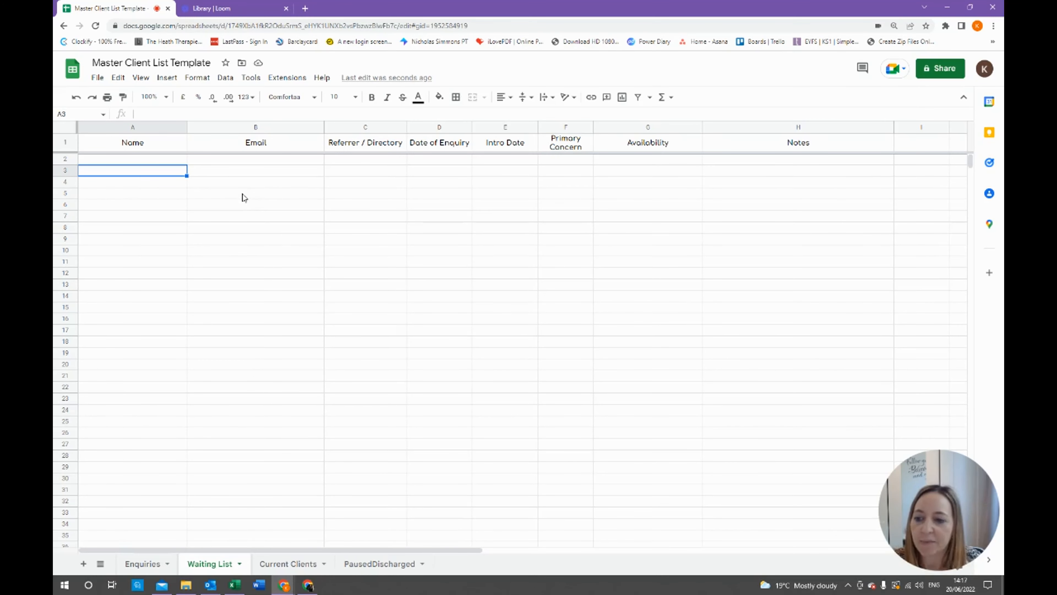
pyautogui.click(142, 564)
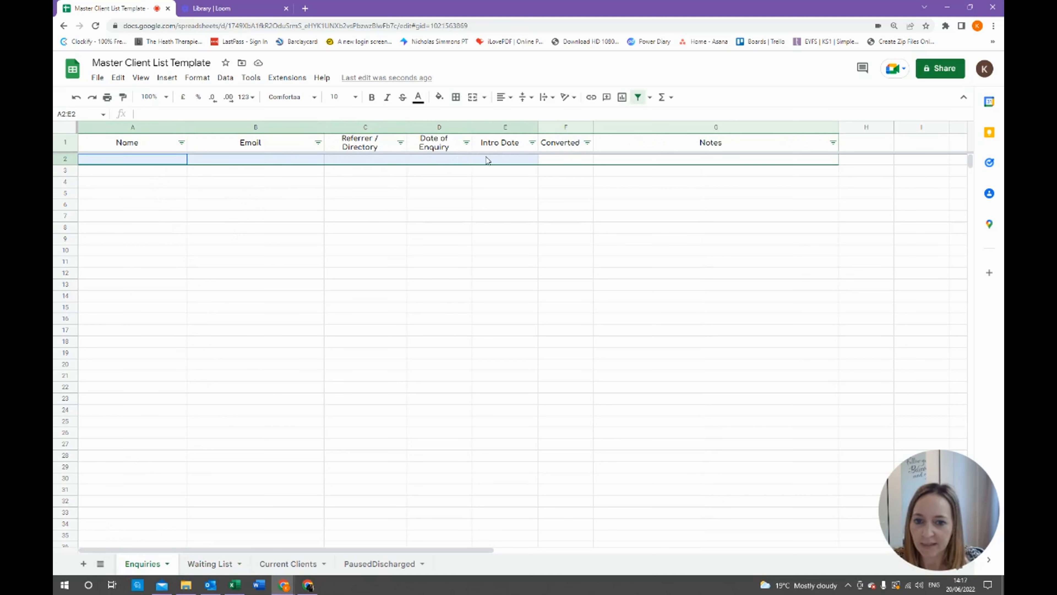
pyautogui.click(211, 564)
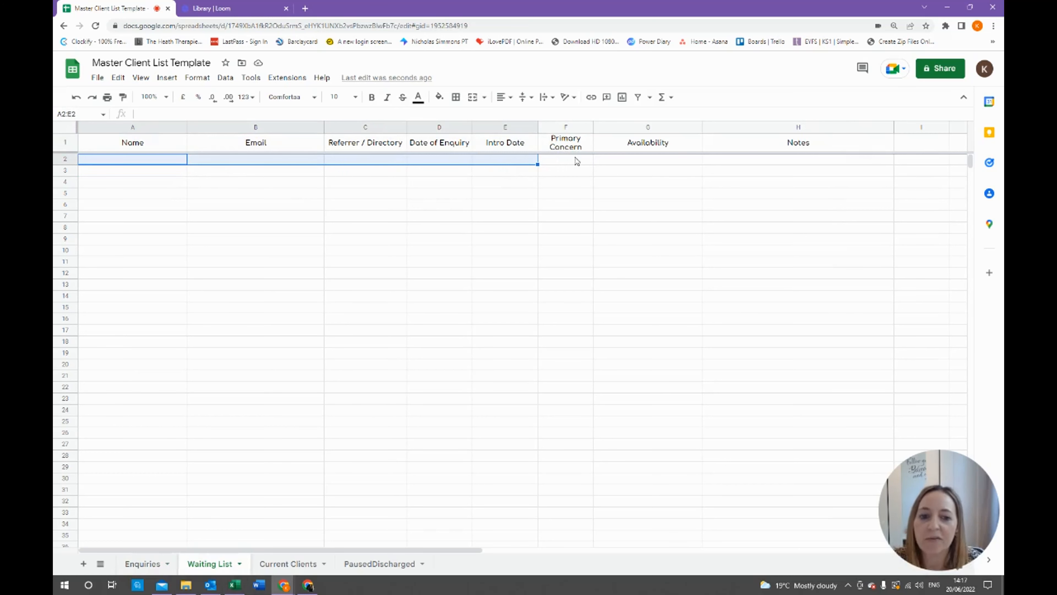
# Step: Review the Waiting List's Primary Concern, Availability and Notes columns
pyautogui.click(647, 160)
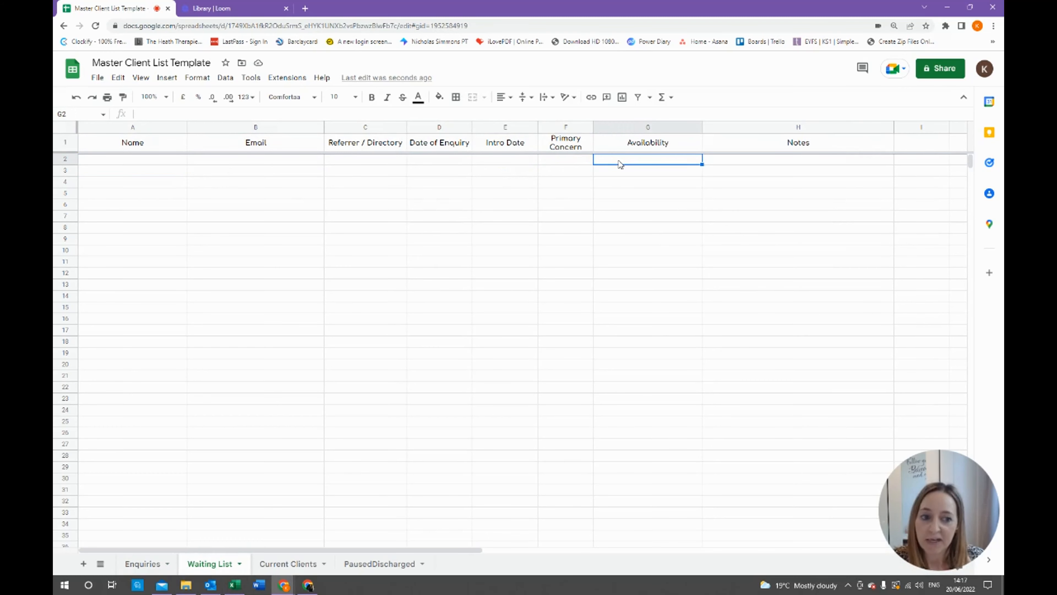
pyautogui.click(799, 159)
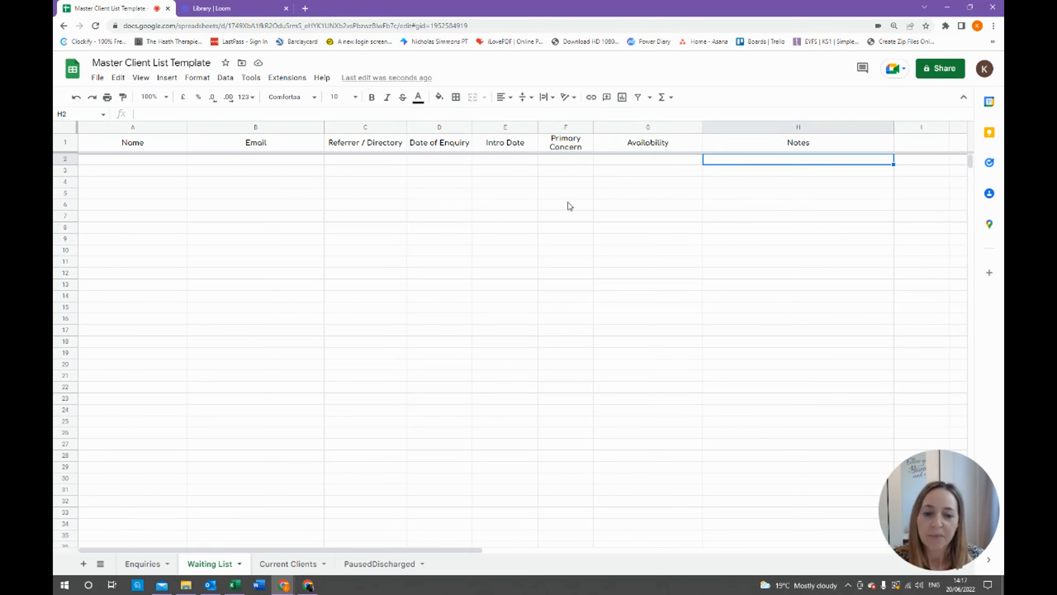
pyautogui.moveTo(569, 162)
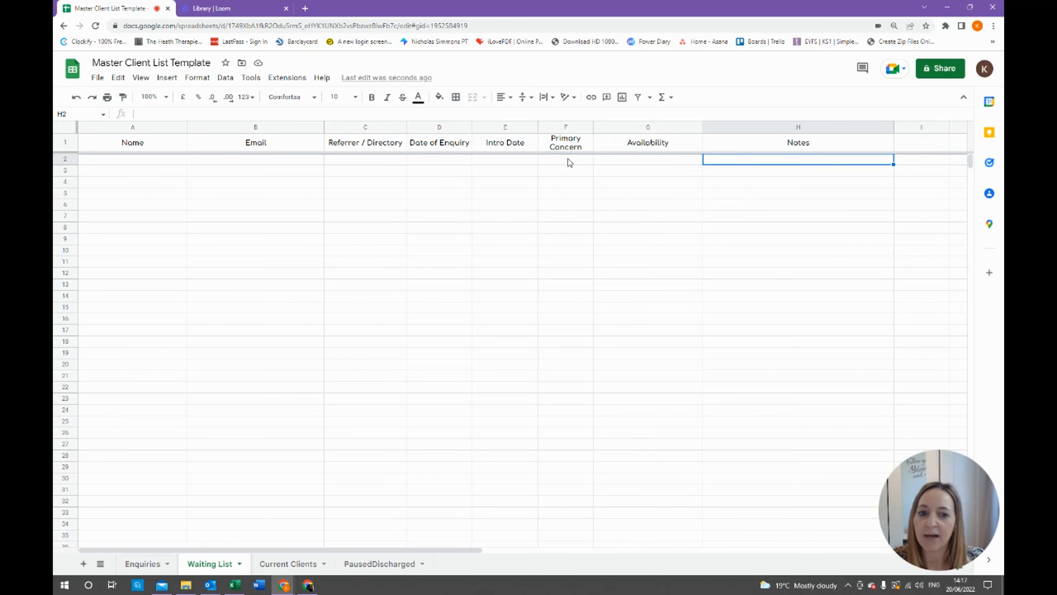
pyautogui.click(566, 159)
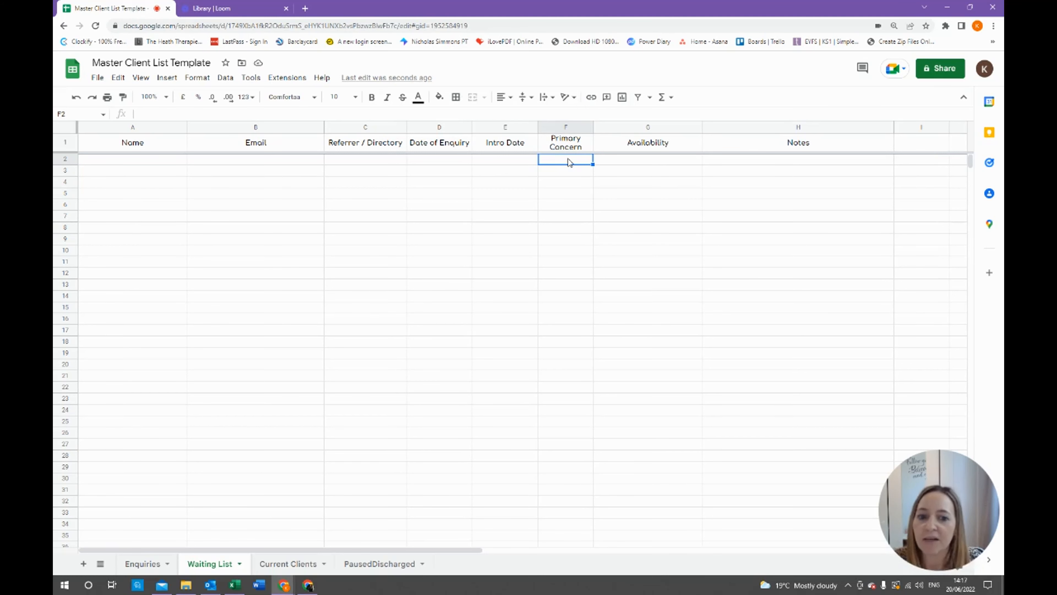
pyautogui.moveTo(561, 188)
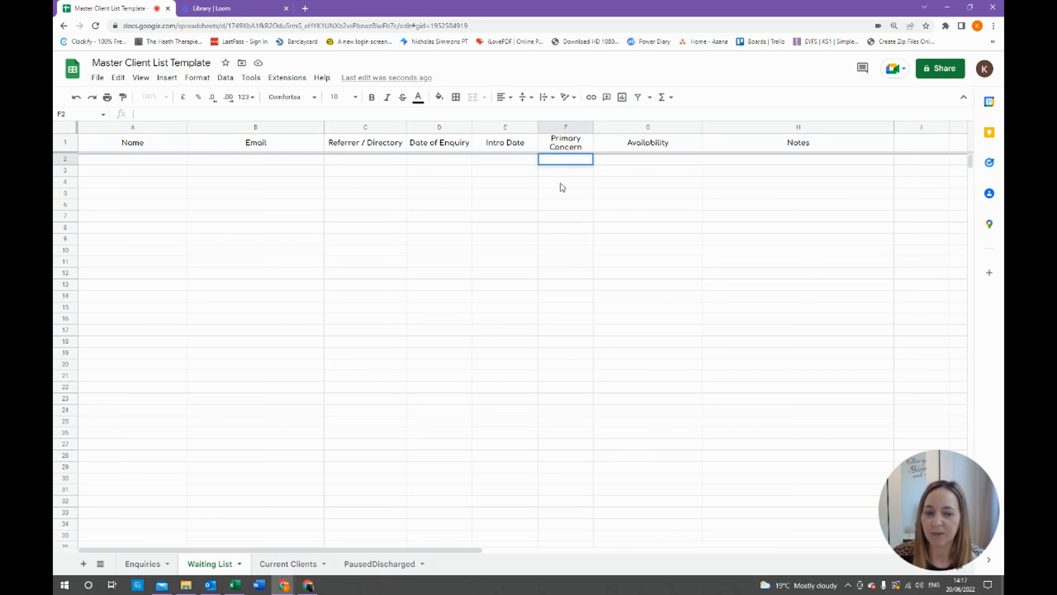
pyautogui.click(648, 159)
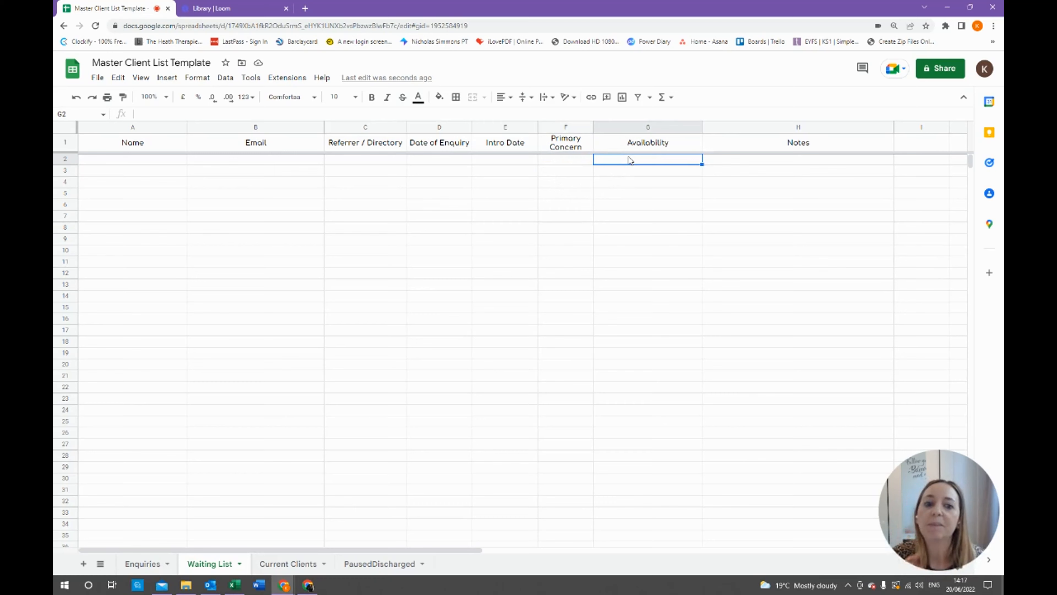
pyautogui.moveTo(617, 176)
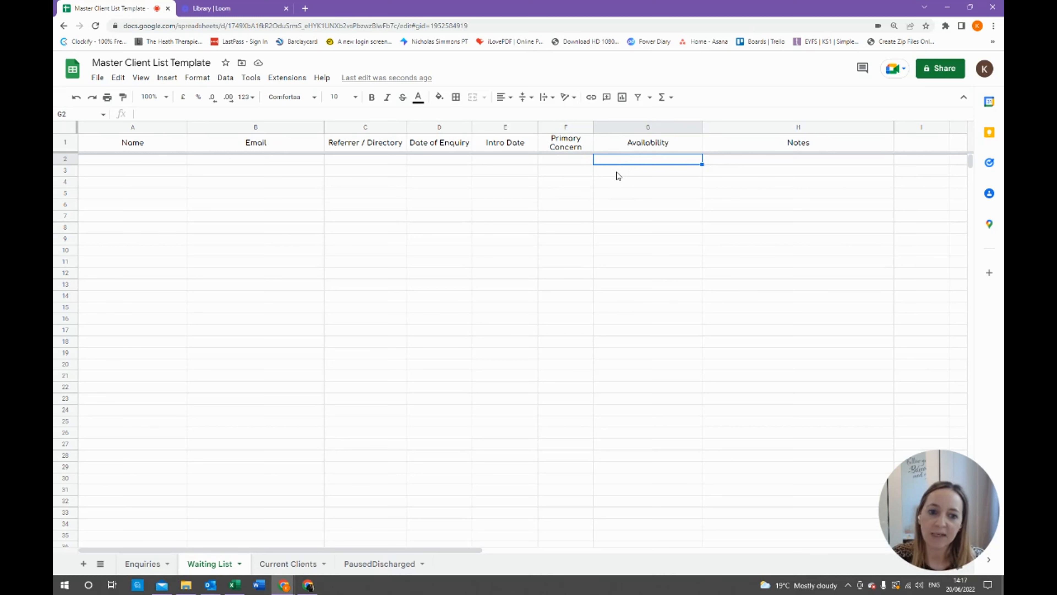
pyautogui.moveTo(618, 161)
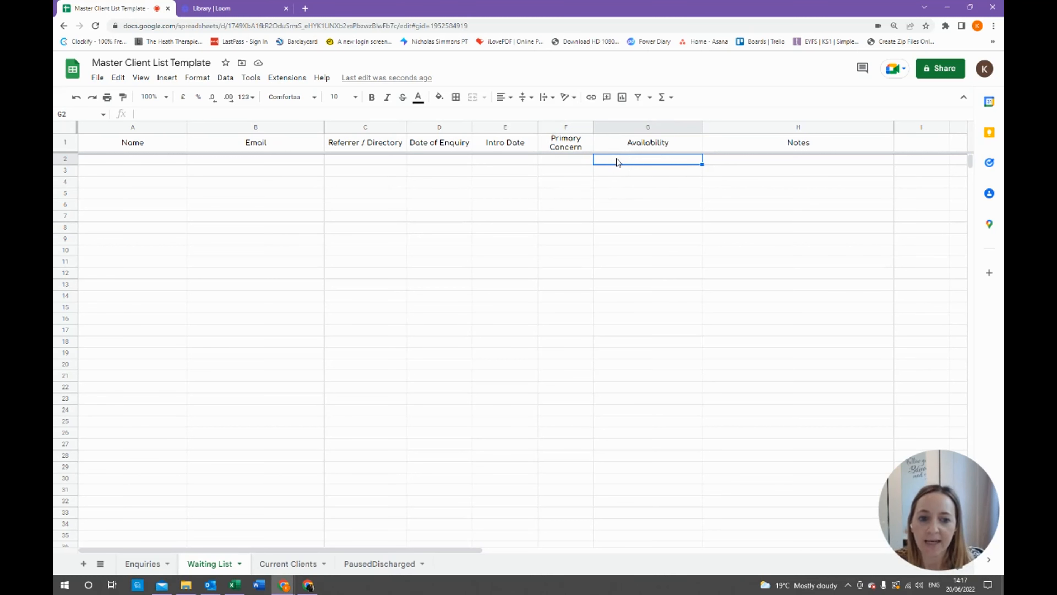
pyautogui.moveTo(617, 201)
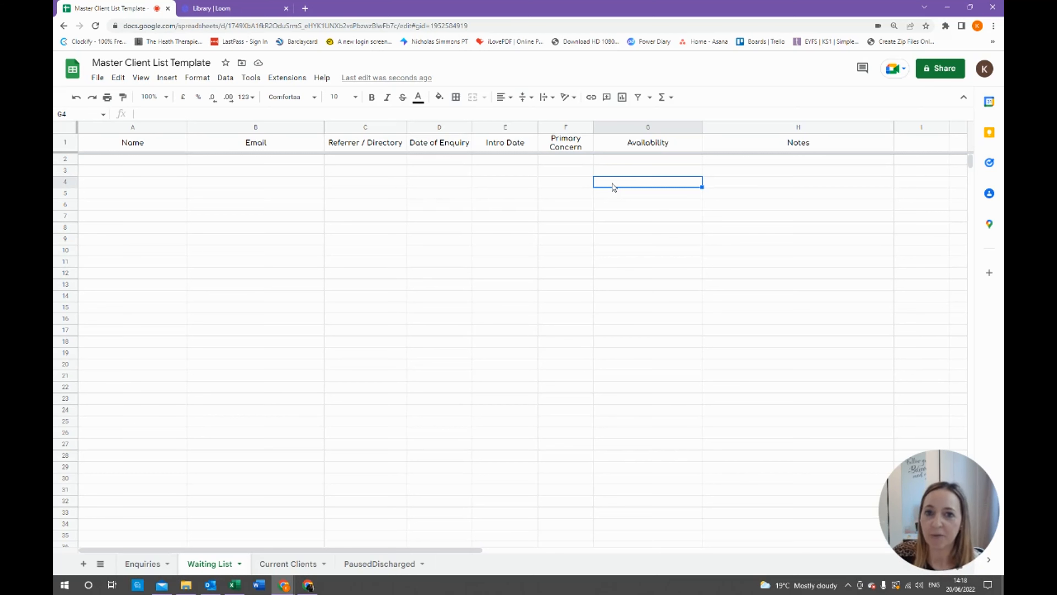
pyautogui.moveTo(619, 174)
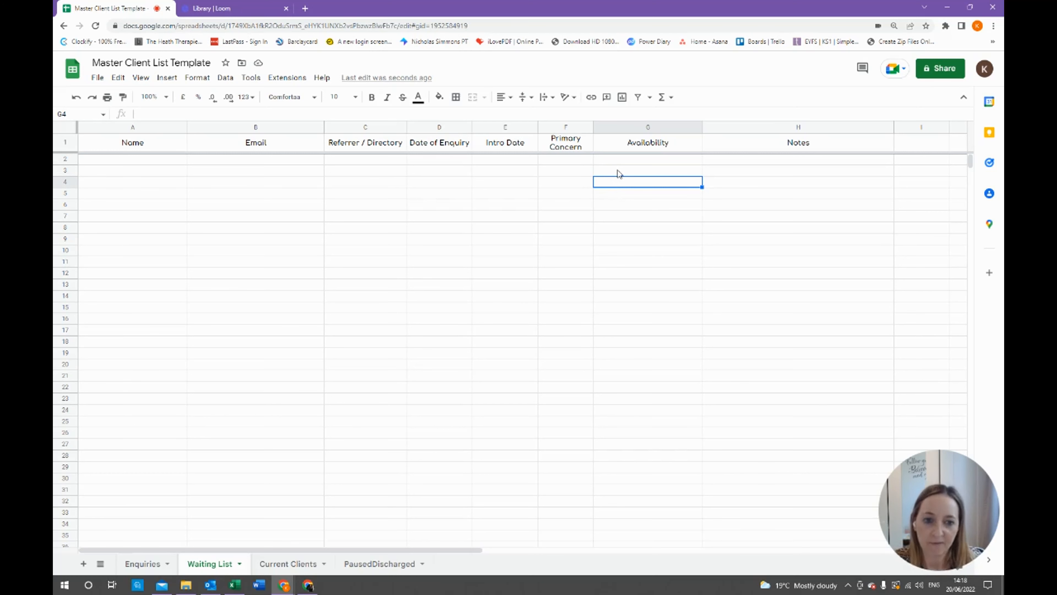
pyautogui.click(647, 159)
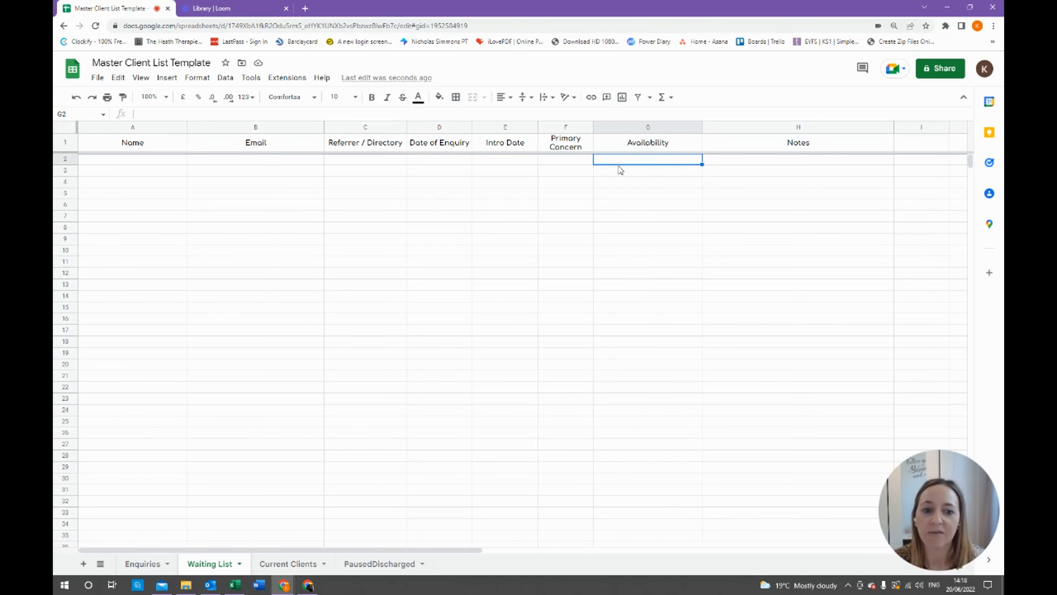
pyautogui.moveTo(620, 216)
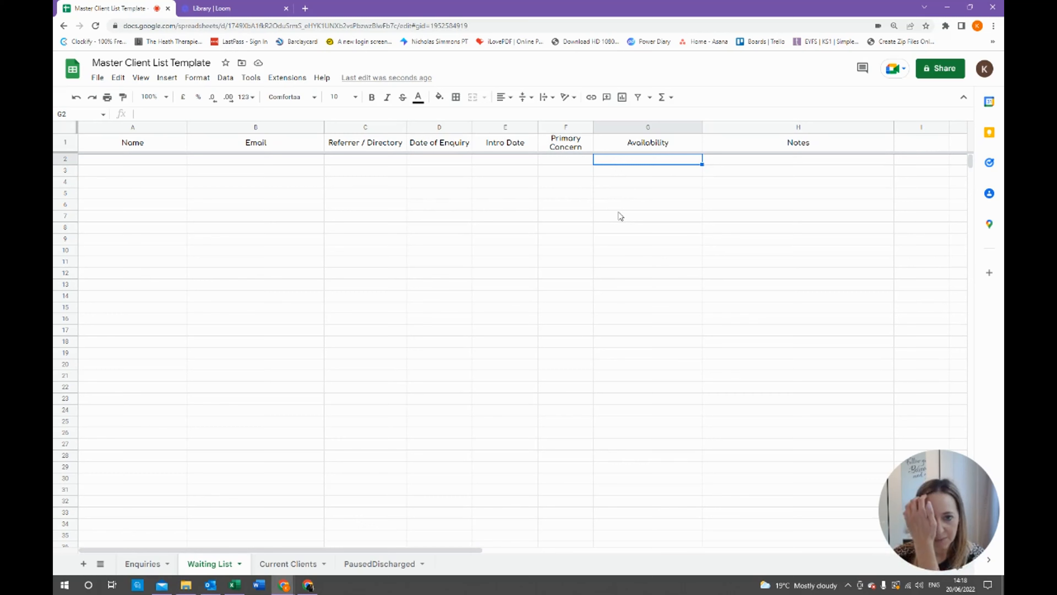
pyautogui.moveTo(621, 204)
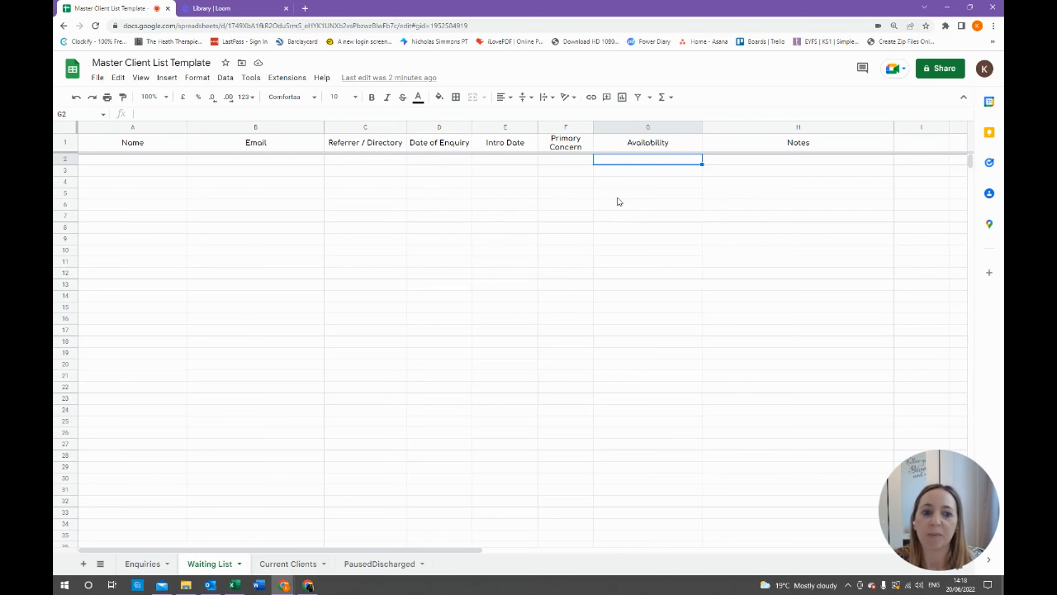
pyautogui.click(287, 563)
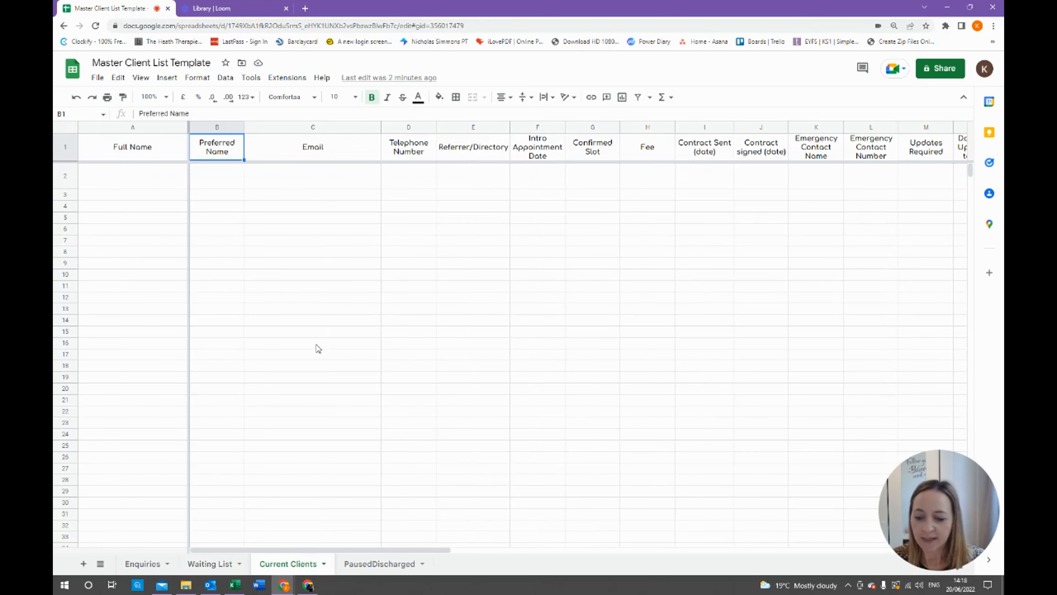
pyautogui.moveTo(312, 249)
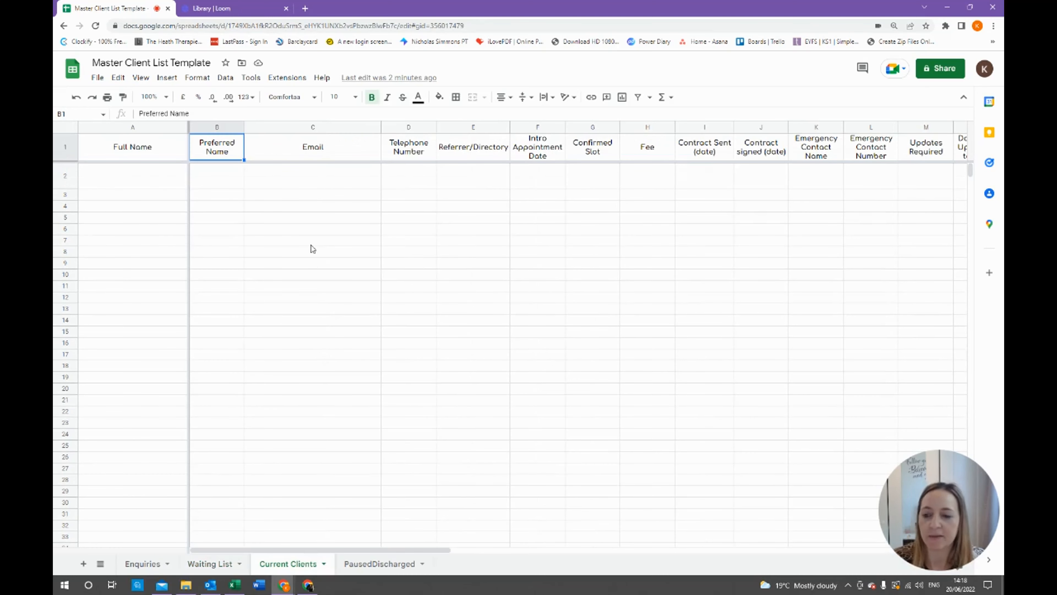
pyautogui.click(132, 175)
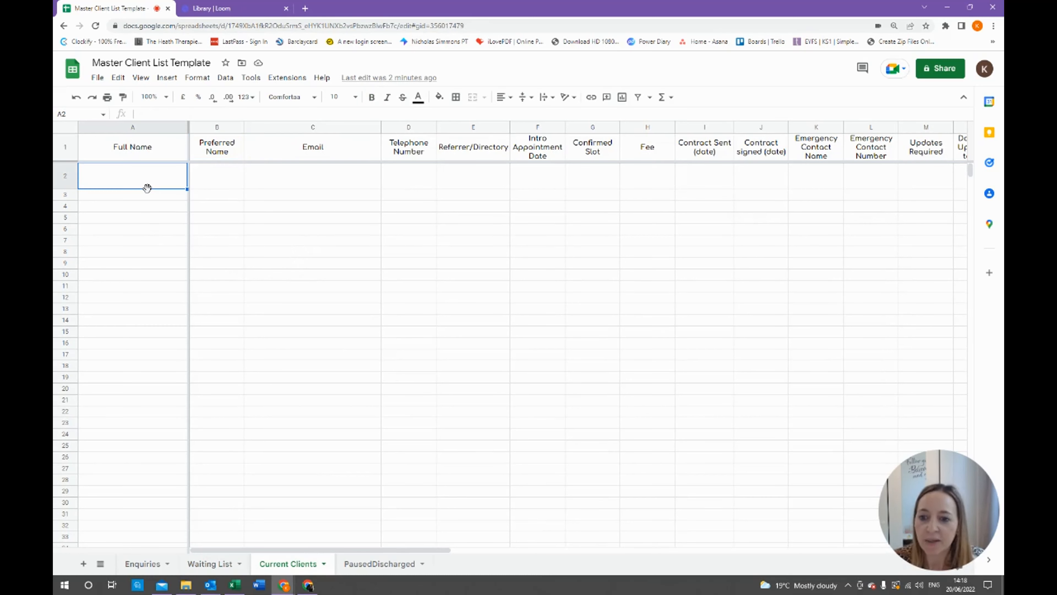
pyautogui.moveTo(230, 201)
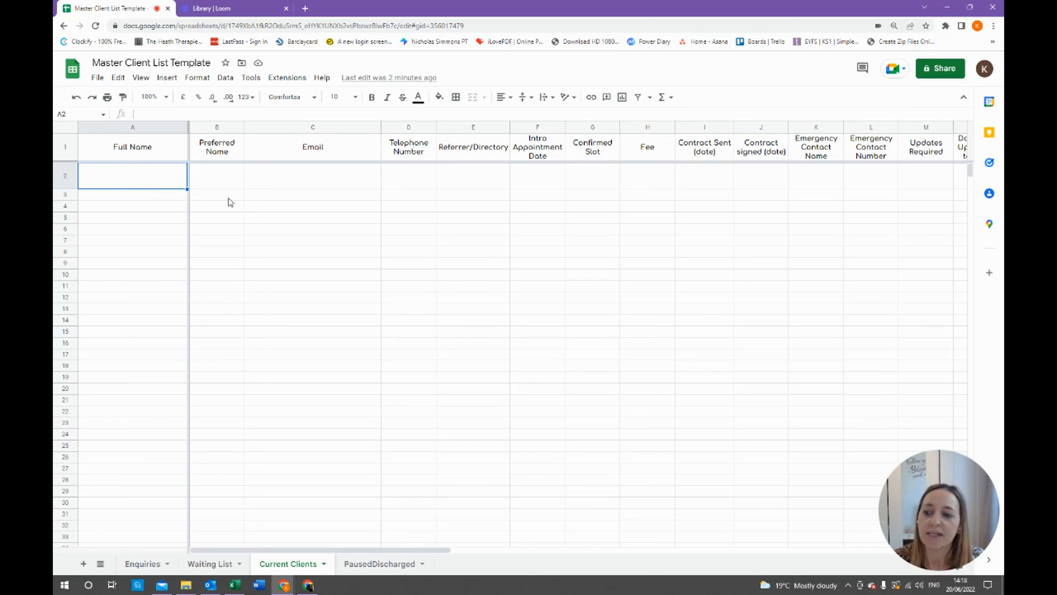
pyautogui.click(132, 205)
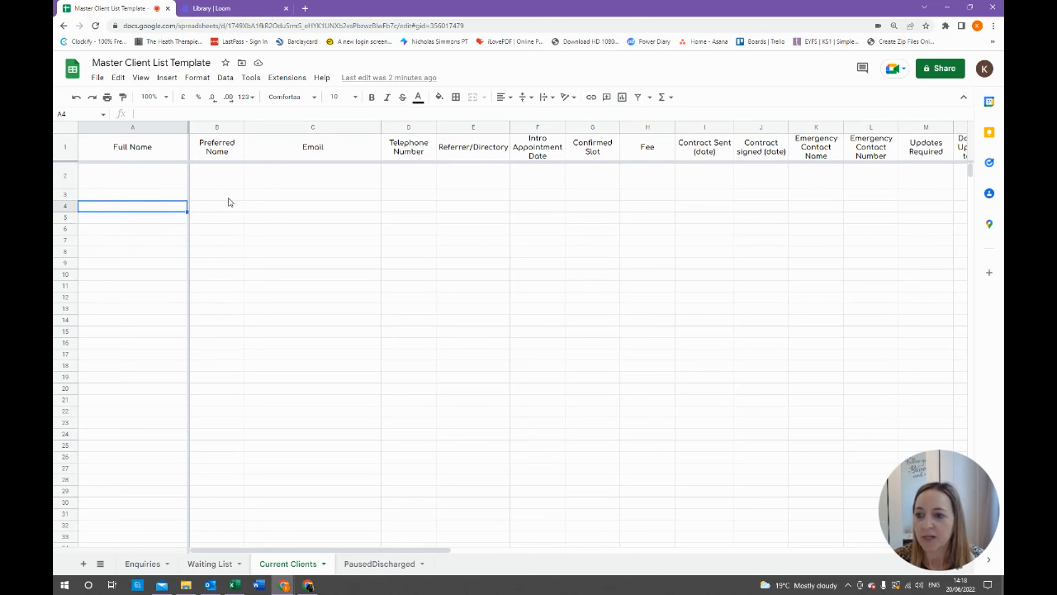
pyautogui.click(216, 175)
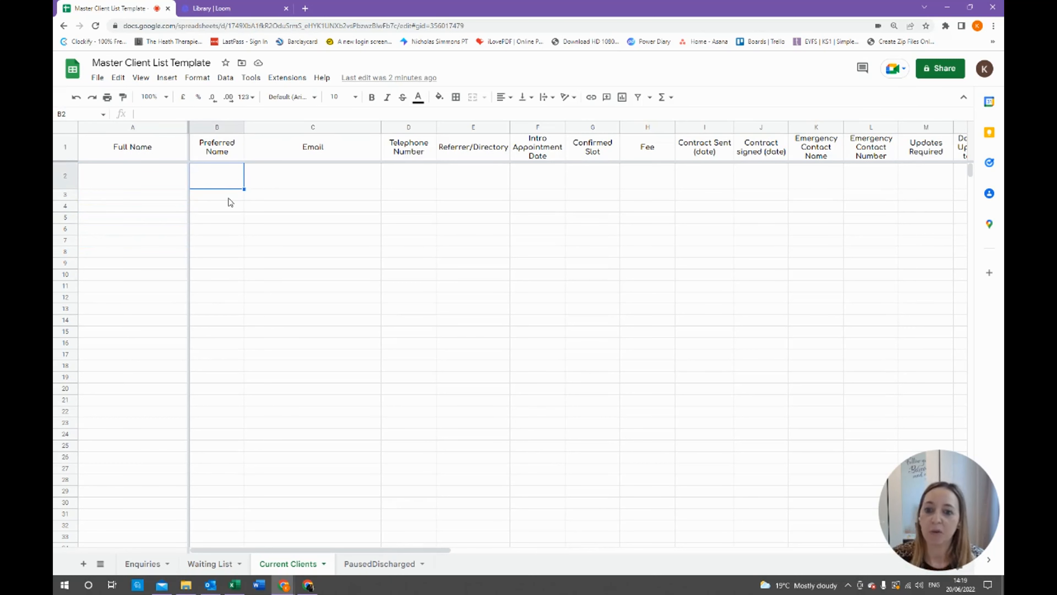
pyautogui.moveTo(239, 202)
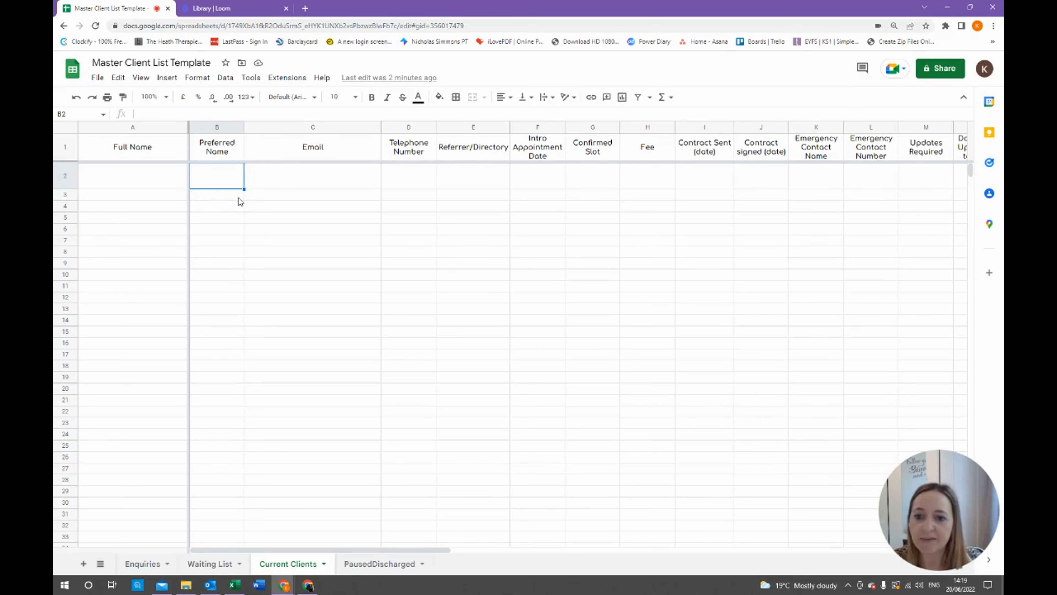
pyautogui.click(312, 175)
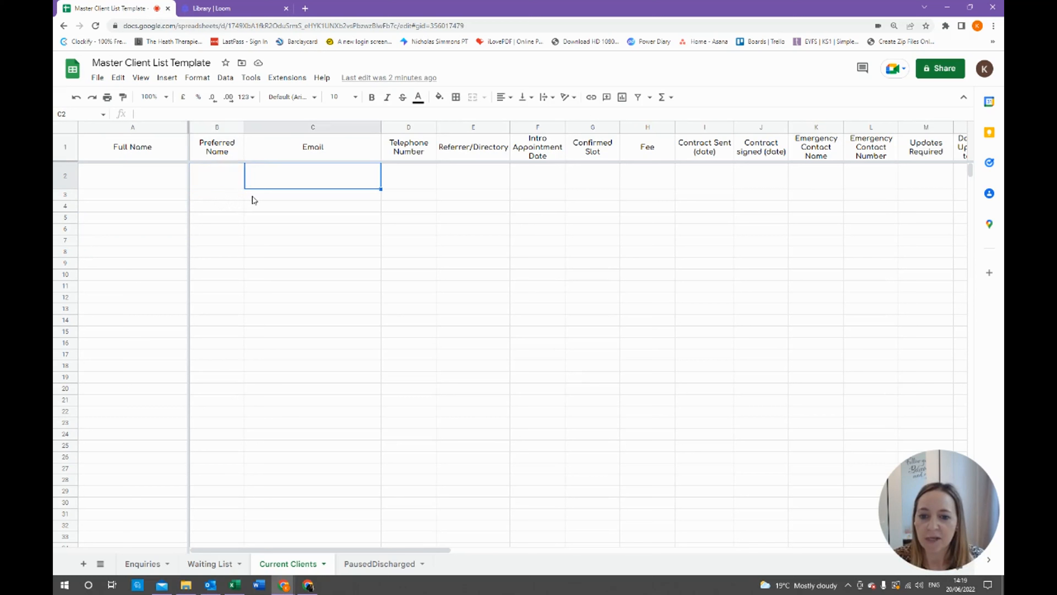
pyautogui.click(408, 175)
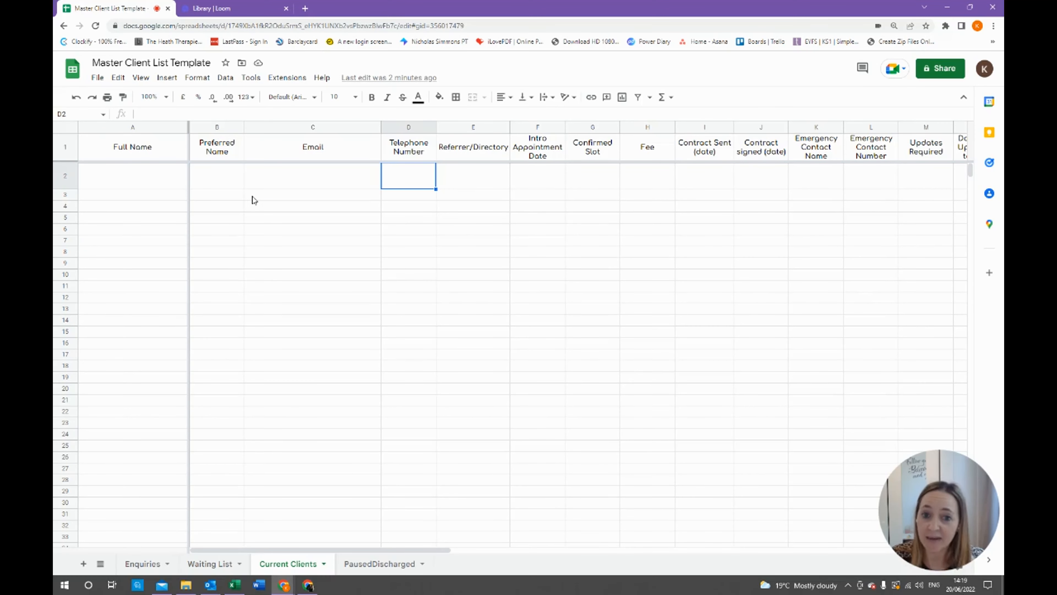
pyautogui.click(473, 175)
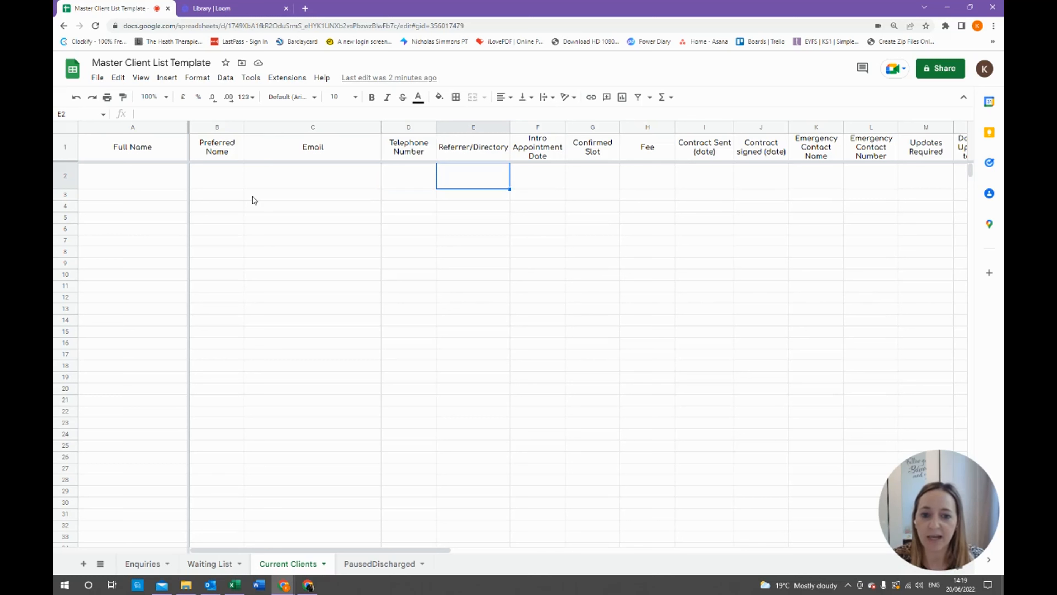
pyautogui.click(538, 175)
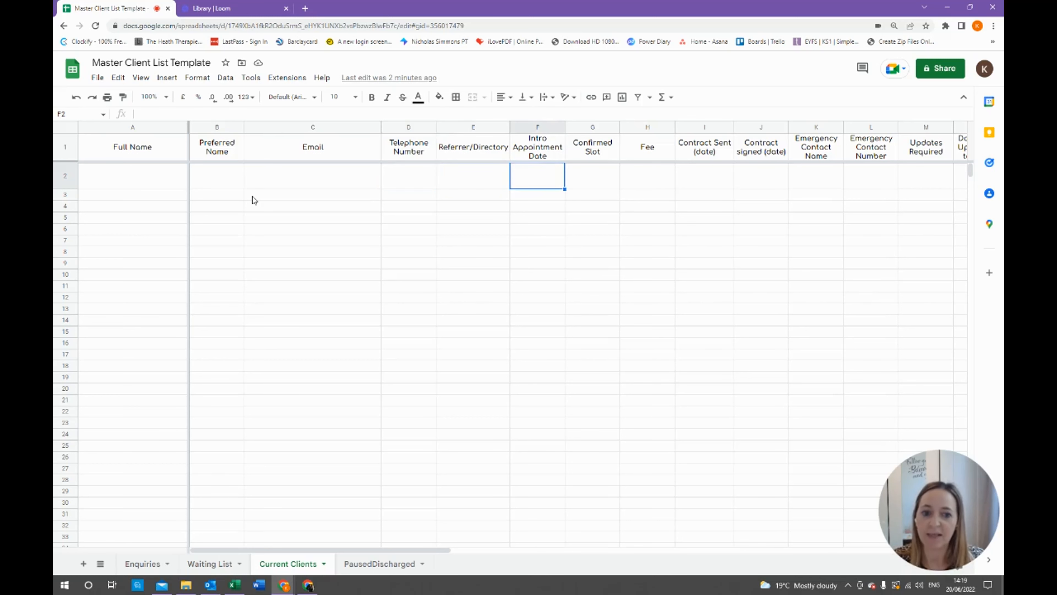
pyautogui.click(592, 175)
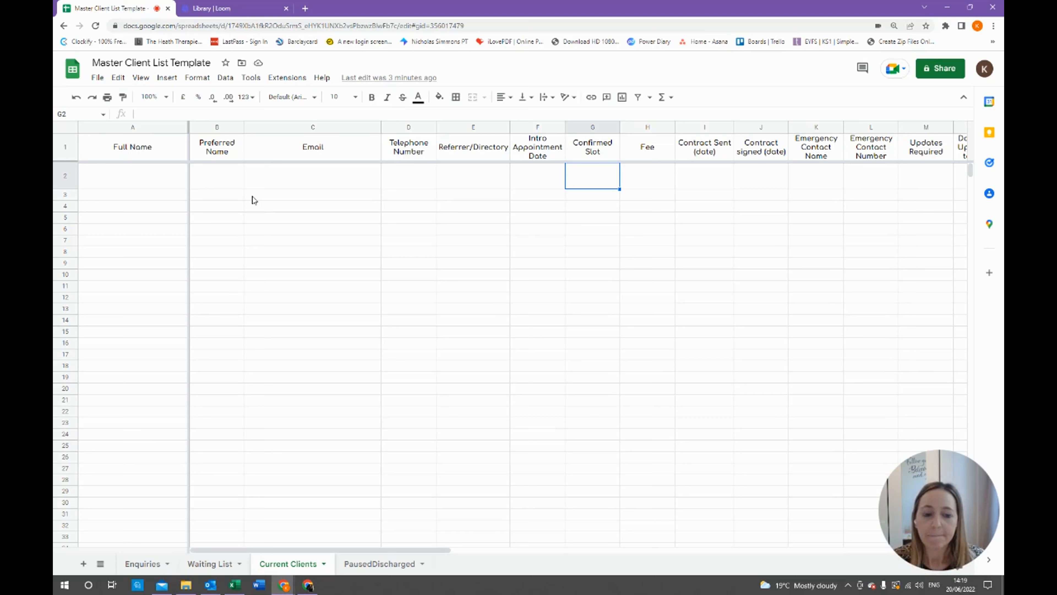
pyautogui.click(646, 175)
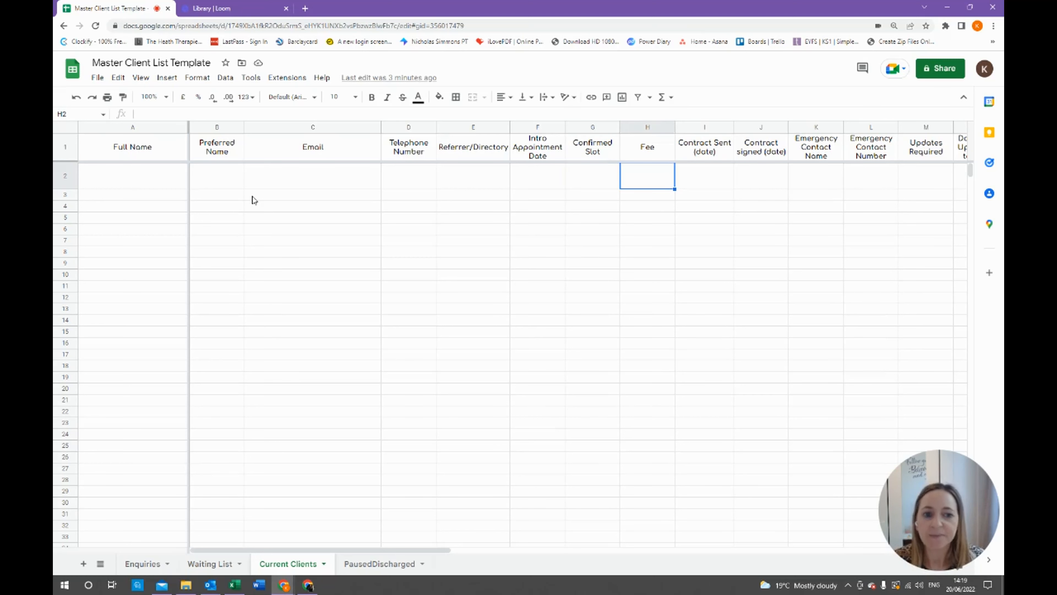
pyautogui.click(760, 176)
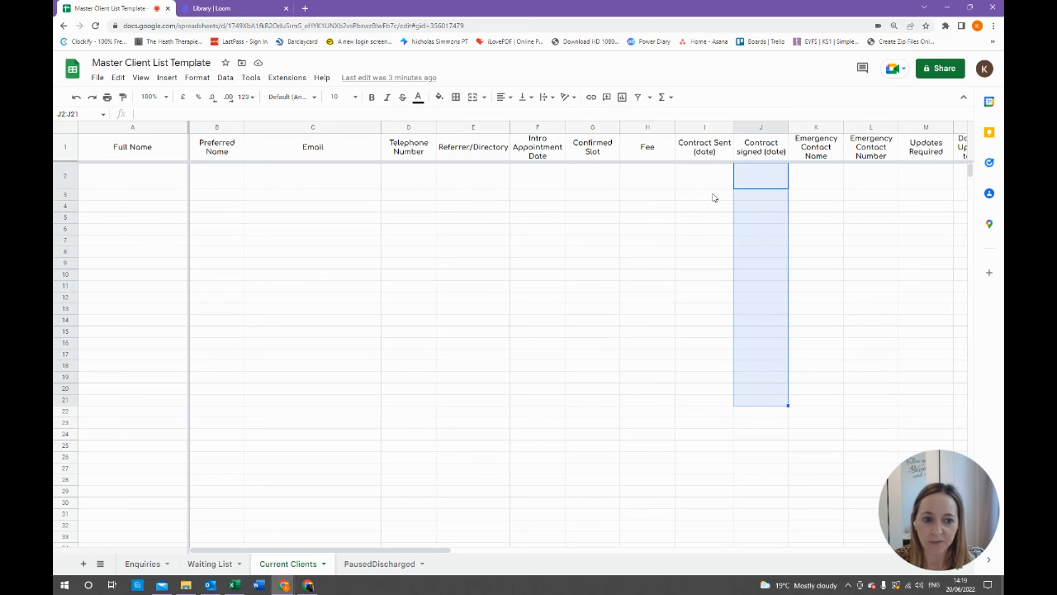
pyautogui.moveTo(765, 256)
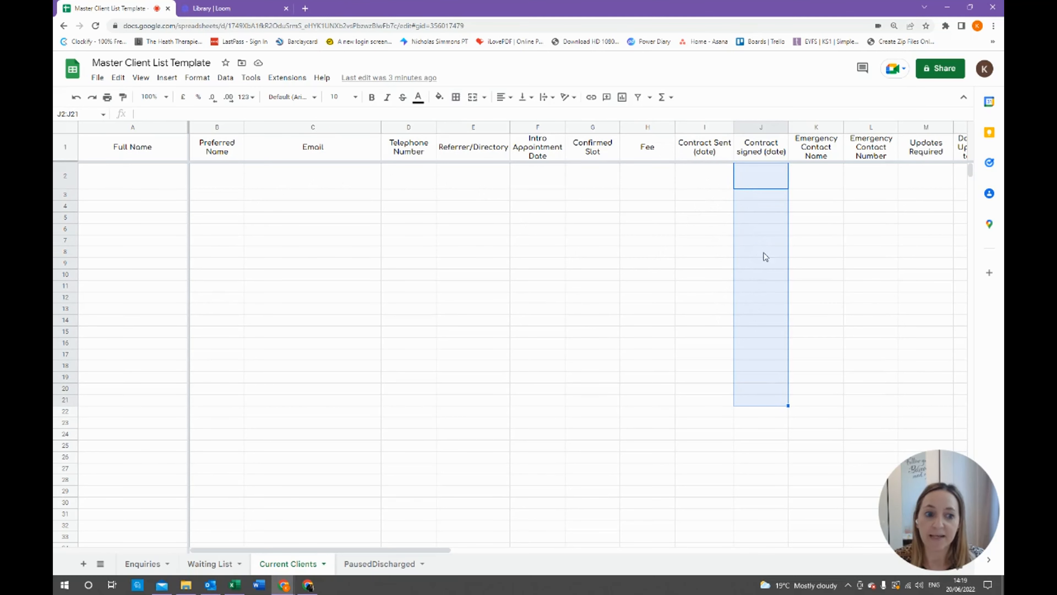
pyautogui.click(760, 176)
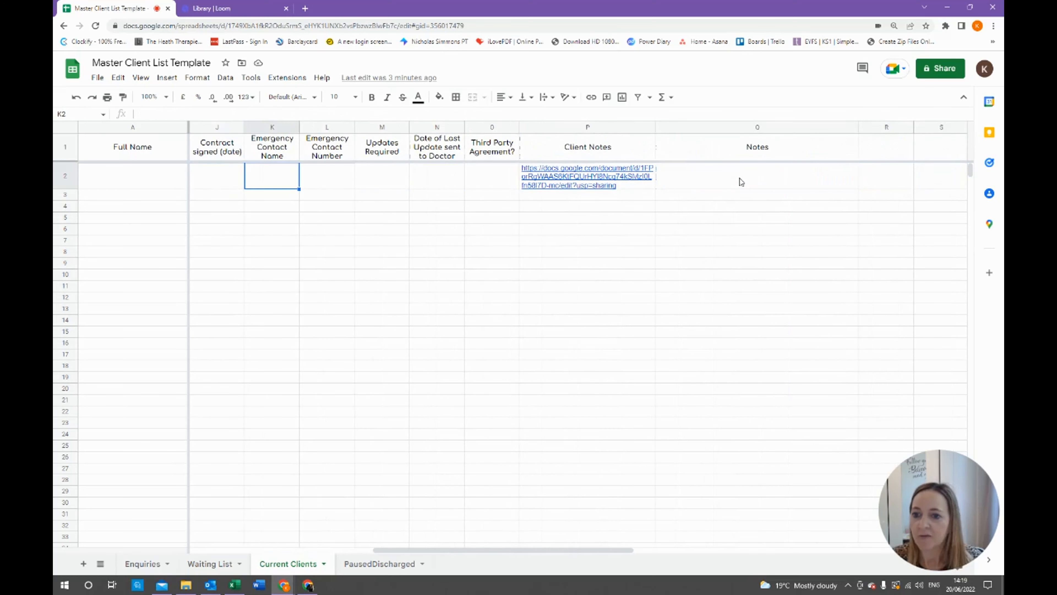
# Step: Review the Emergency Contact Number and Updates Required entries in row 2 of Current Clients
pyautogui.click(327, 176)
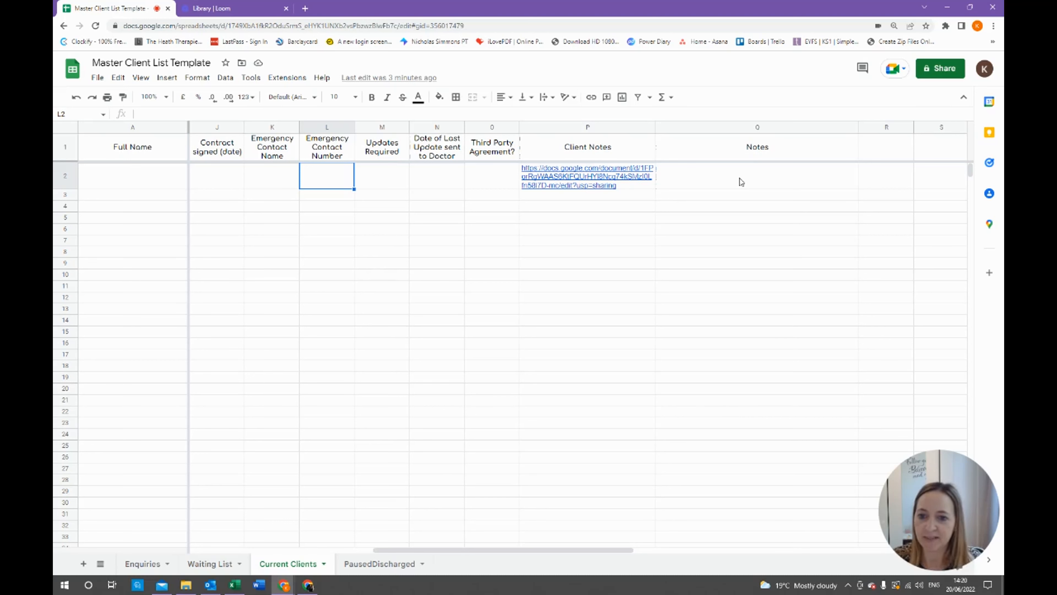
pyautogui.click(382, 176)
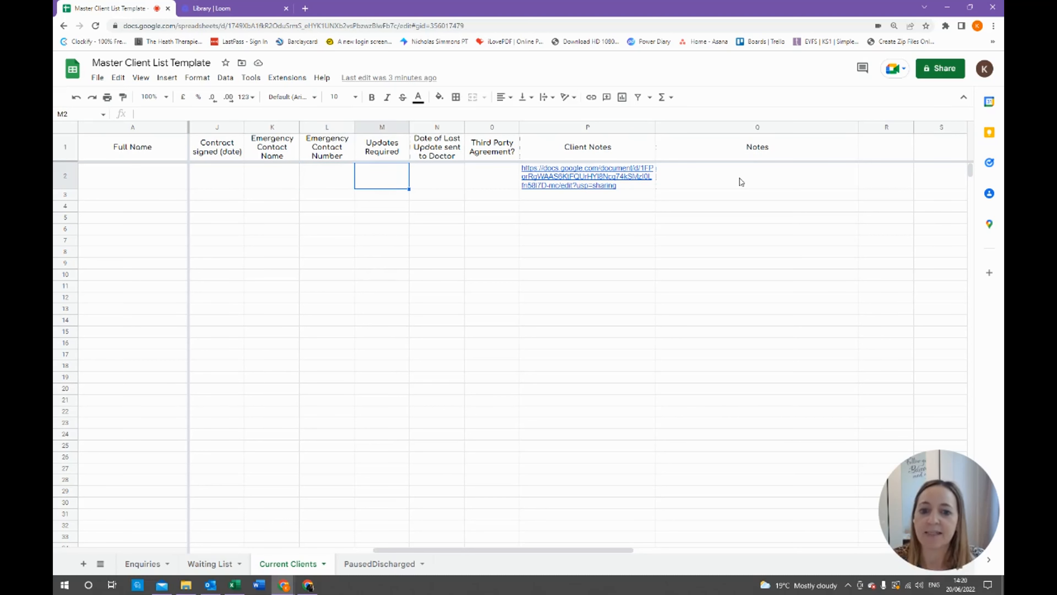
pyautogui.moveTo(643, 197)
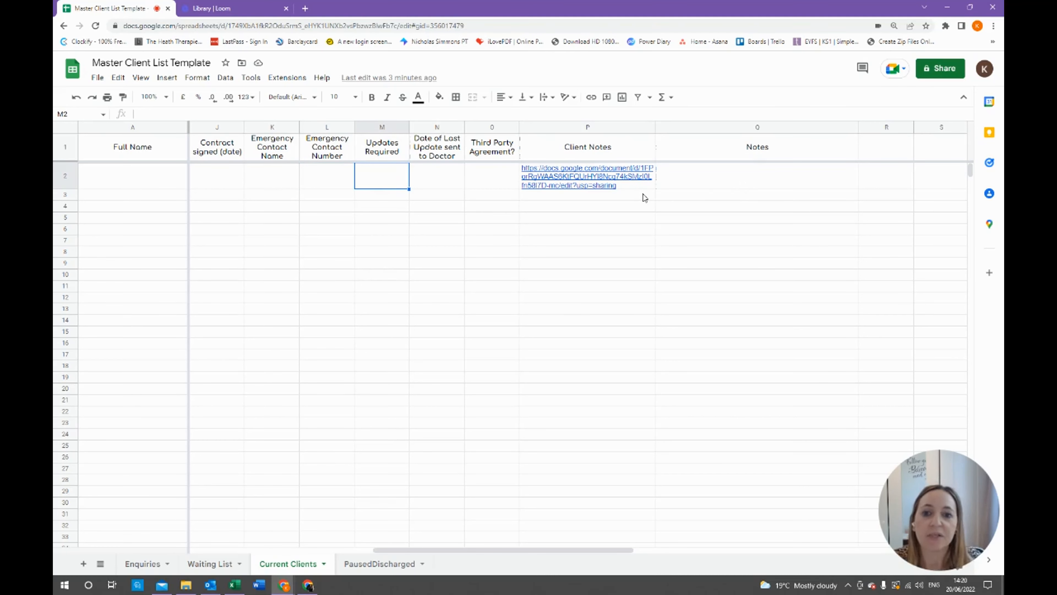
pyautogui.moveTo(492, 187)
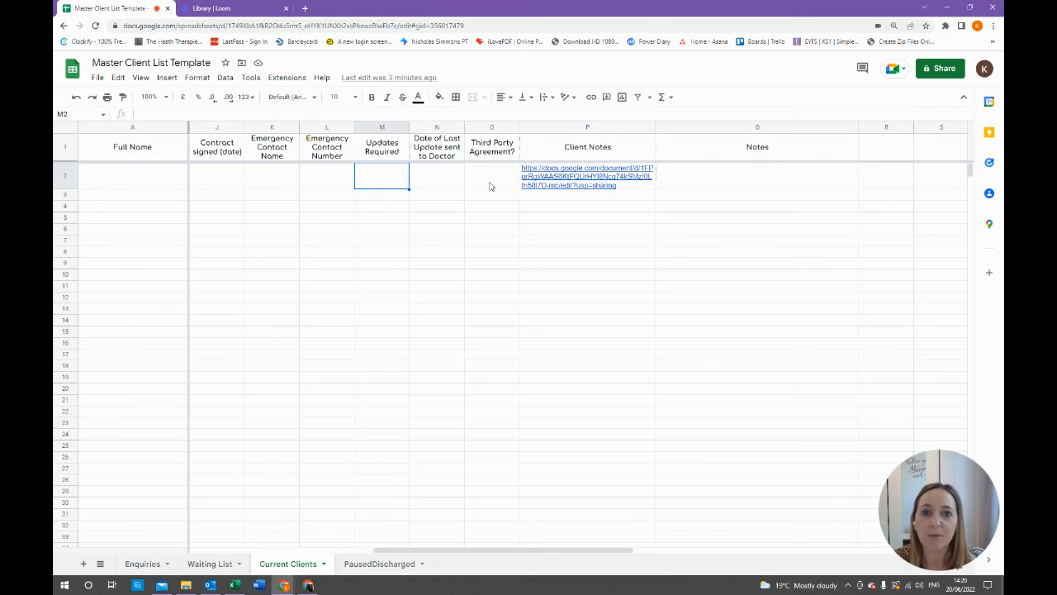
pyautogui.moveTo(484, 195)
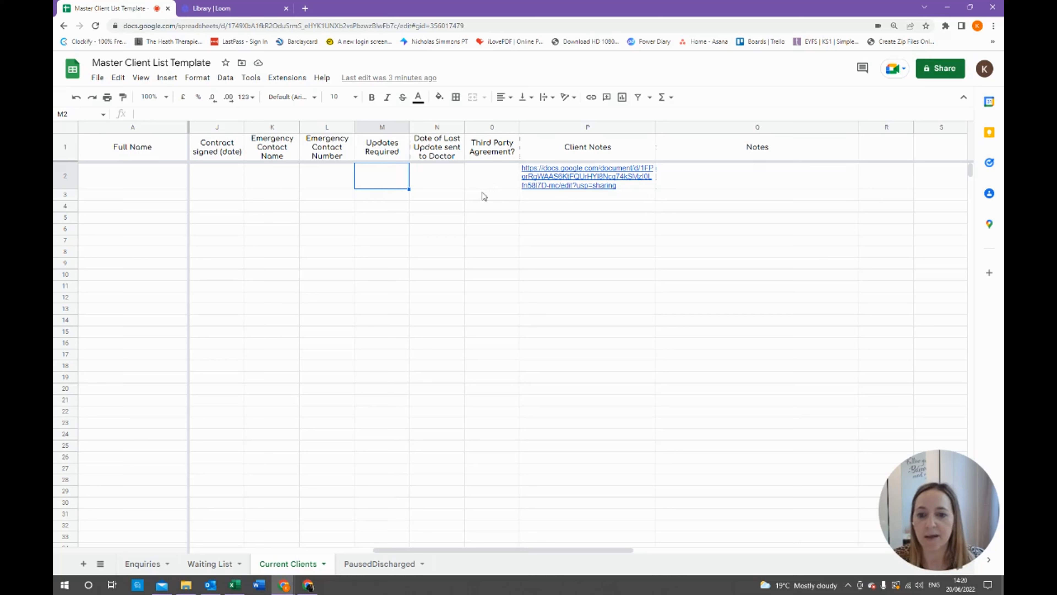
pyautogui.moveTo(382, 162)
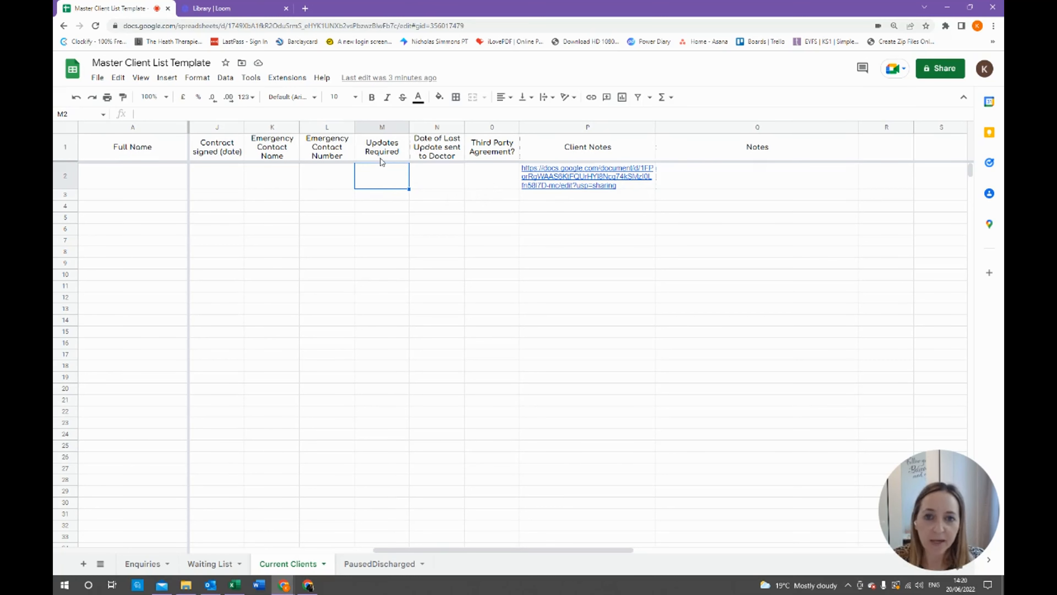
pyautogui.moveTo(388, 229)
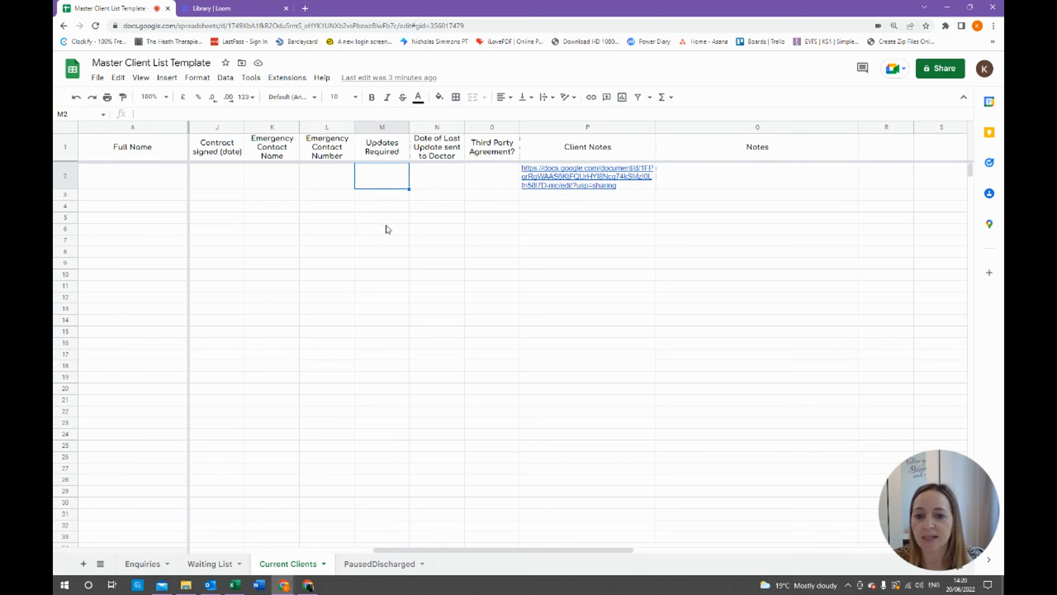
pyautogui.moveTo(439, 155)
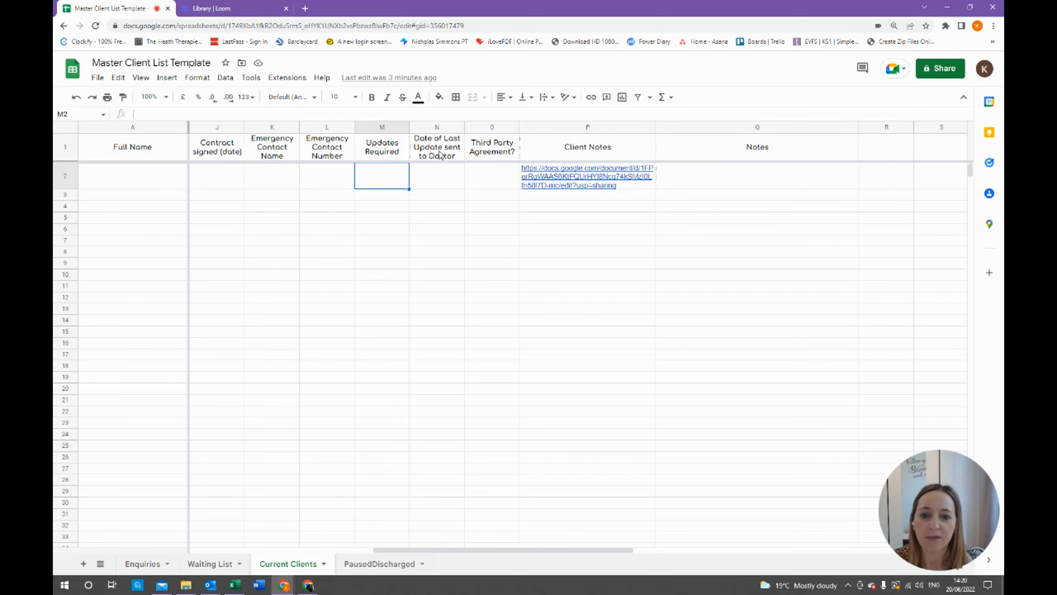
pyautogui.moveTo(447, 175)
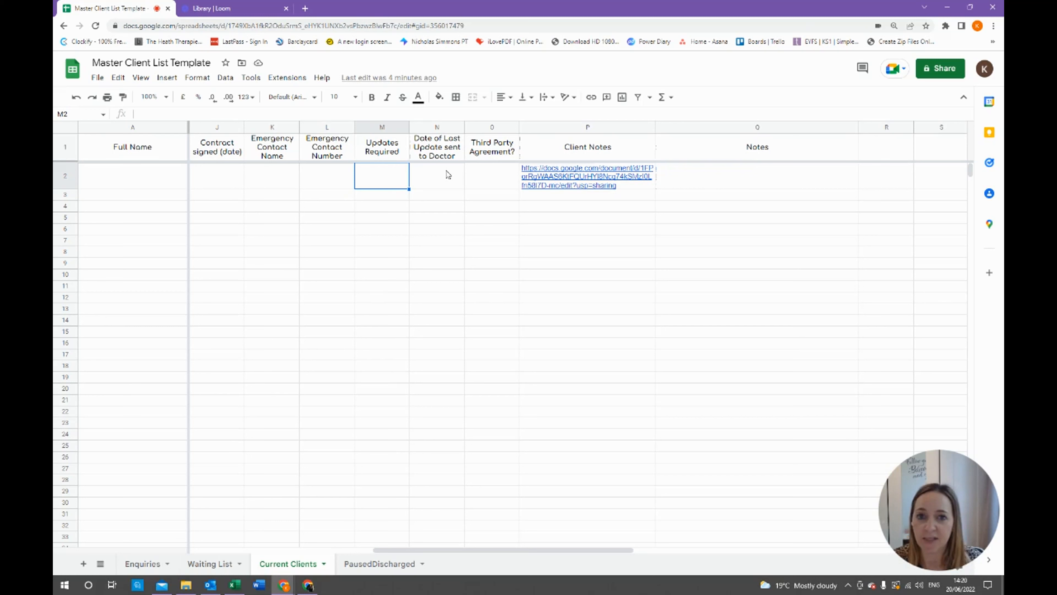
pyautogui.moveTo(466, 183)
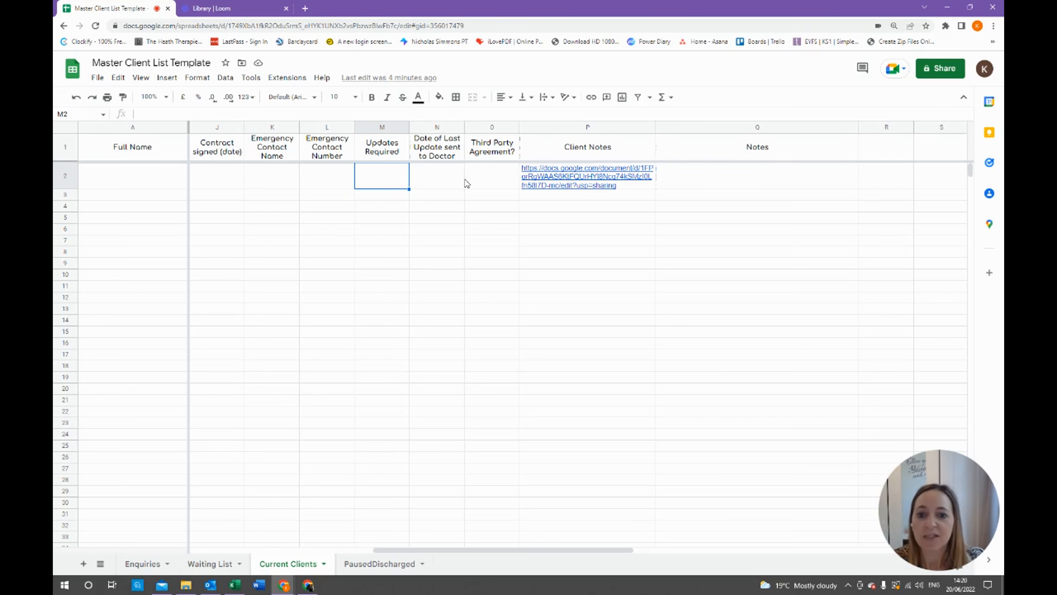
pyautogui.moveTo(474, 176)
pyautogui.write('Doctor to Update')
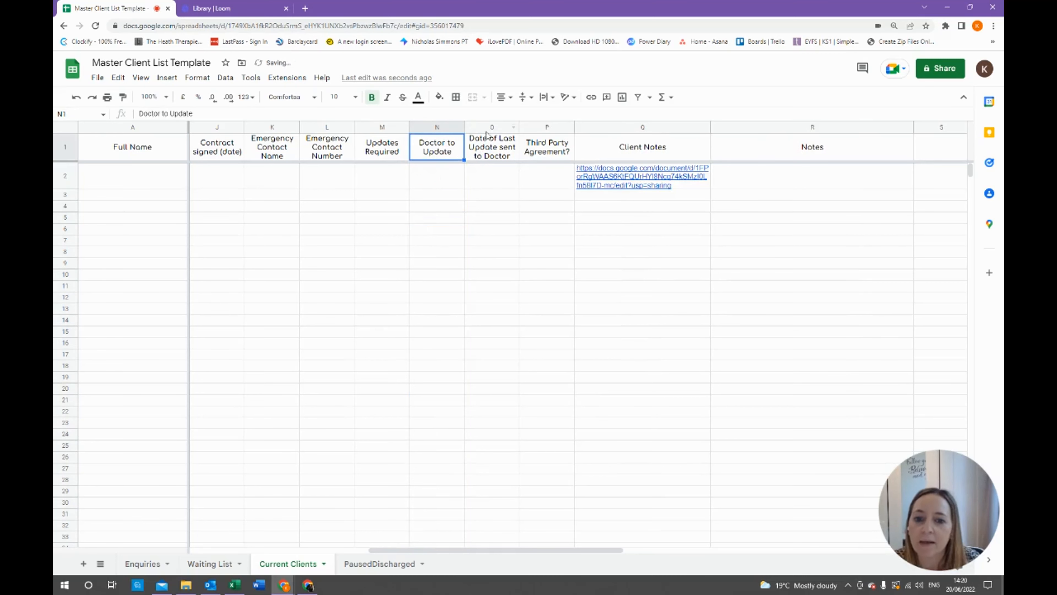
pyautogui.click(491, 147)
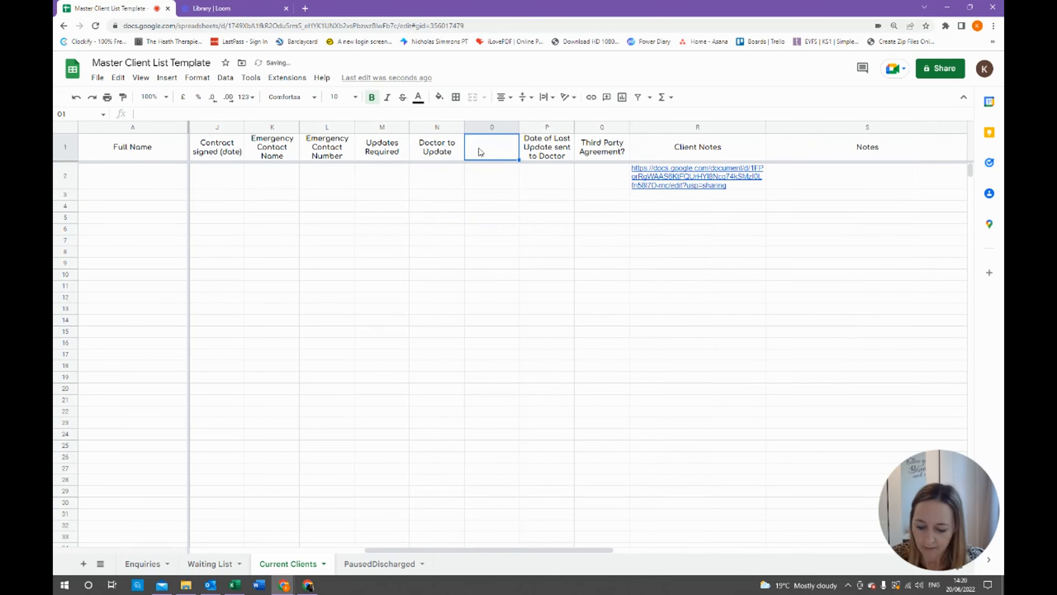
pyautogui.write('Date ROI Signed')
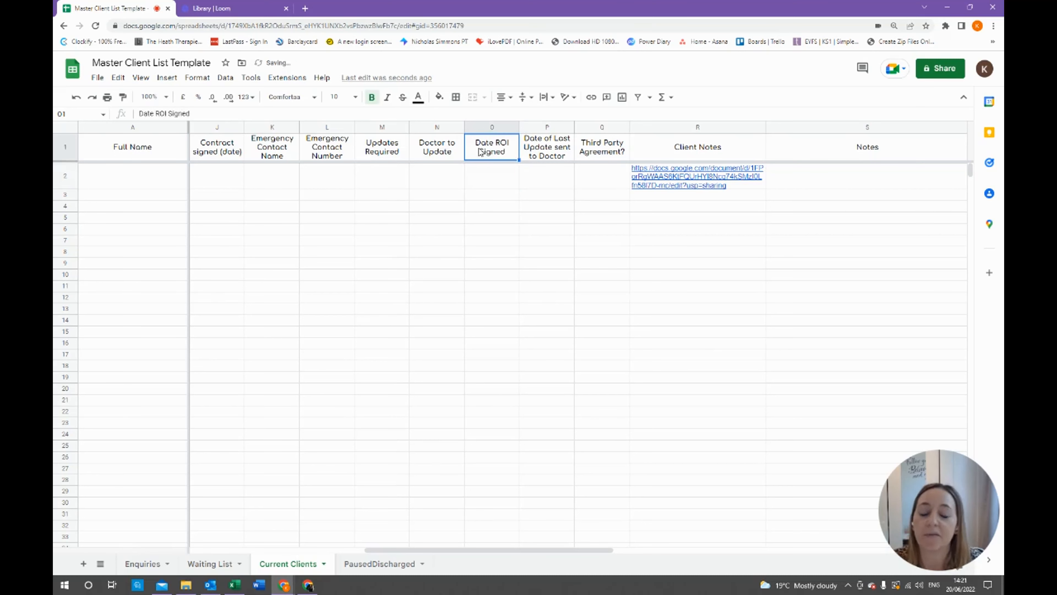
pyautogui.click(492, 175)
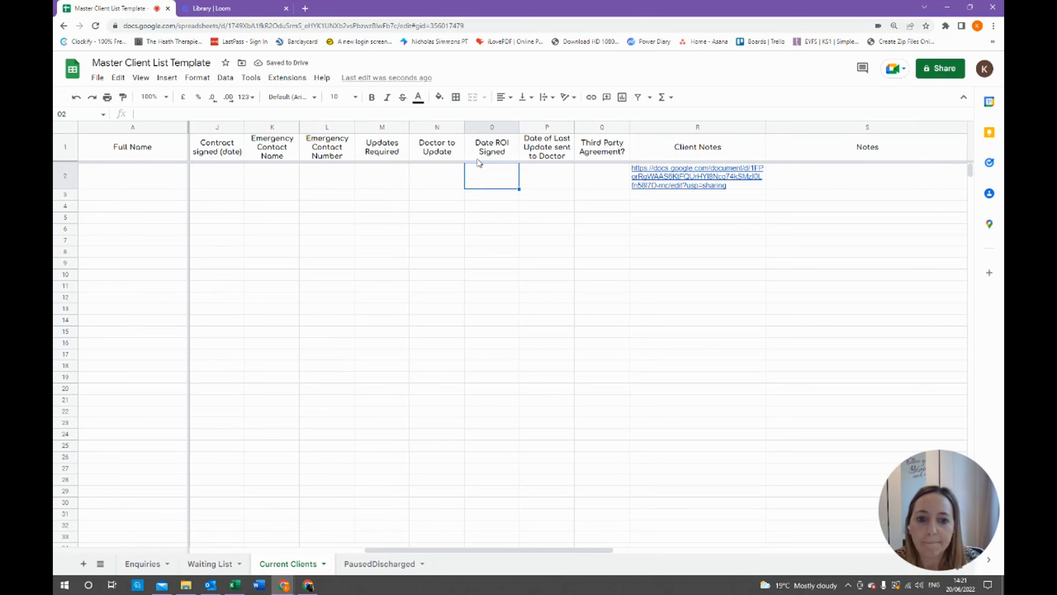
pyautogui.click(546, 175)
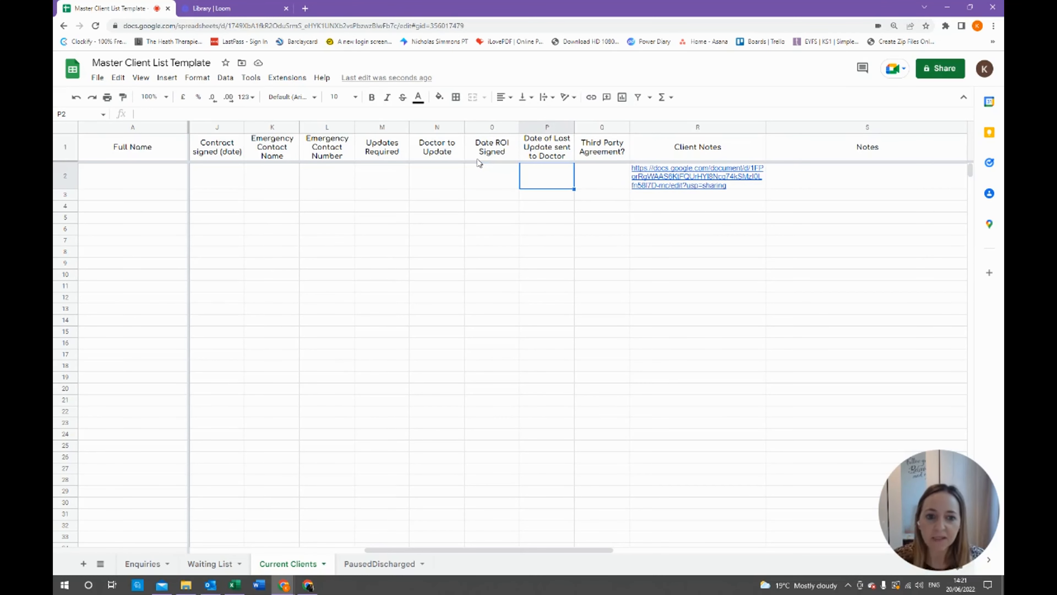
pyautogui.click(602, 176)
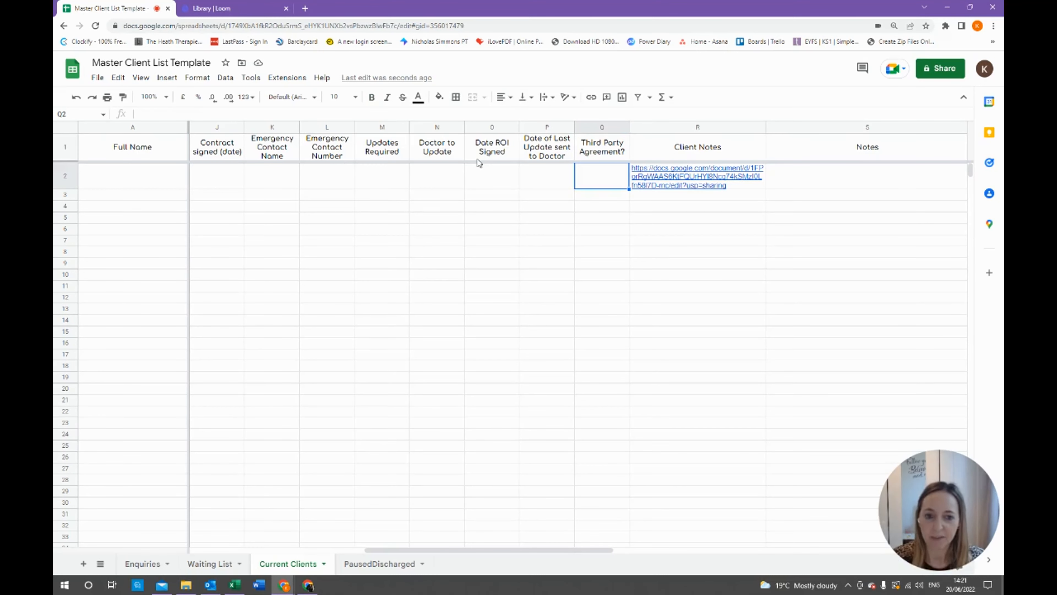
pyautogui.moveTo(526, 156)
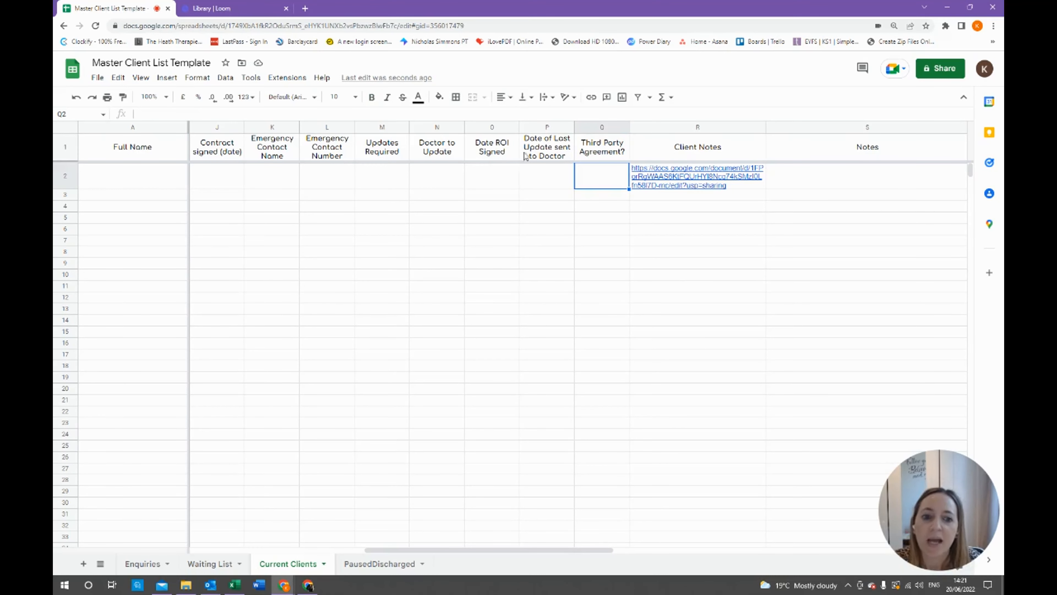
# Step: Insert an 'Invoice to be sent to' column before Client Notes and follow the Client Notes link
pyautogui.rightClick(697, 127)
pyautogui.write('Invoice to')
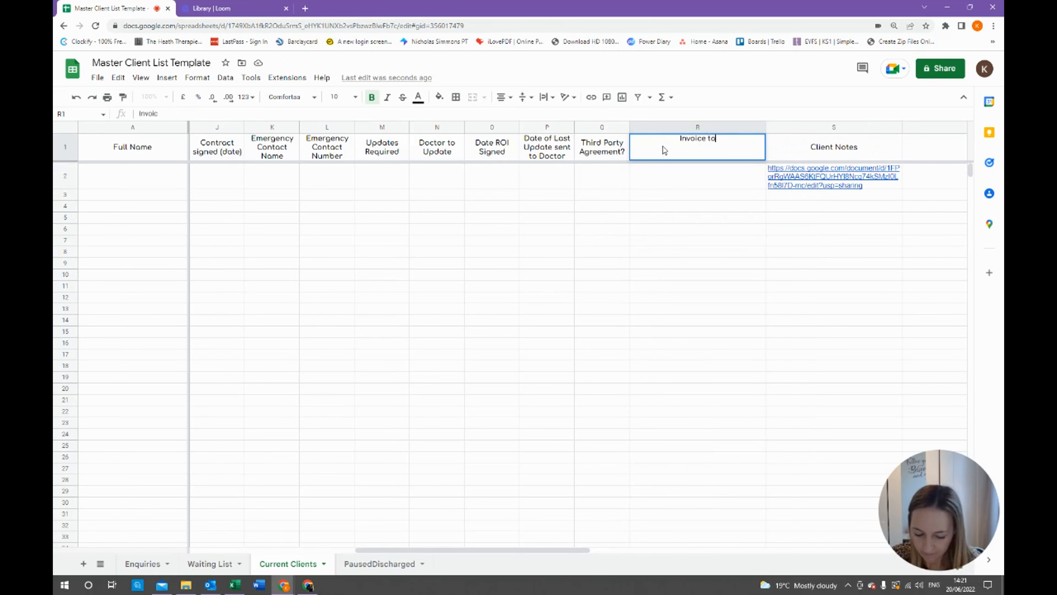
pyautogui.write('be sent to')
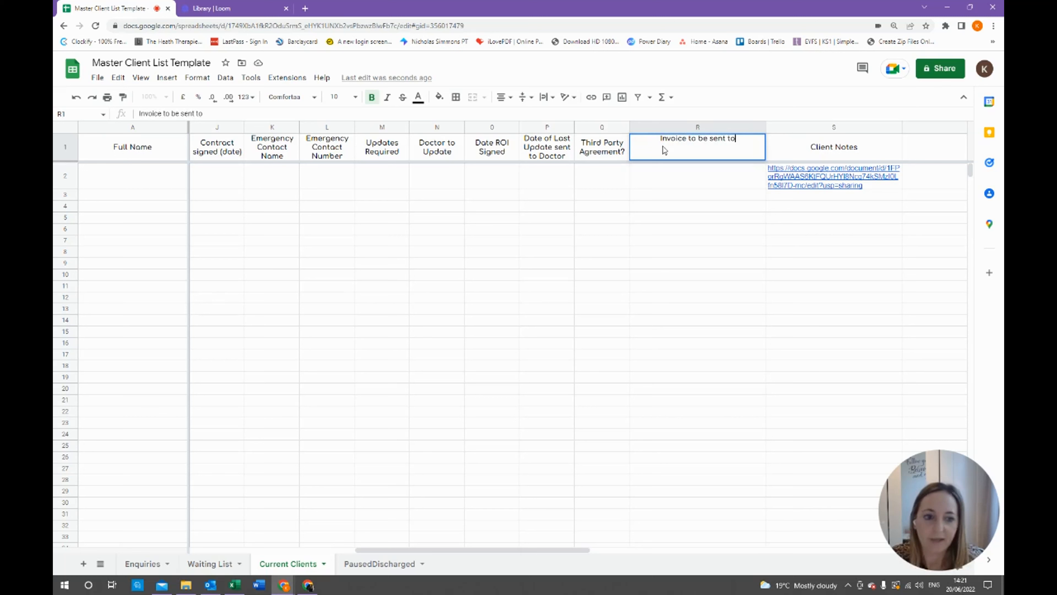
pyautogui.press('enter')
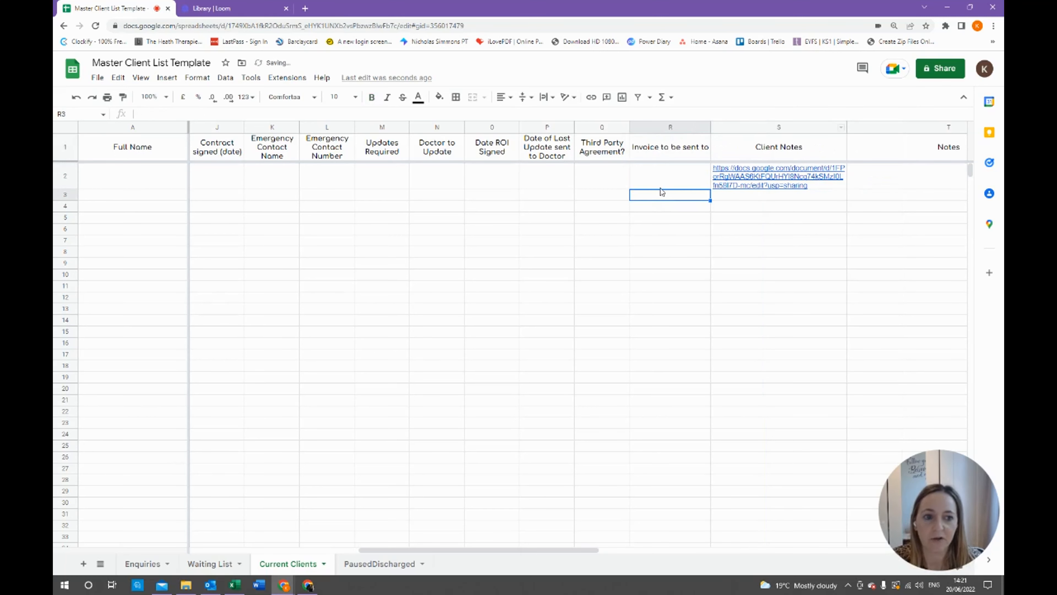
pyautogui.click(779, 146)
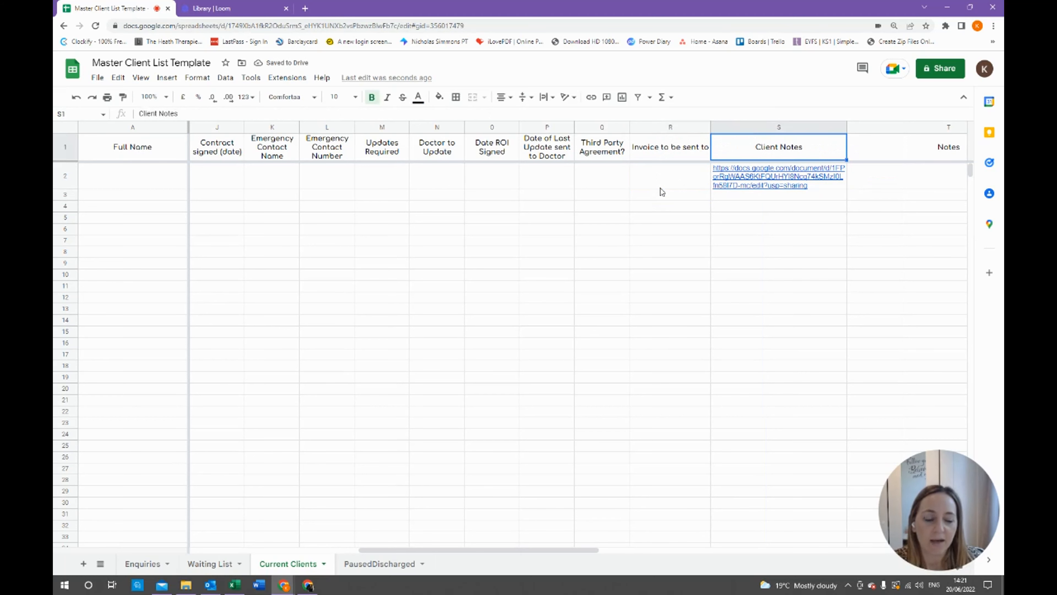
pyautogui.click(779, 217)
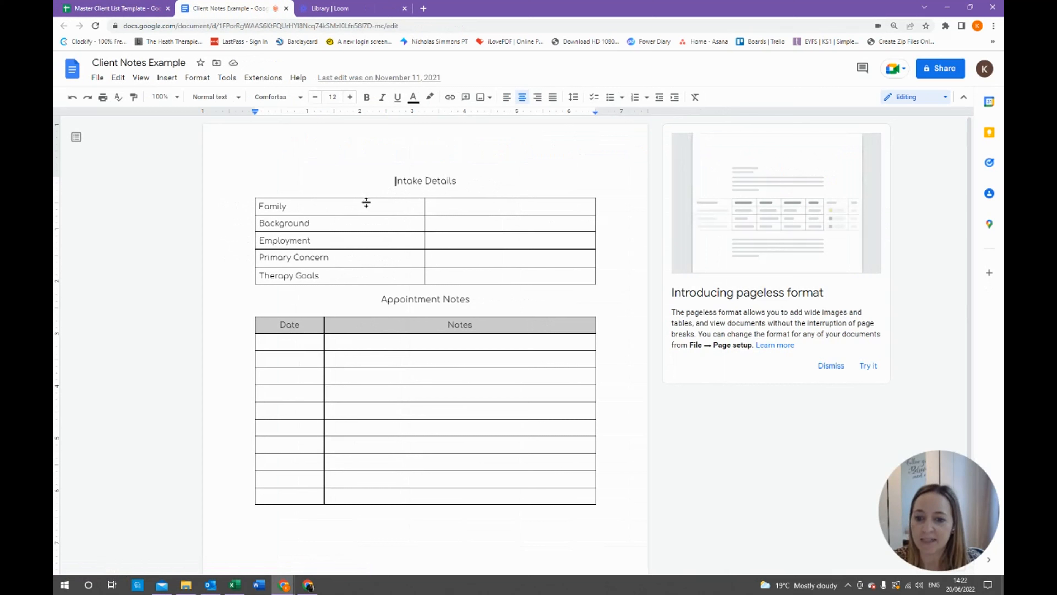
# Step: Enter a sample 20/06/22 entry with placeholder notes in the Appointment Notes table, then return to the spreadsheet
pyautogui.click(283, 223)
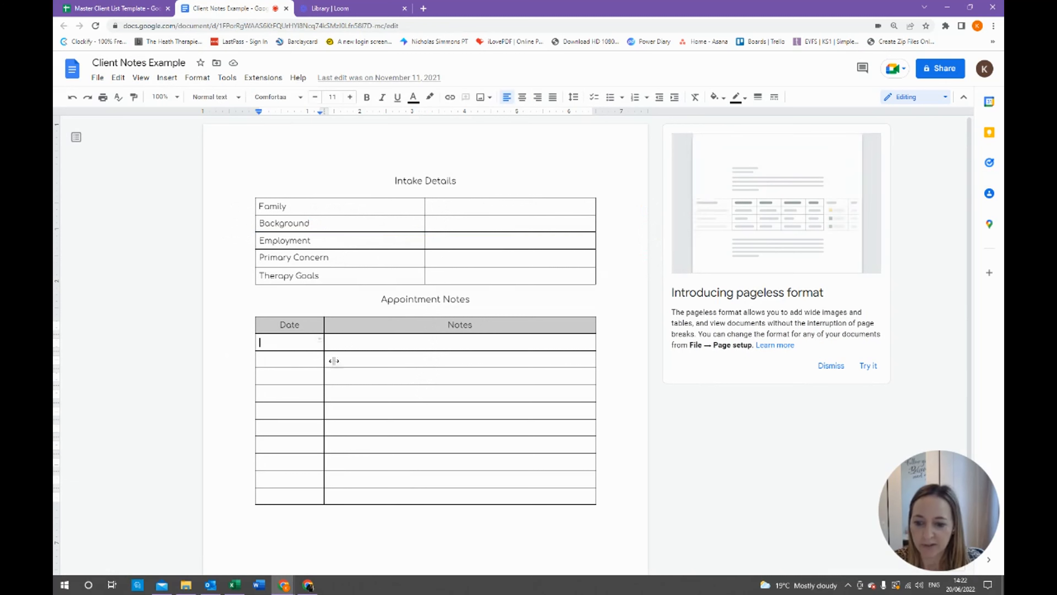
pyautogui.moveTo(391, 440)
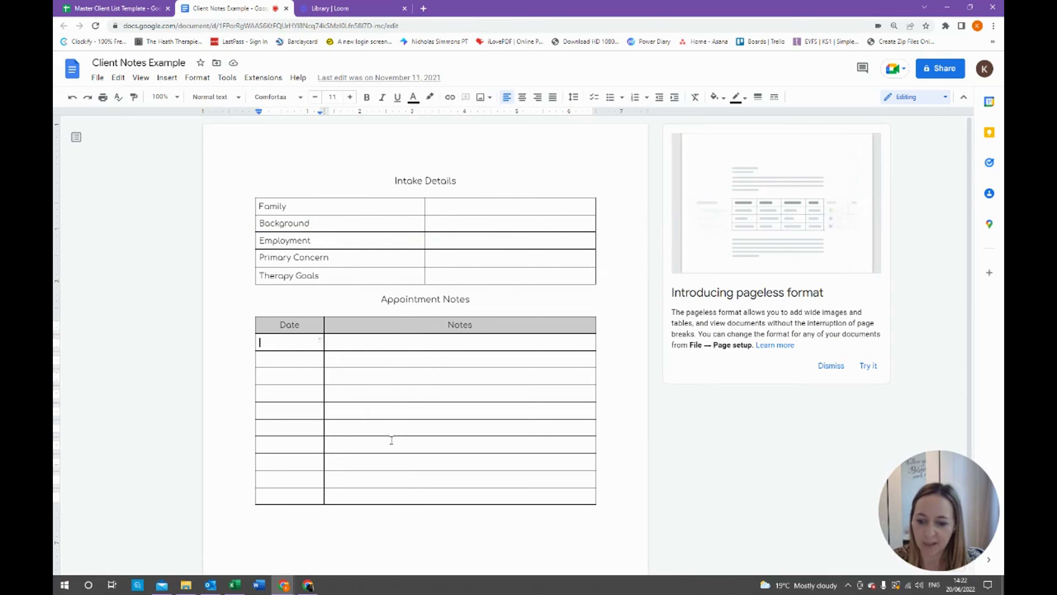
pyautogui.click(289, 496)
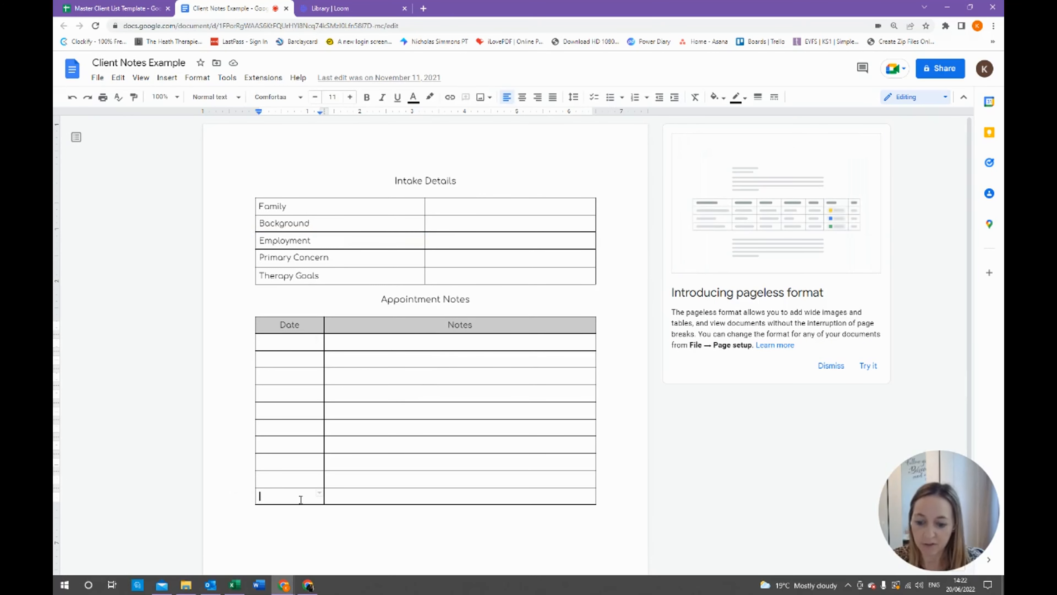
pyautogui.write('20/06')
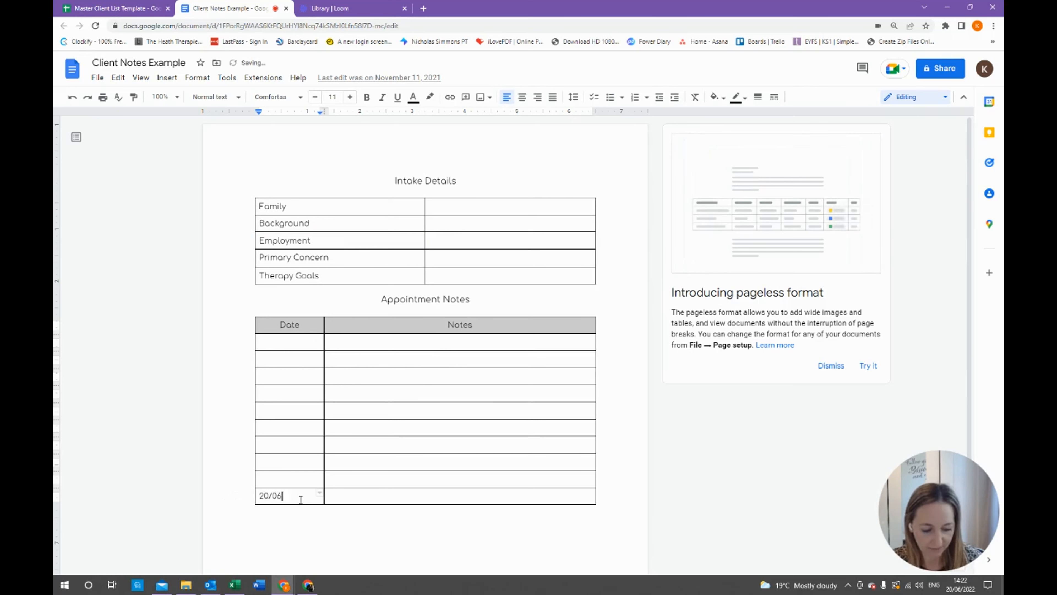
pyautogui.write('22')
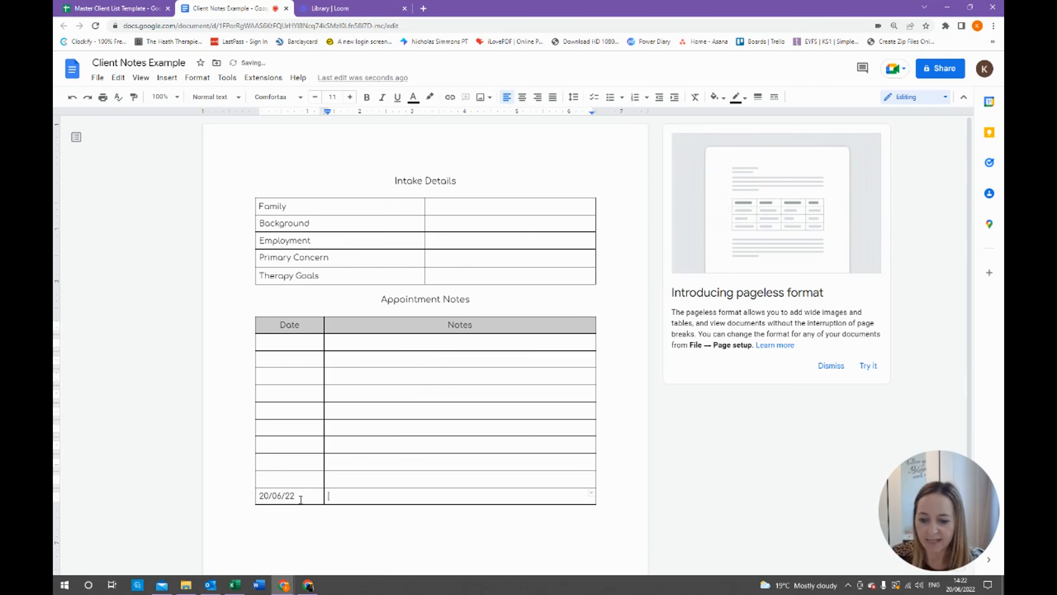
pyautogui.write('Fsfksdh')
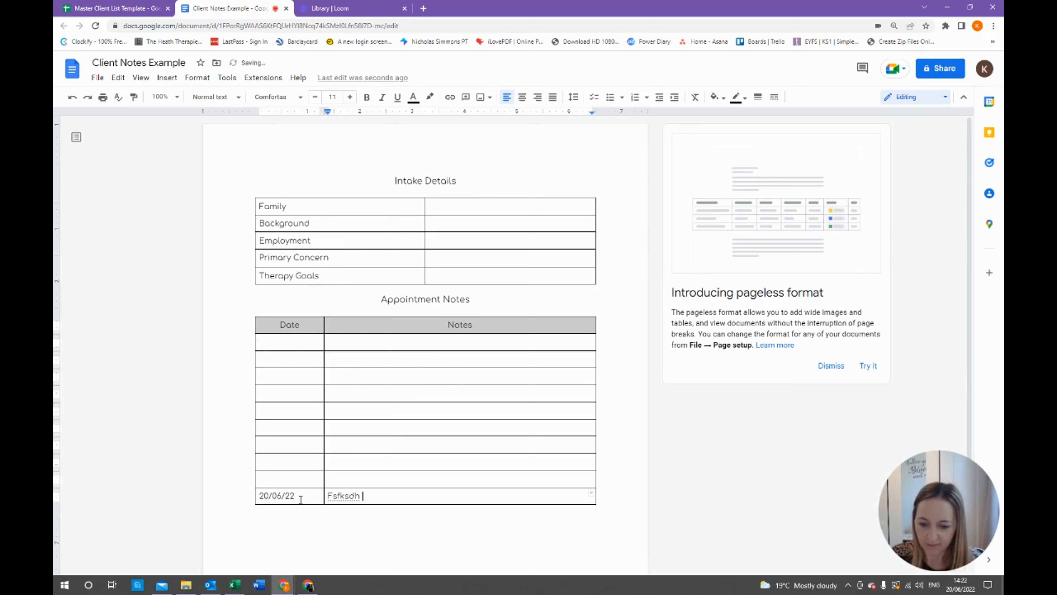
pyautogui.write('lujflsj lsujglsn  lgujdrgn ljjdg')
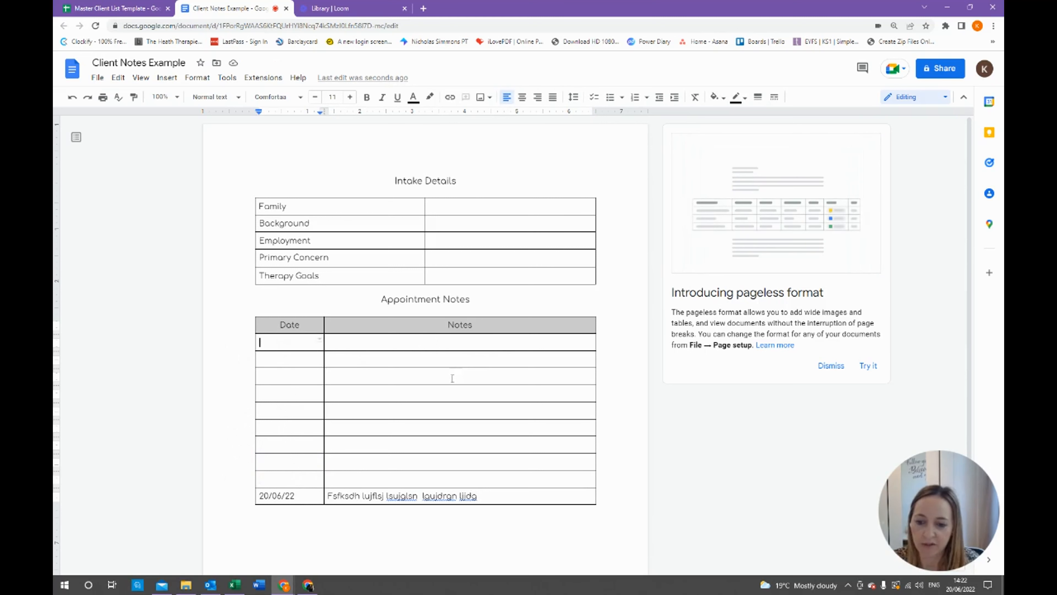
pyautogui.click(289, 410)
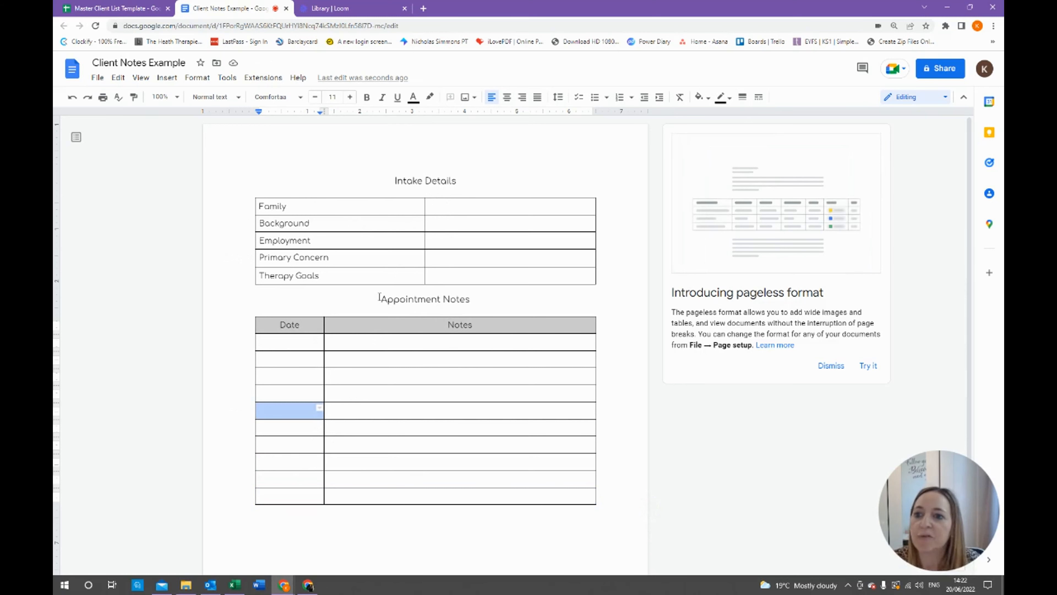
pyautogui.click(114, 8)
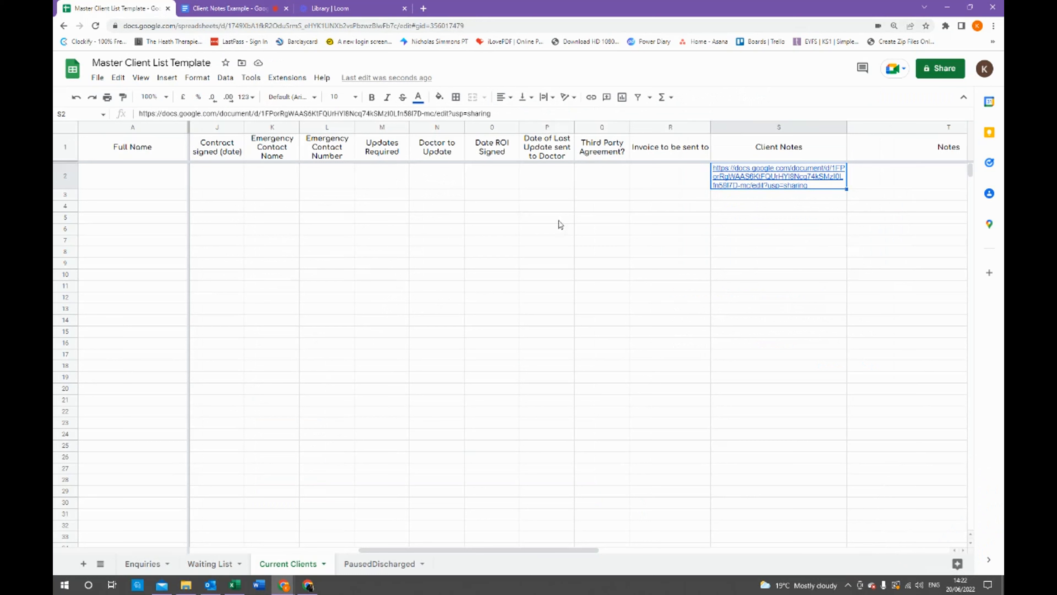
pyautogui.moveTo(778, 176)
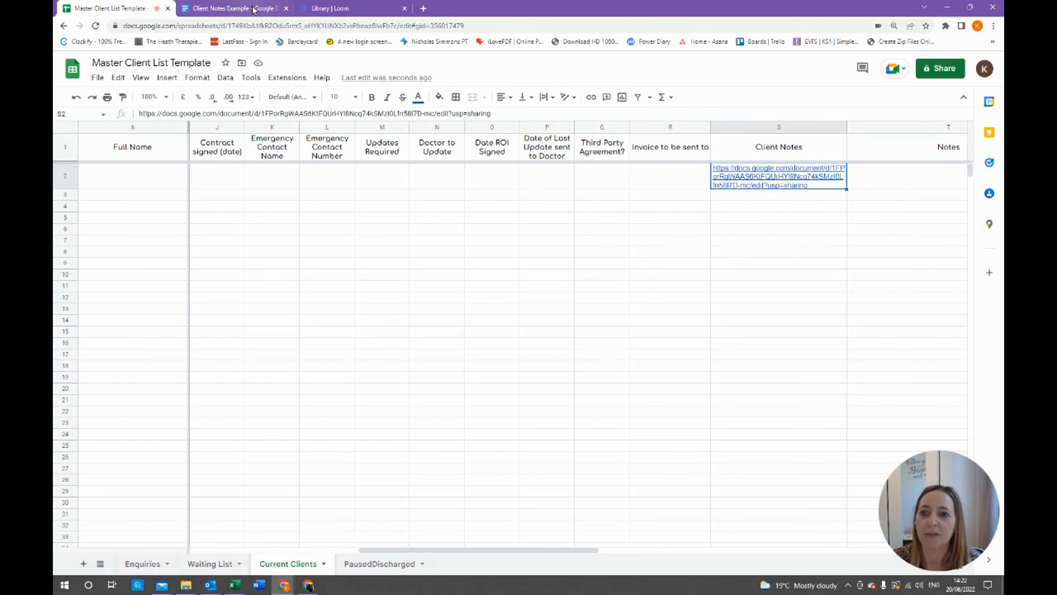
# Step: Close the Client Notes Example document and bring up the PausedDischarged sheet
pyautogui.click(234, 8)
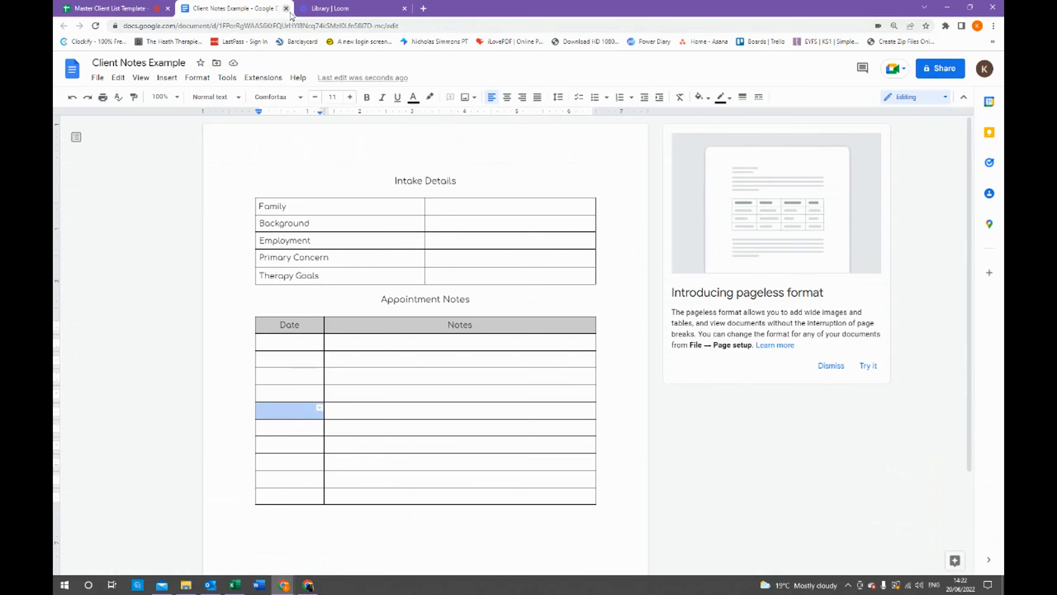
pyautogui.click(286, 9)
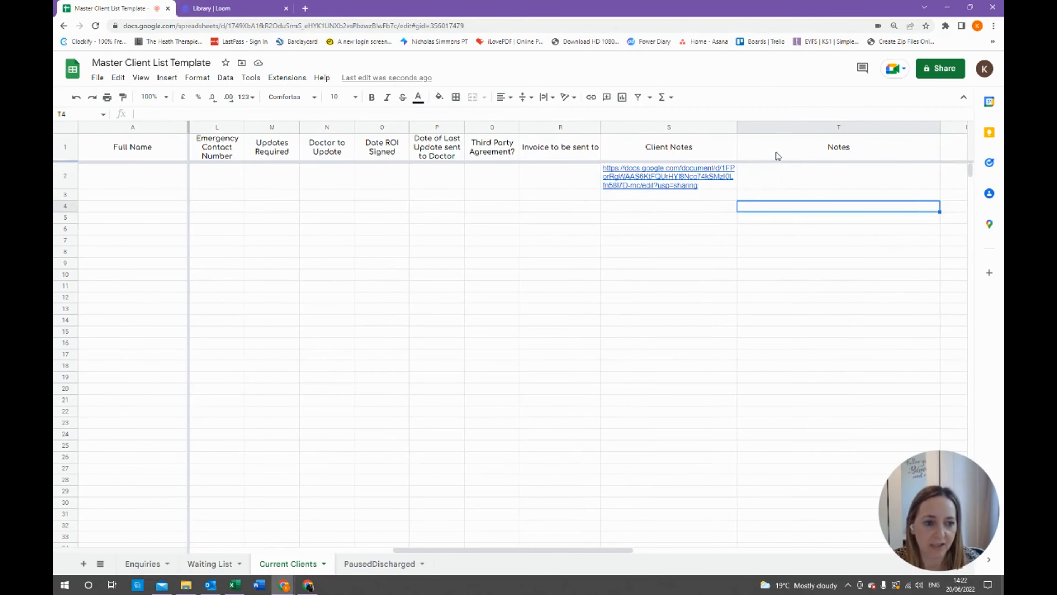
pyautogui.hscroll(-3)
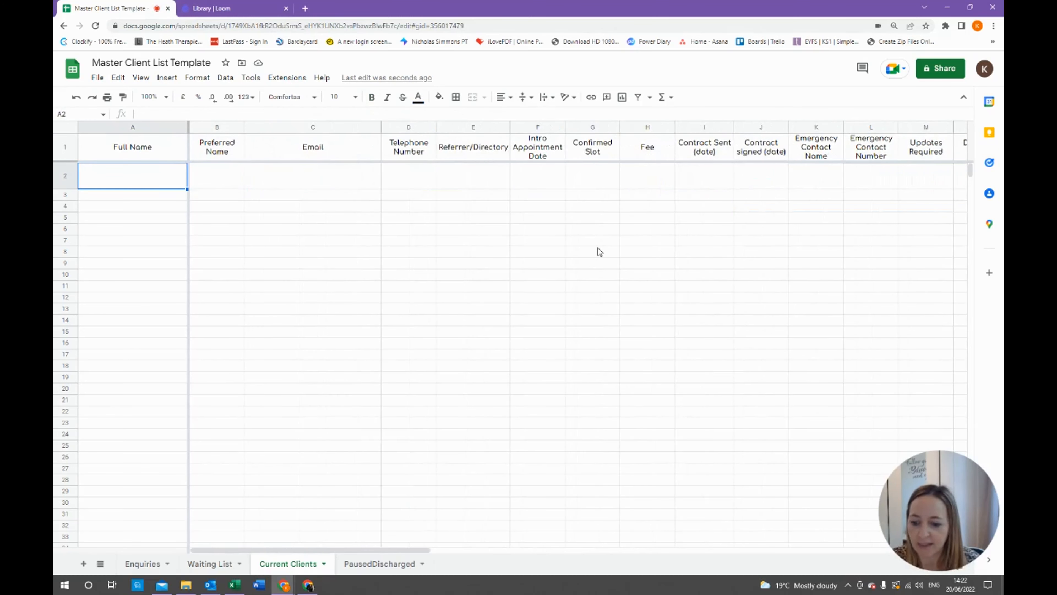
pyautogui.moveTo(592, 276)
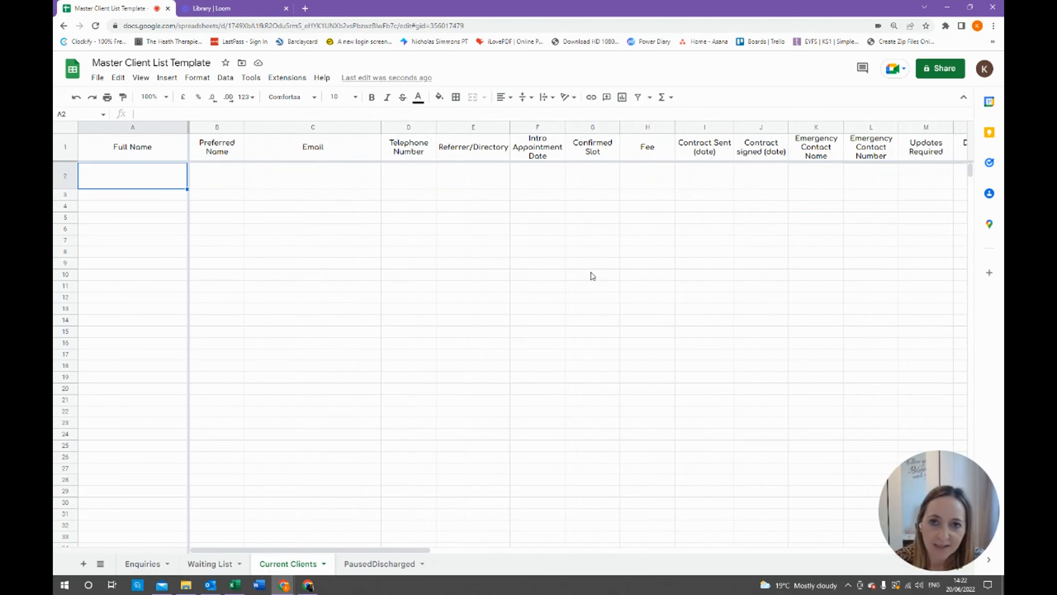
pyautogui.moveTo(439, 274)
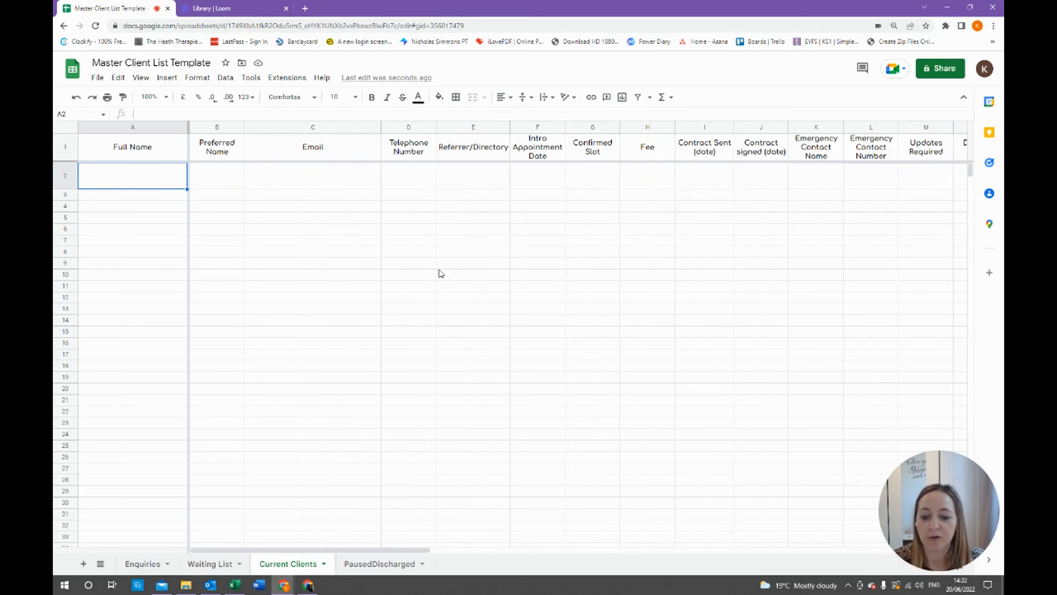
pyautogui.click(378, 562)
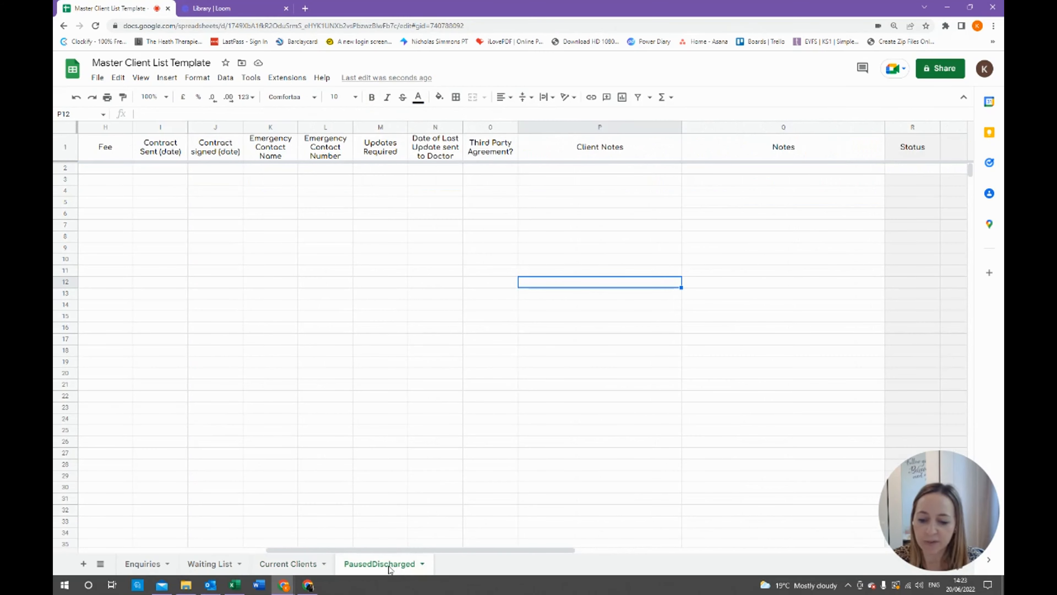
pyautogui.moveTo(358, 339)
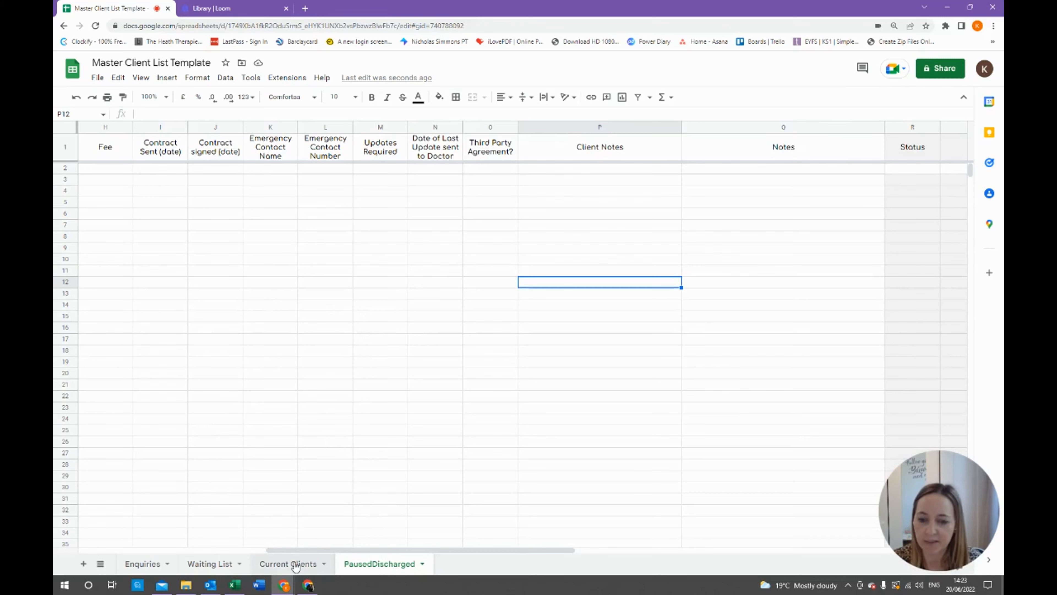
# Step: Copy the Current Clients headings, including Doctor to Update and Invoice to be sent to, into PausedDischarged row 1
pyautogui.click(288, 563)
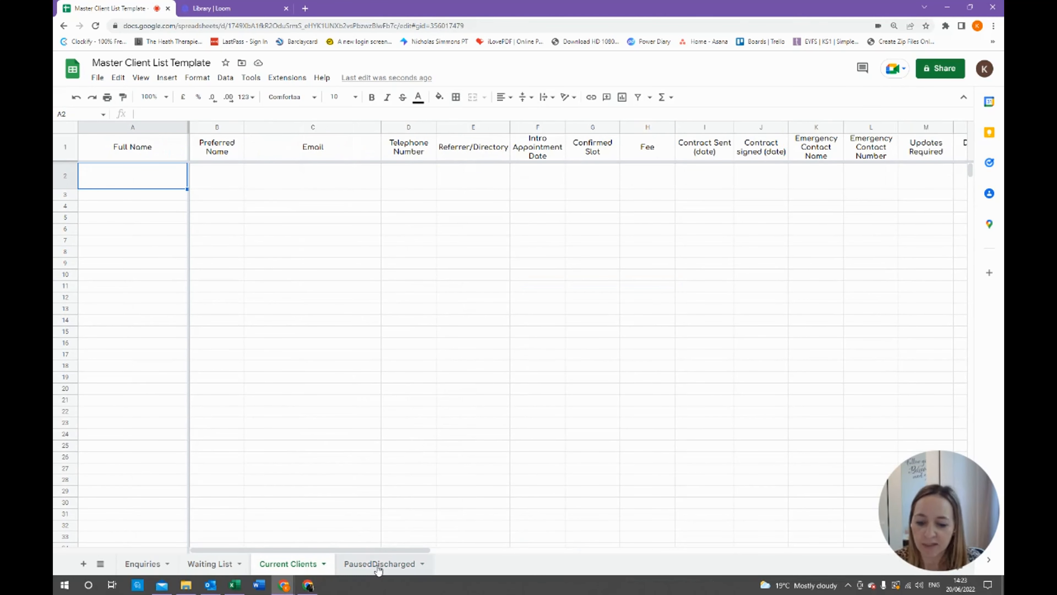
pyautogui.moveTo(434, 303)
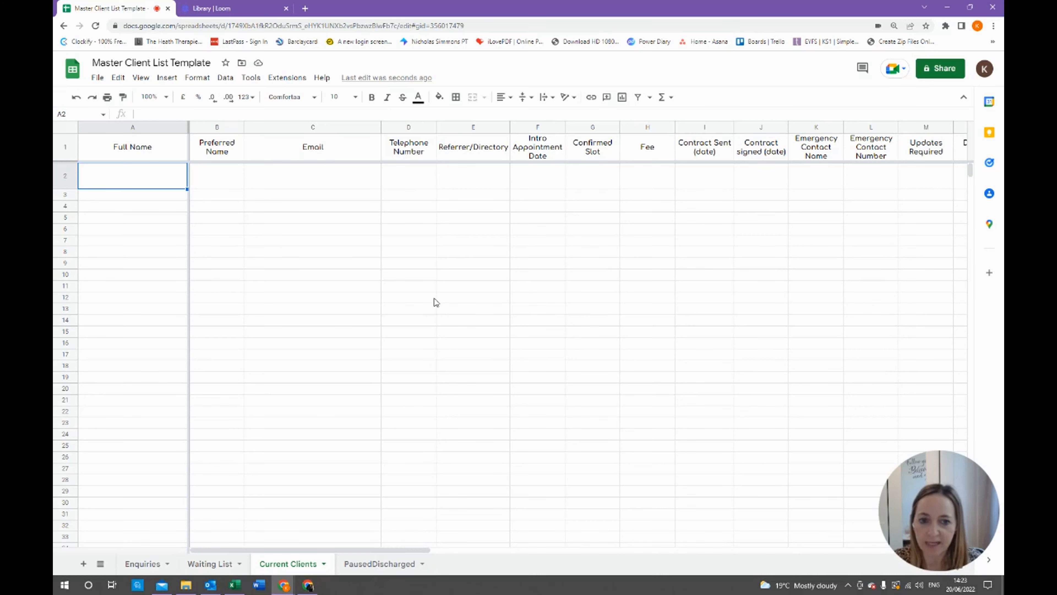
pyautogui.click(217, 147)
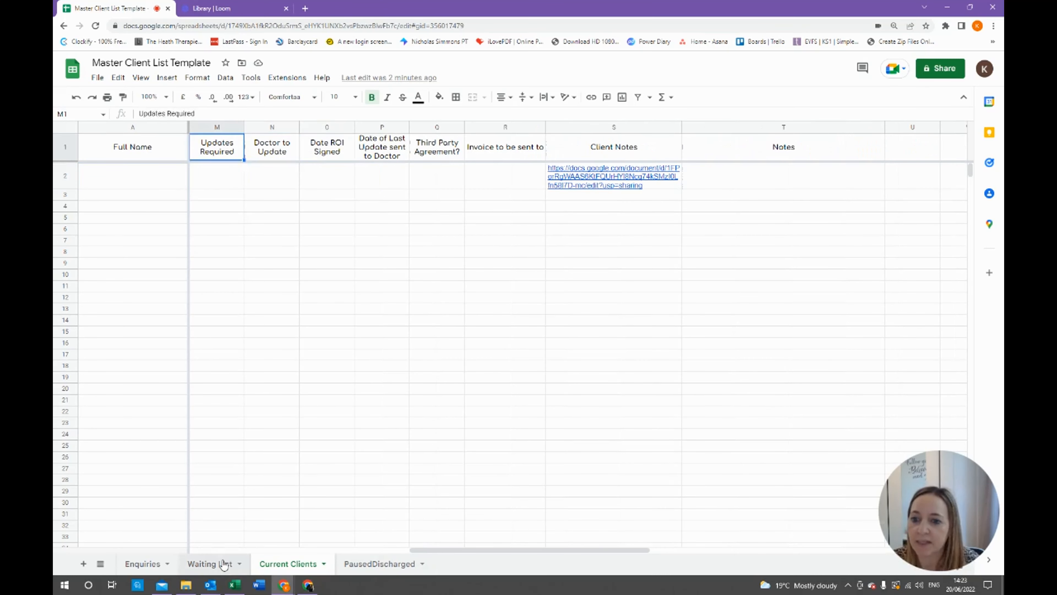
pyautogui.click(379, 563)
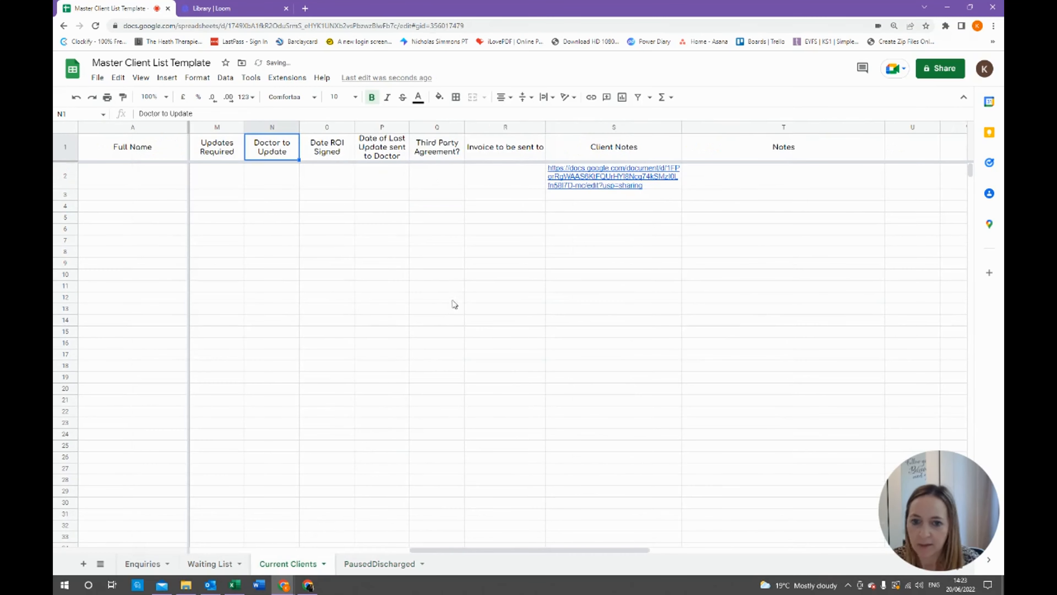
pyautogui.moveTo(412, 162)
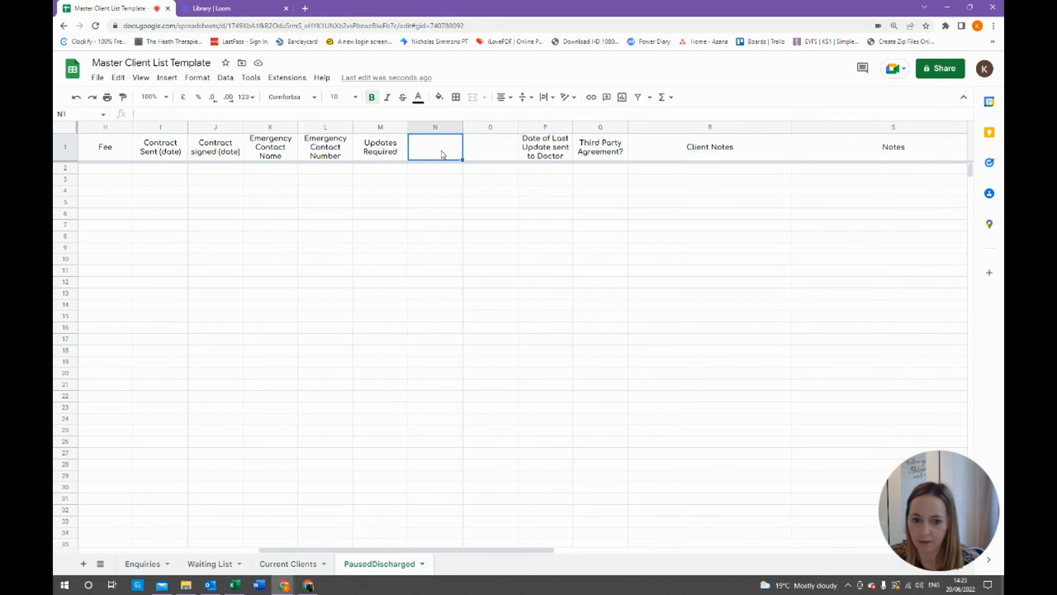
pyautogui.click(287, 564)
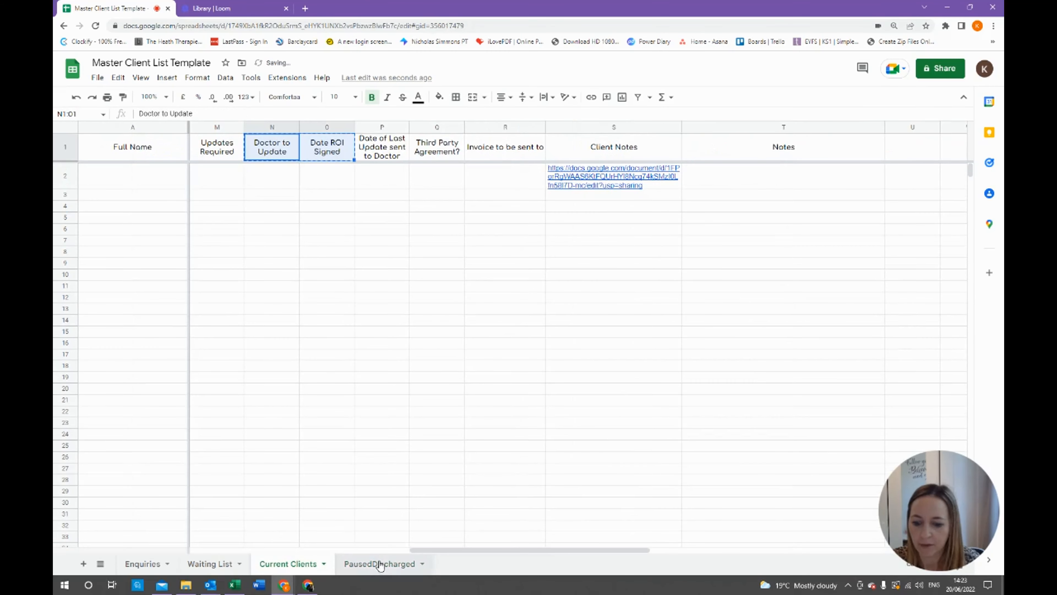
pyautogui.click(505, 127)
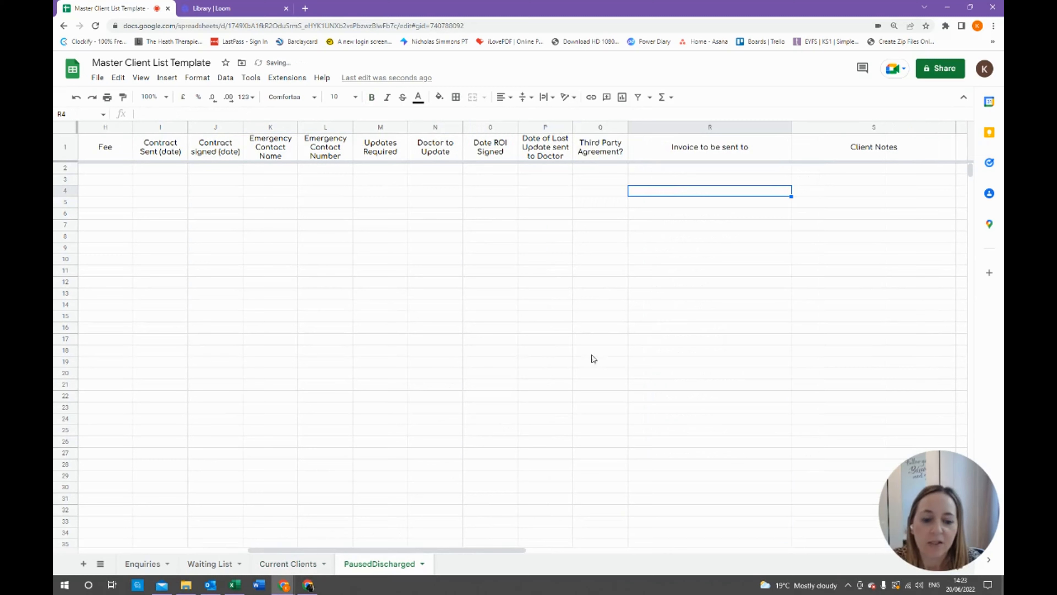
pyautogui.click(287, 563)
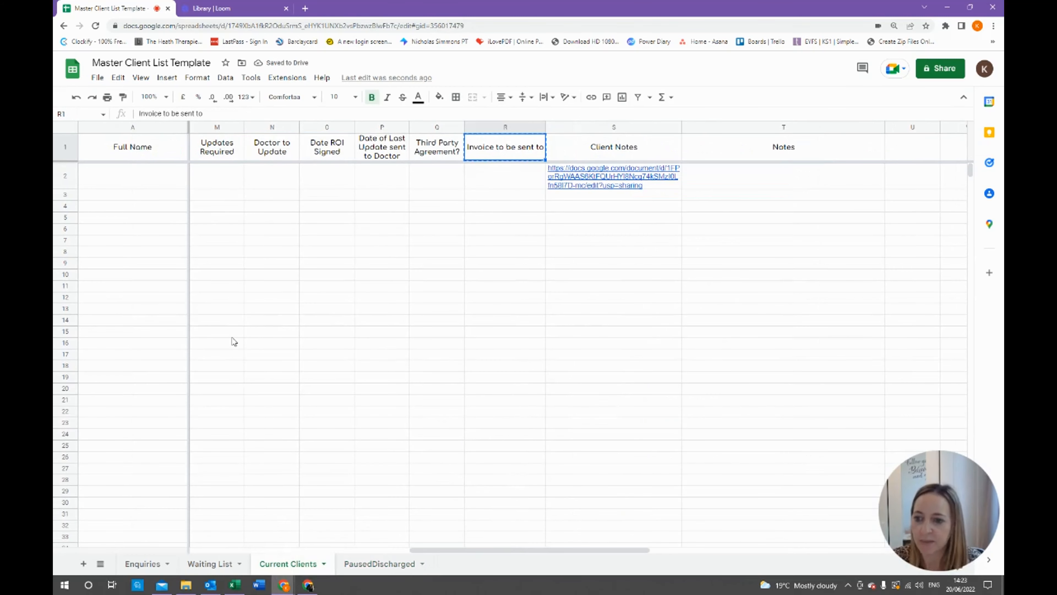
pyautogui.click(327, 175)
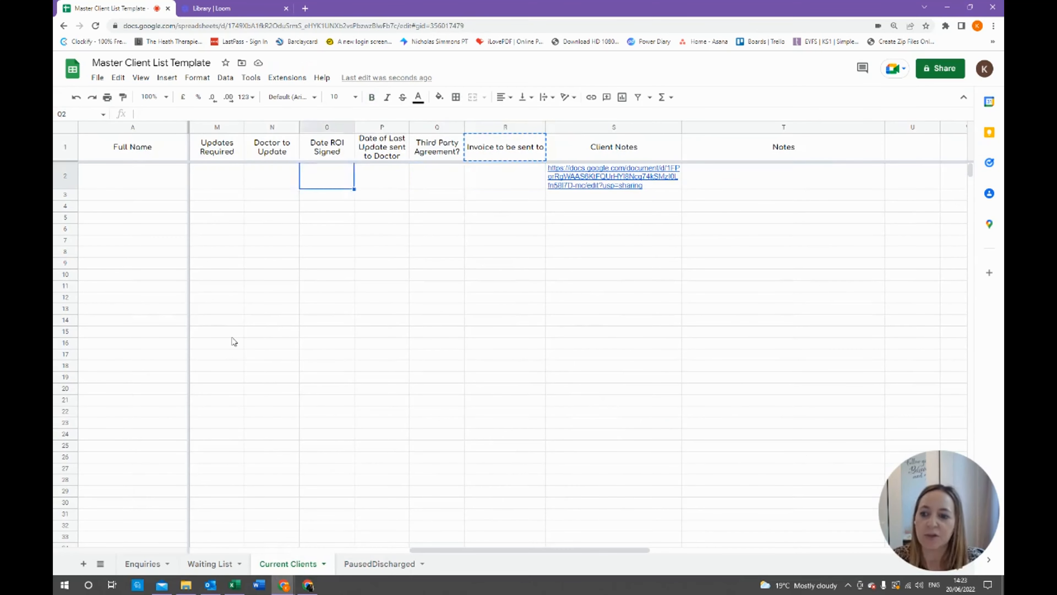
pyautogui.click(379, 563)
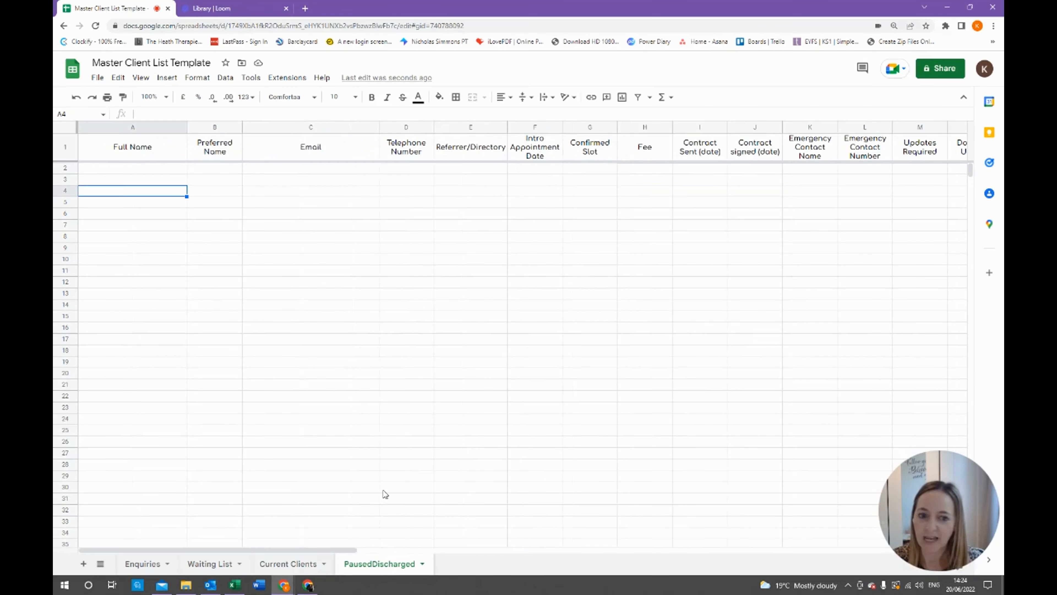
pyautogui.moveTo(392, 420)
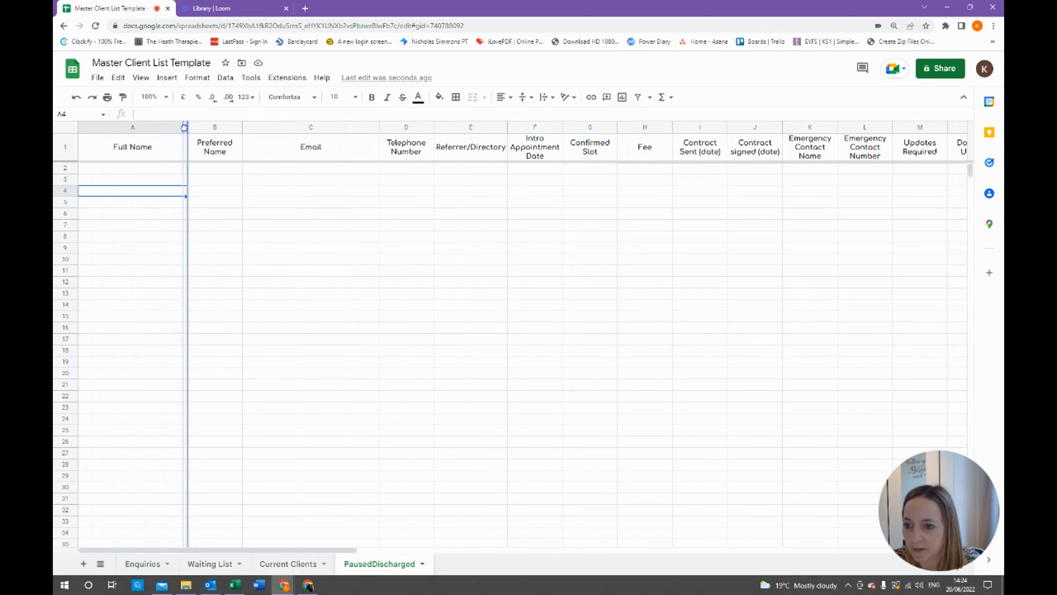
pyautogui.click(288, 563)
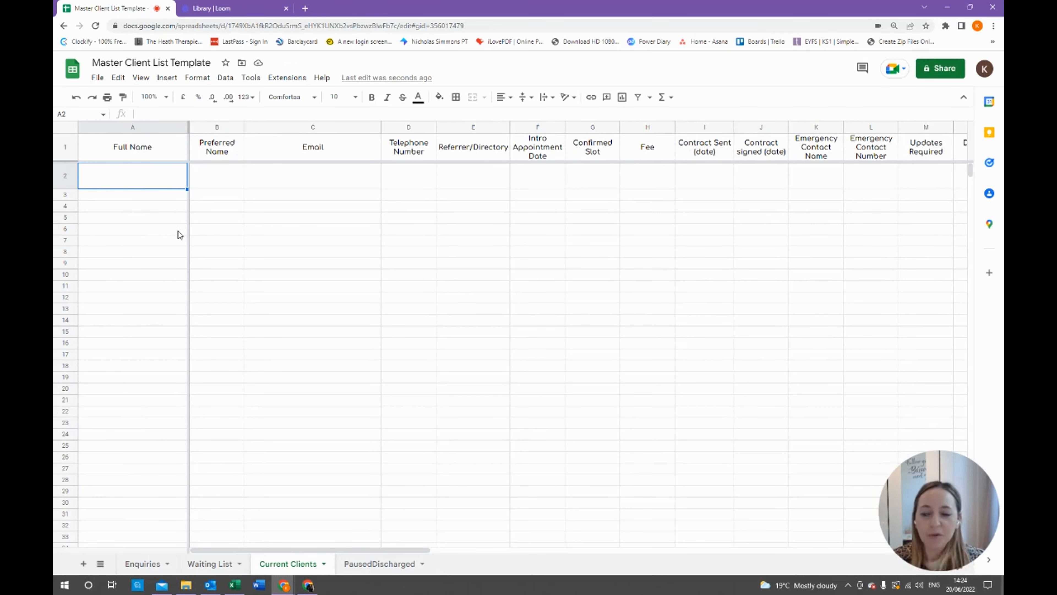
pyautogui.moveTo(201, 230)
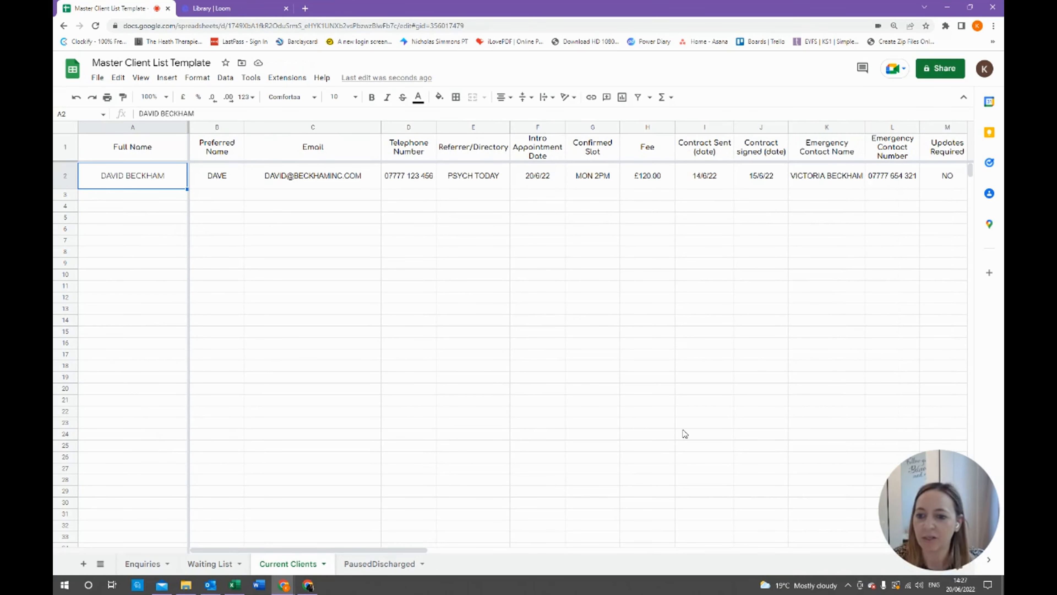
pyautogui.moveTo(462, 298)
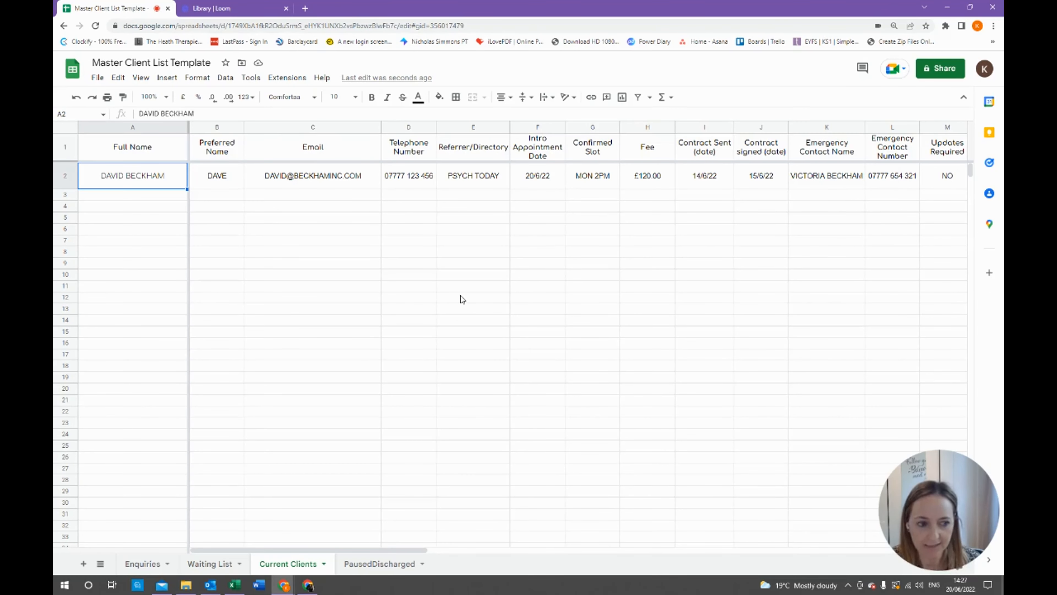
# Step: Paste the sample client's row into PausedDischarged row 2 and check its Confirmed Slot, Fee and Emergency Contact values
pyautogui.click(472, 175)
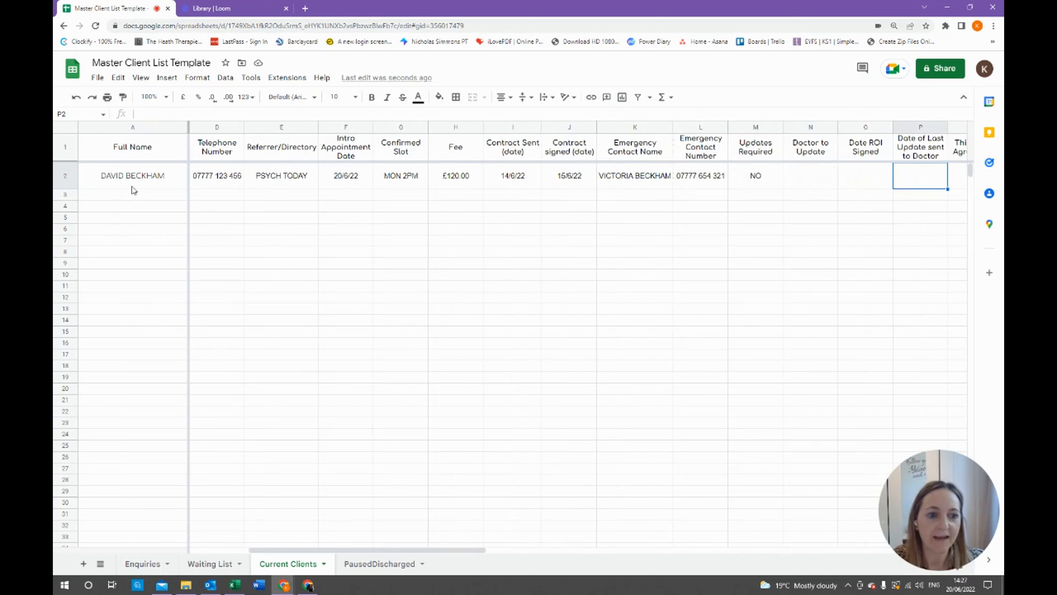
pyautogui.click(132, 175)
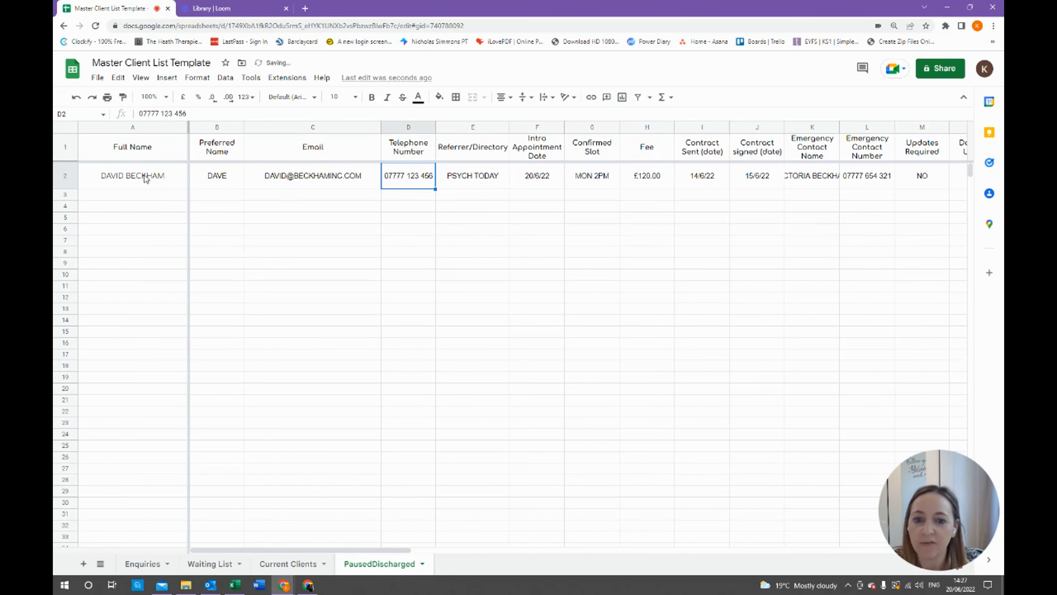
pyautogui.click(591, 176)
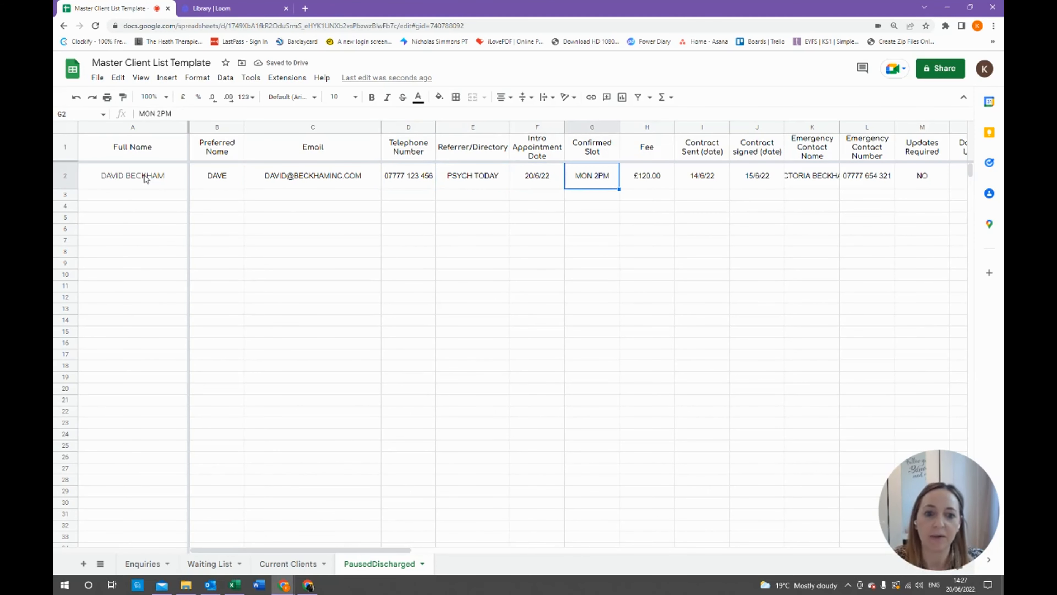
pyautogui.click(646, 176)
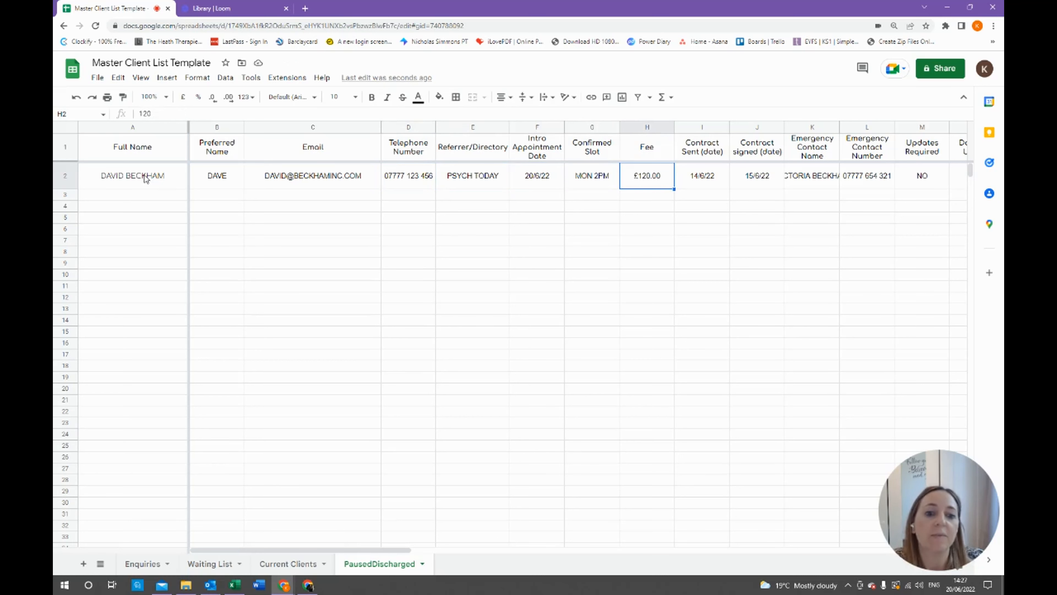
pyautogui.click(867, 176)
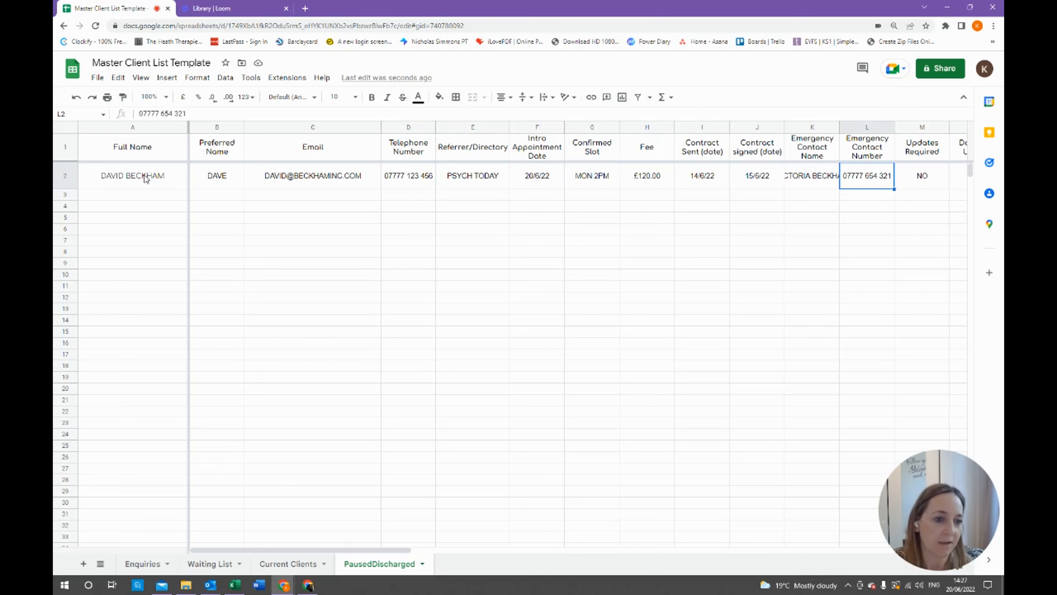
pyautogui.moveTo(839, 126)
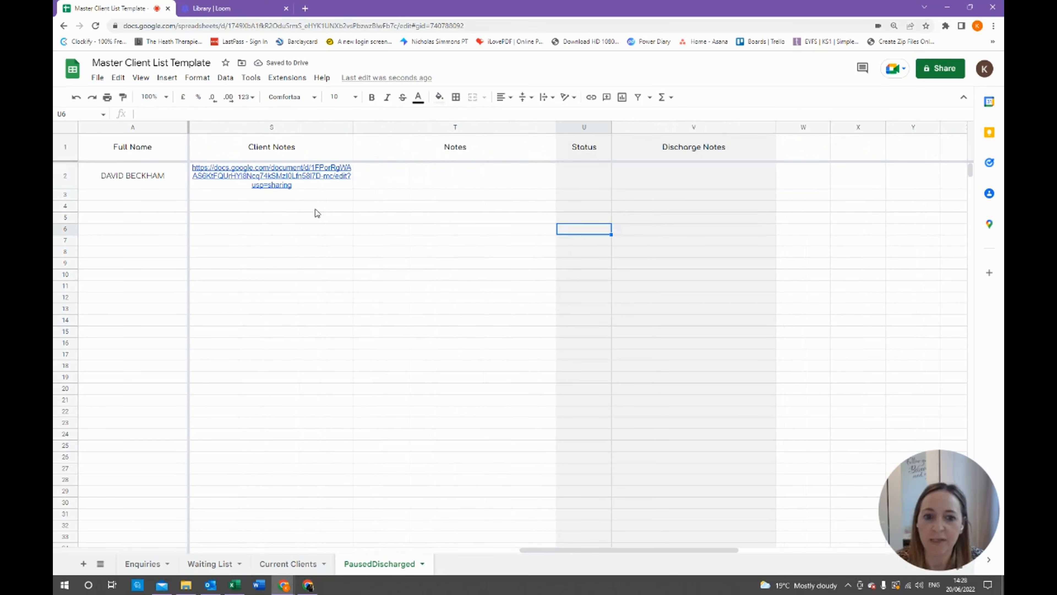
# Step: Set the sample client's Status to 'Discharged' with the note 'Client asked to stop therapy Jul 22'
pyautogui.click(584, 176)
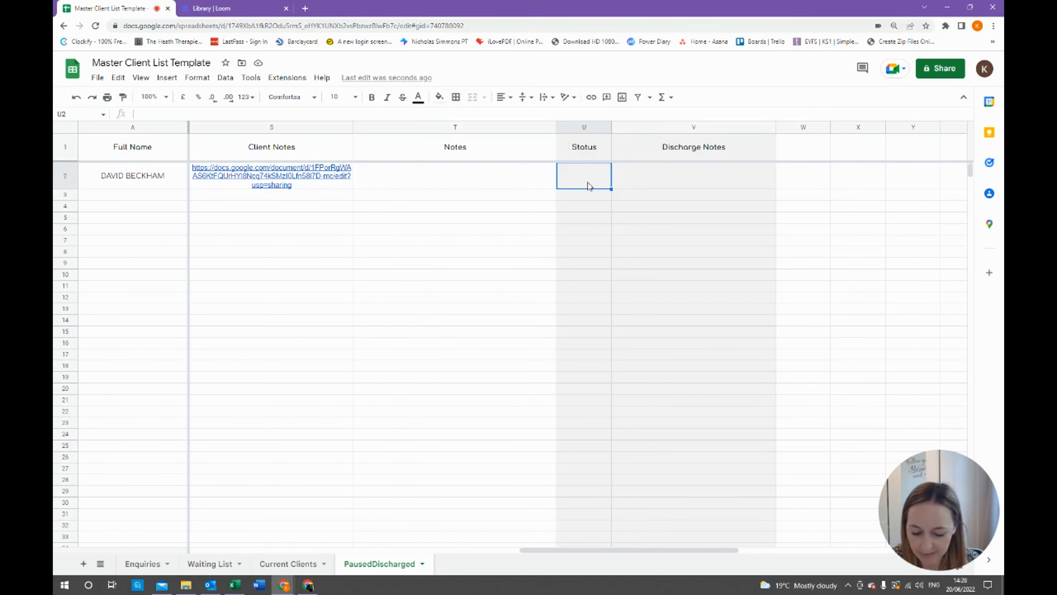
pyautogui.write('Discharged')
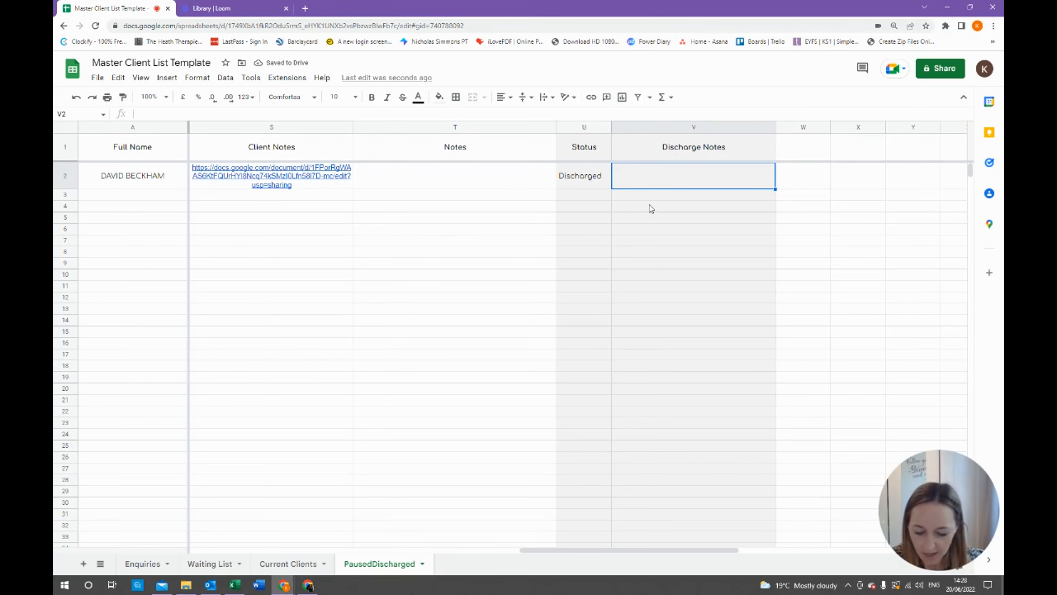
pyautogui.write('Client ask')
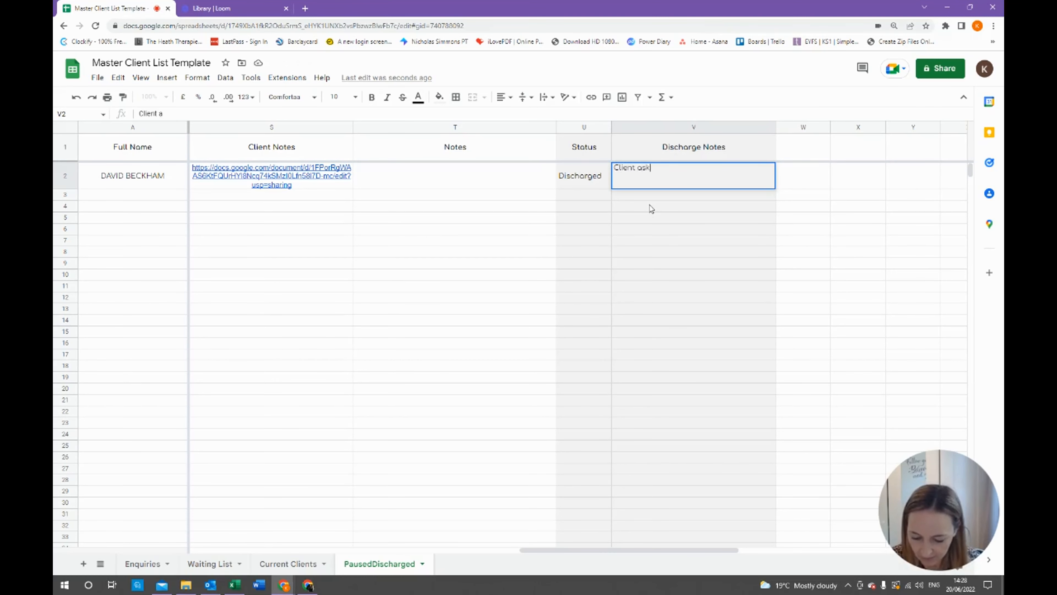
pyautogui.write('ed to stop')
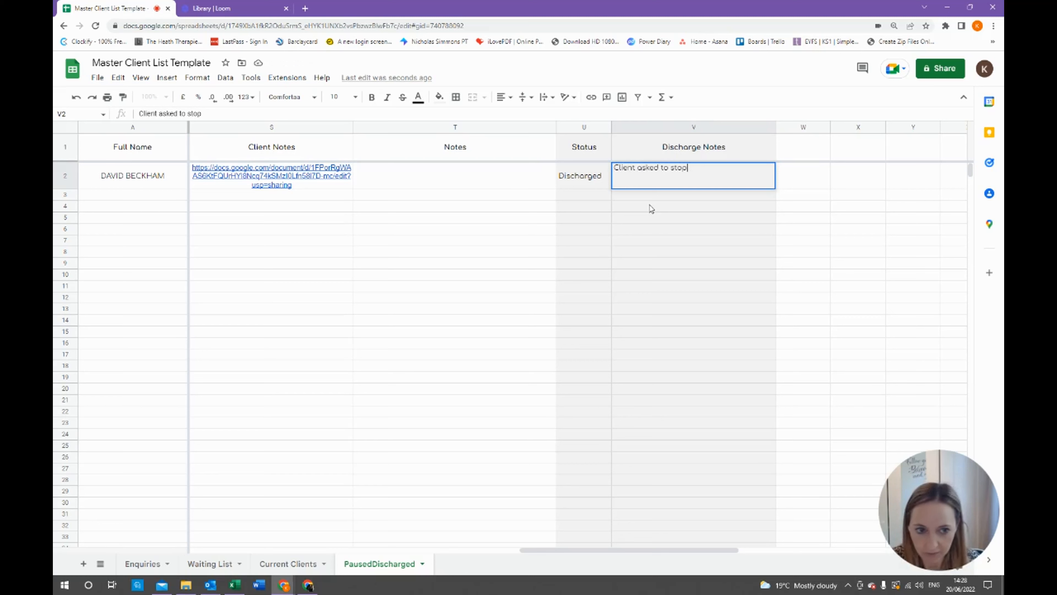
pyautogui.write('therapy Jul 22')
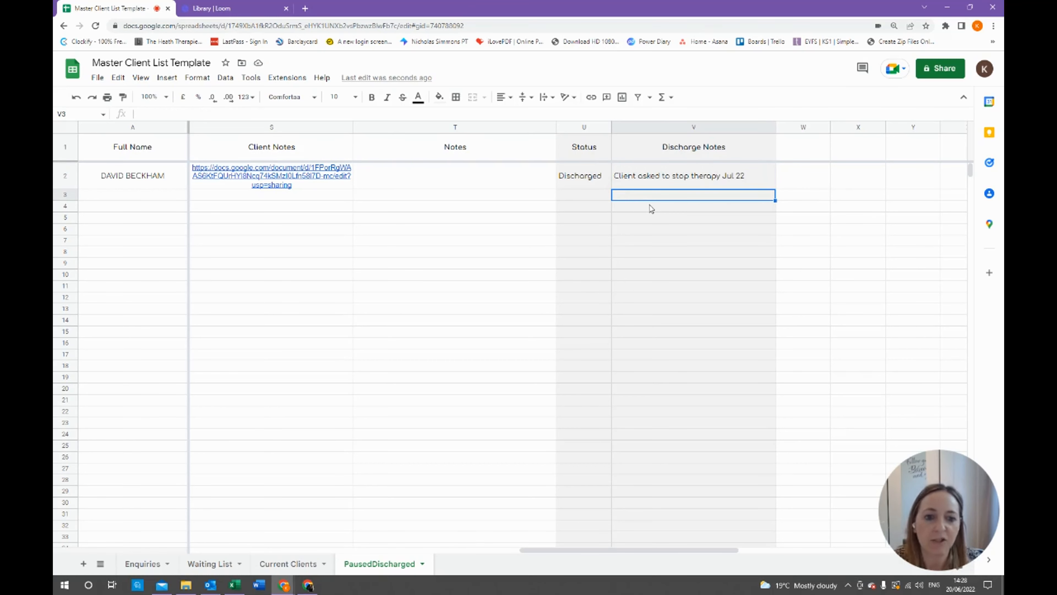
pyautogui.click(583, 195)
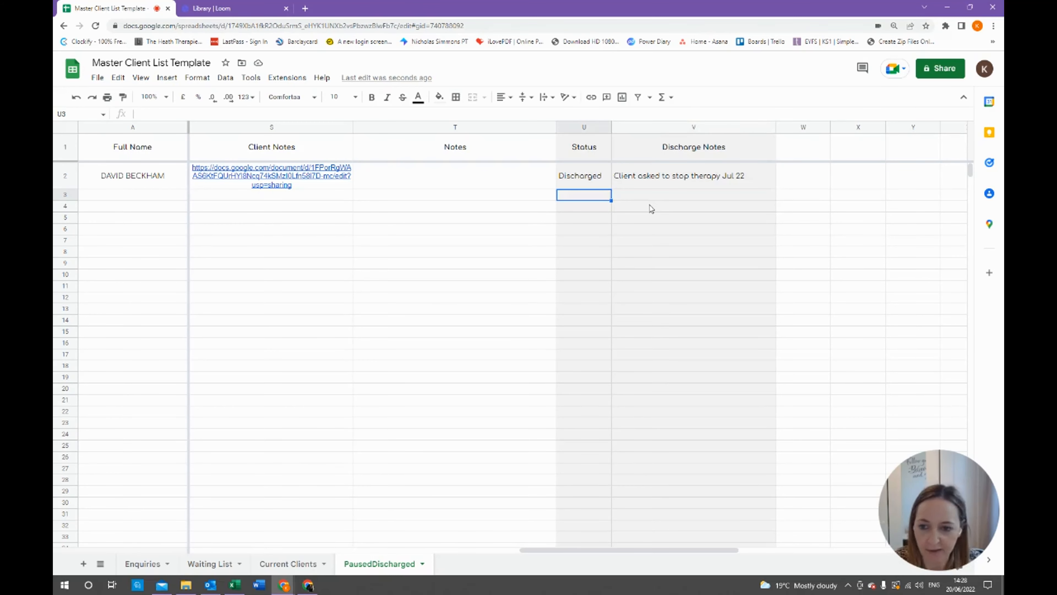
pyautogui.hscroll(-3)
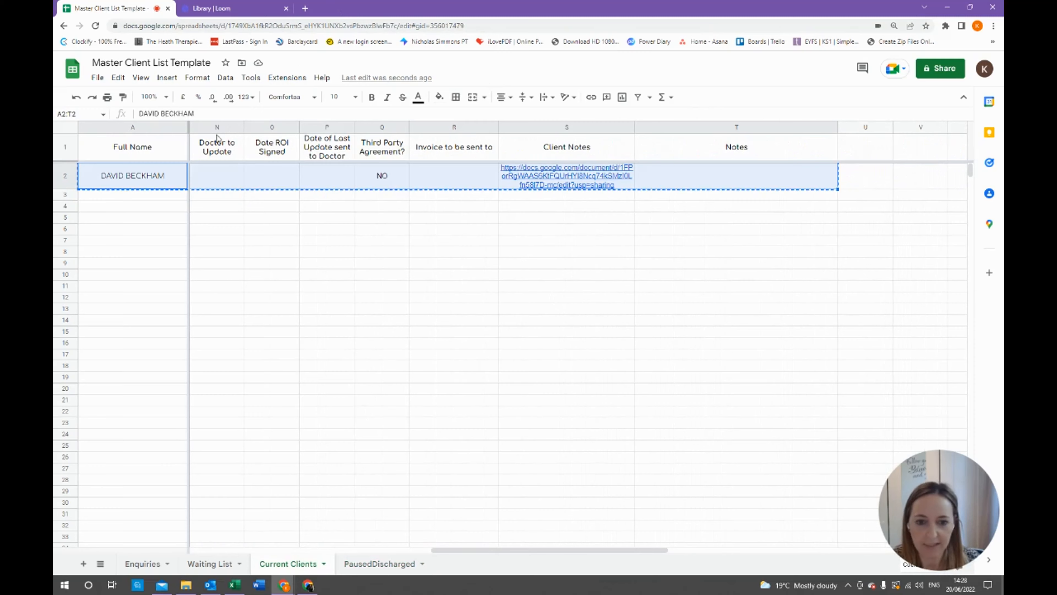
# Step: Clear the sample client's row 2 from the Current Clients sheet
pyautogui.press('Delete')
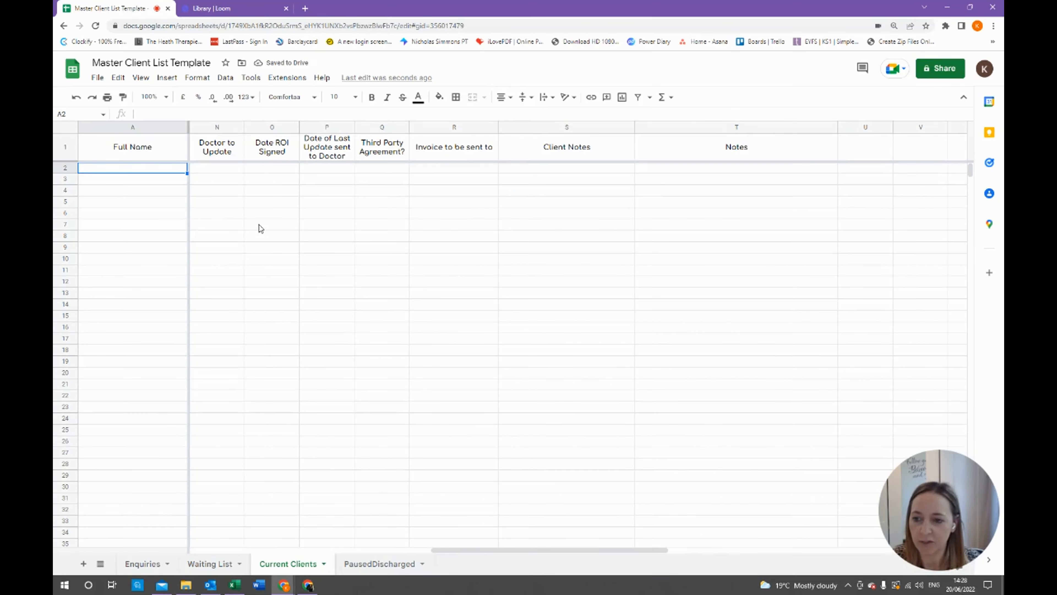
pyautogui.moveTo(337, 558)
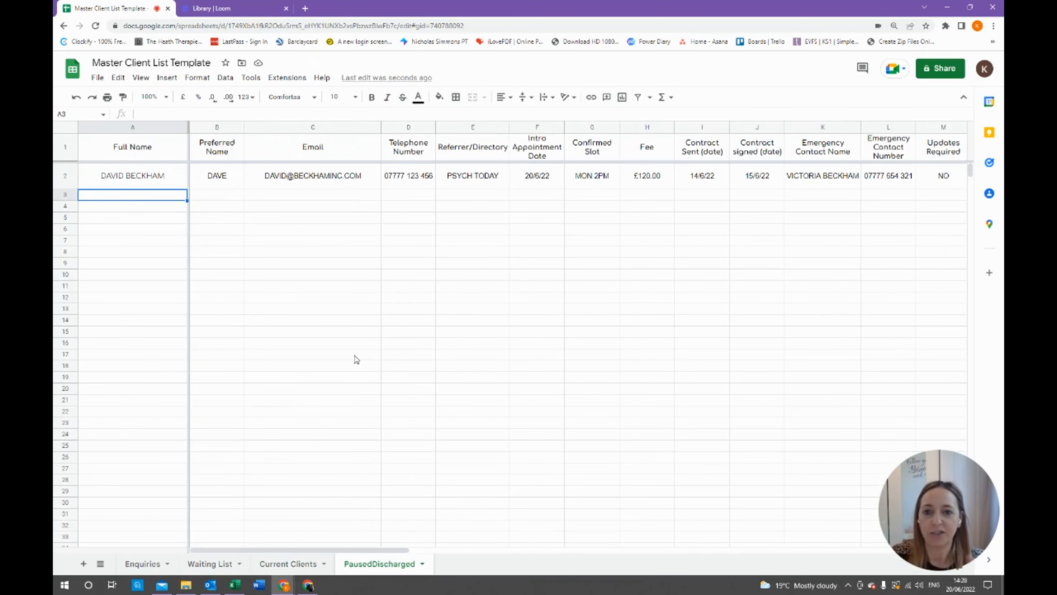
pyautogui.moveTo(343, 364)
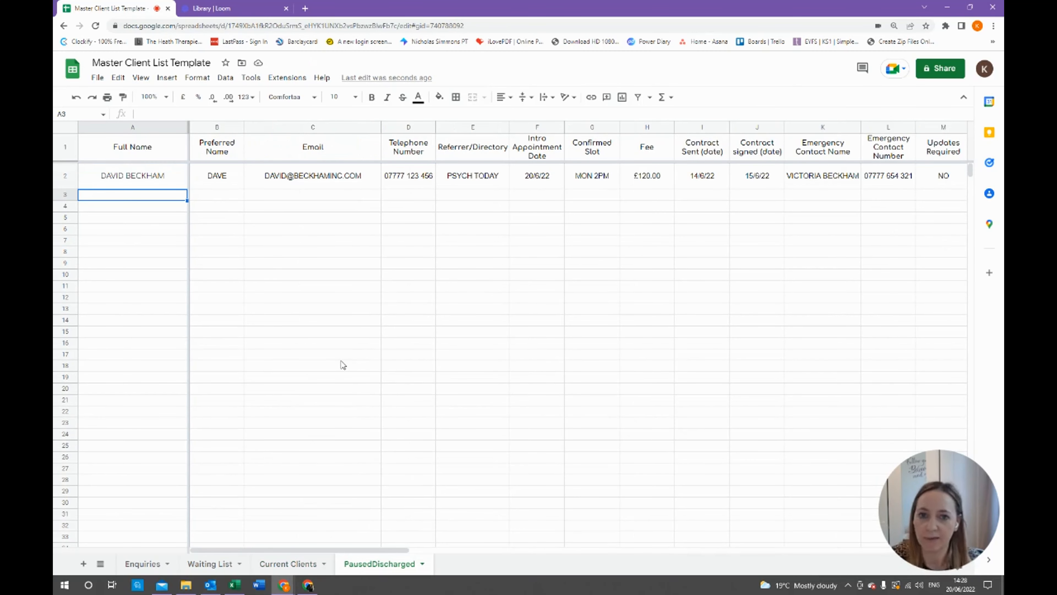